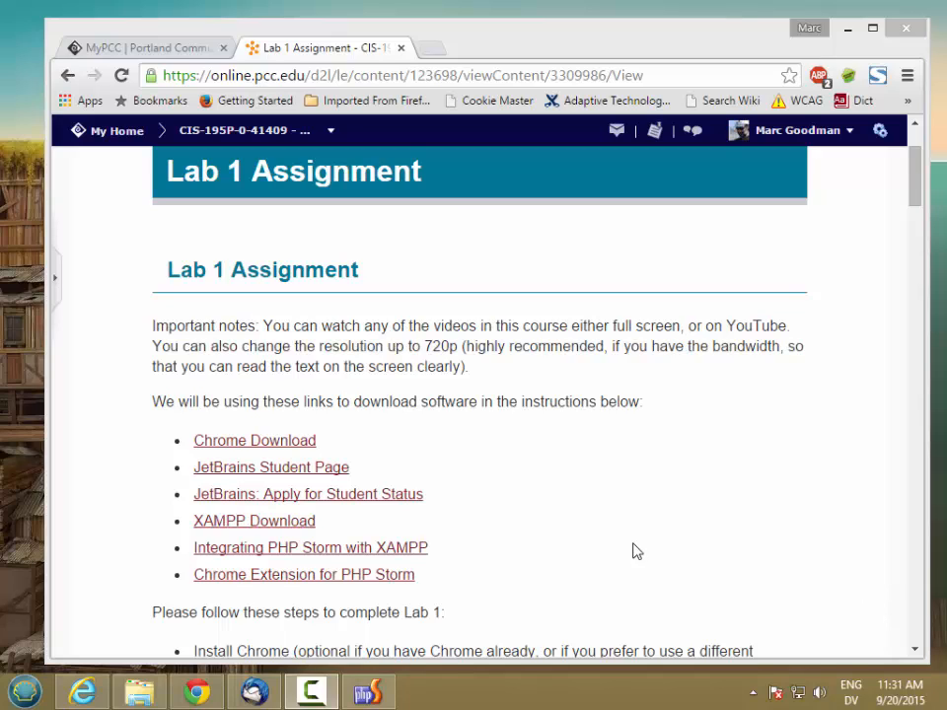
mouse_move(375, 529)
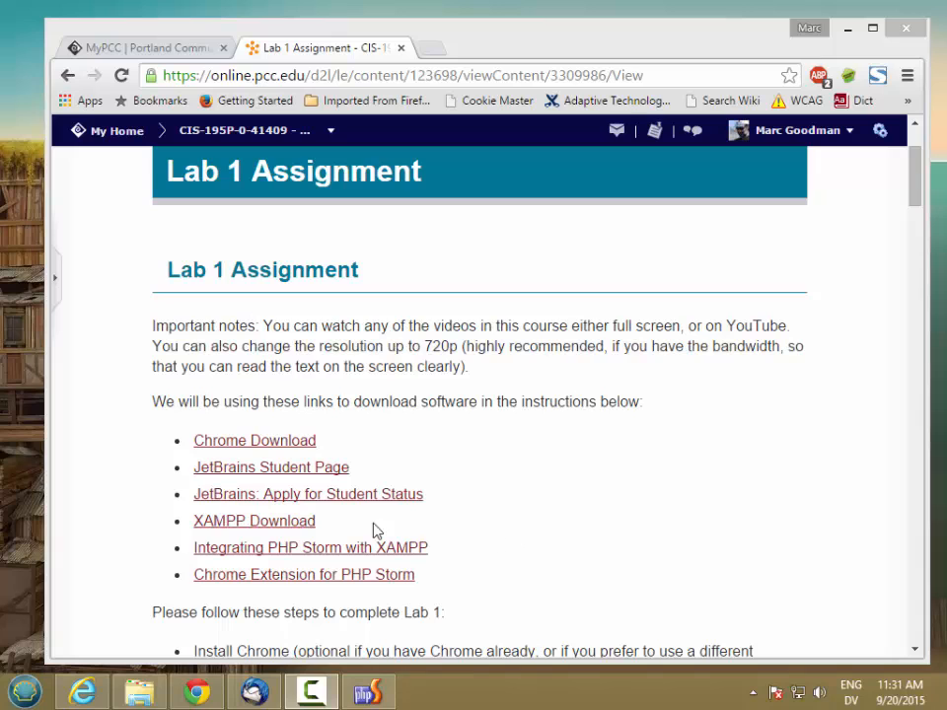
- Follow the 'XAMPP Download' link and scroll to the XAMPP for Windows 5.5.28 / 5.6.12 table
left_click(253, 521)
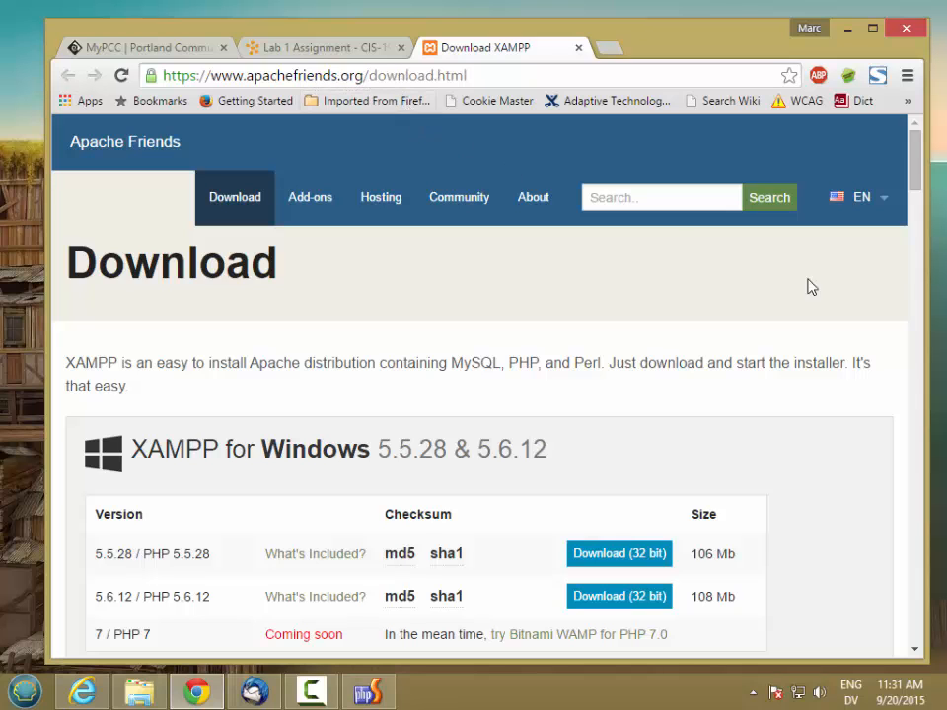
scroll("down", 3)
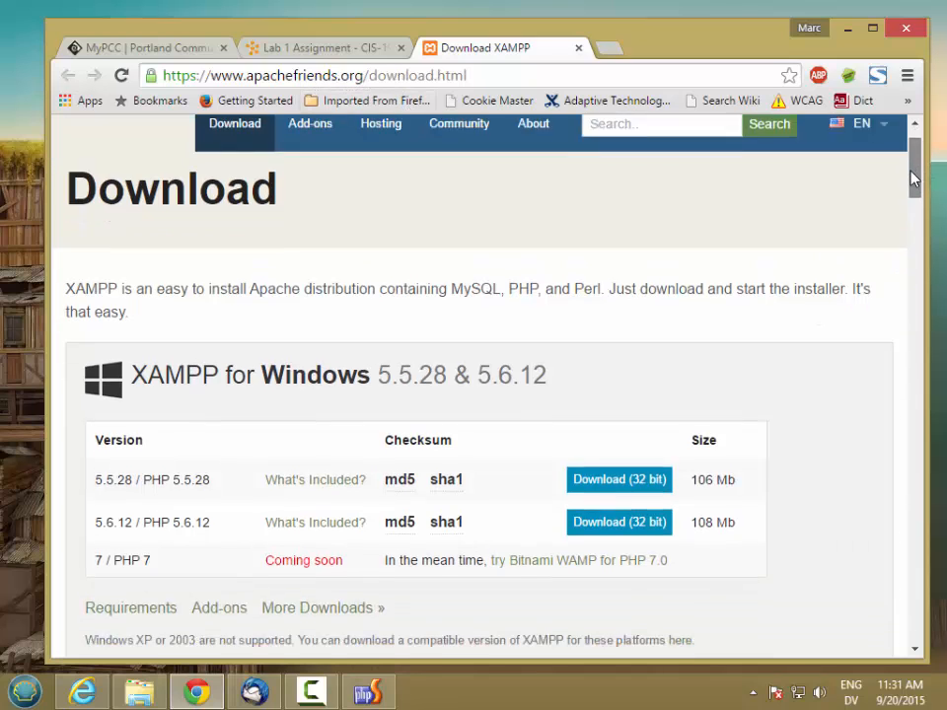
scroll("down", 3)
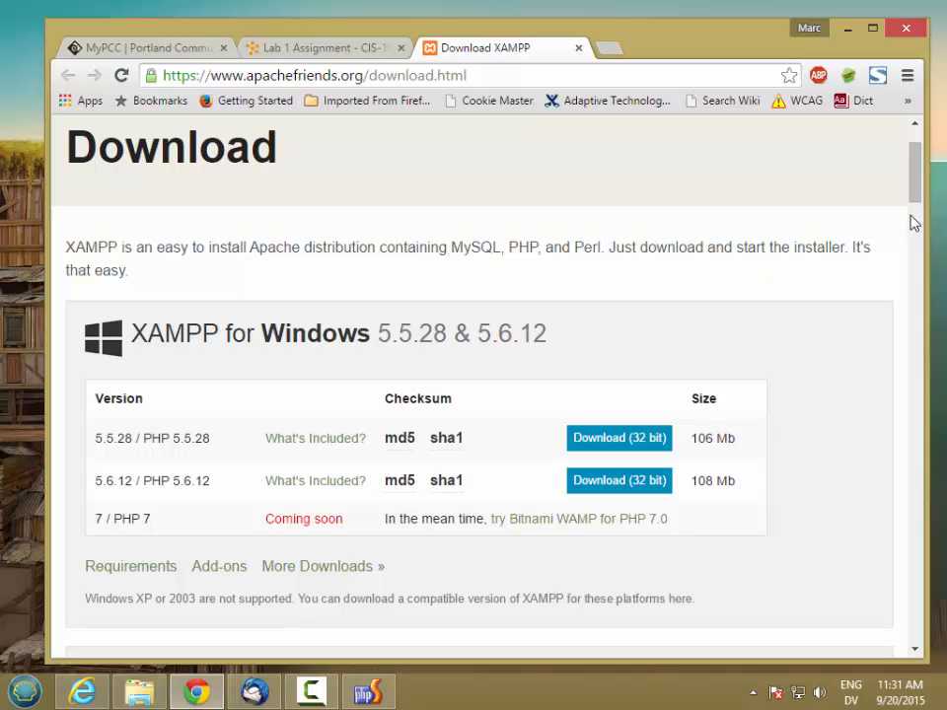
scroll("down", 3)
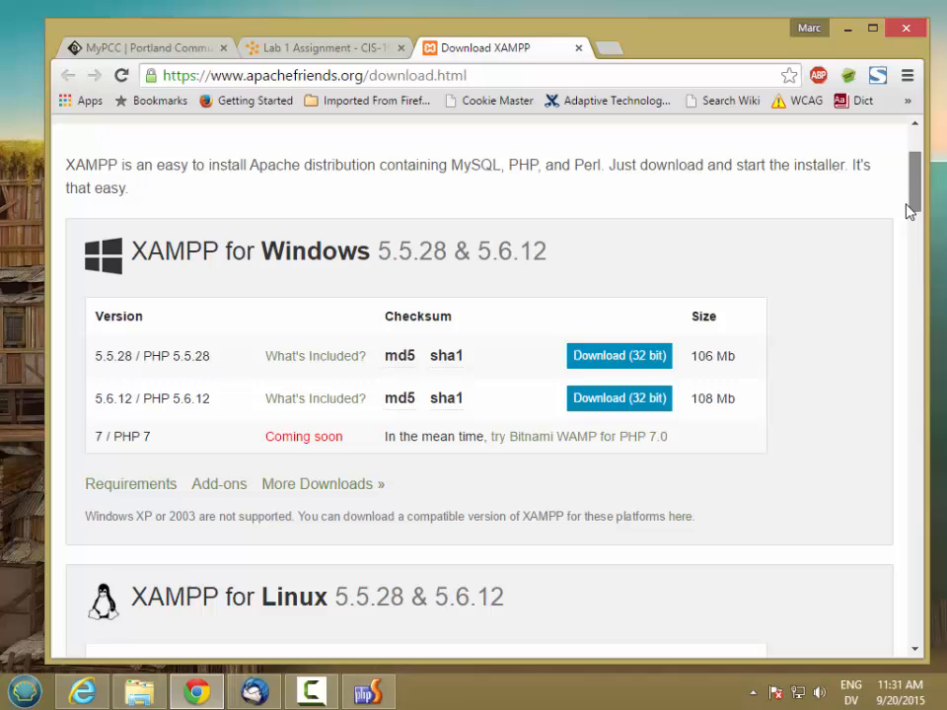
mouse_move(577, 335)
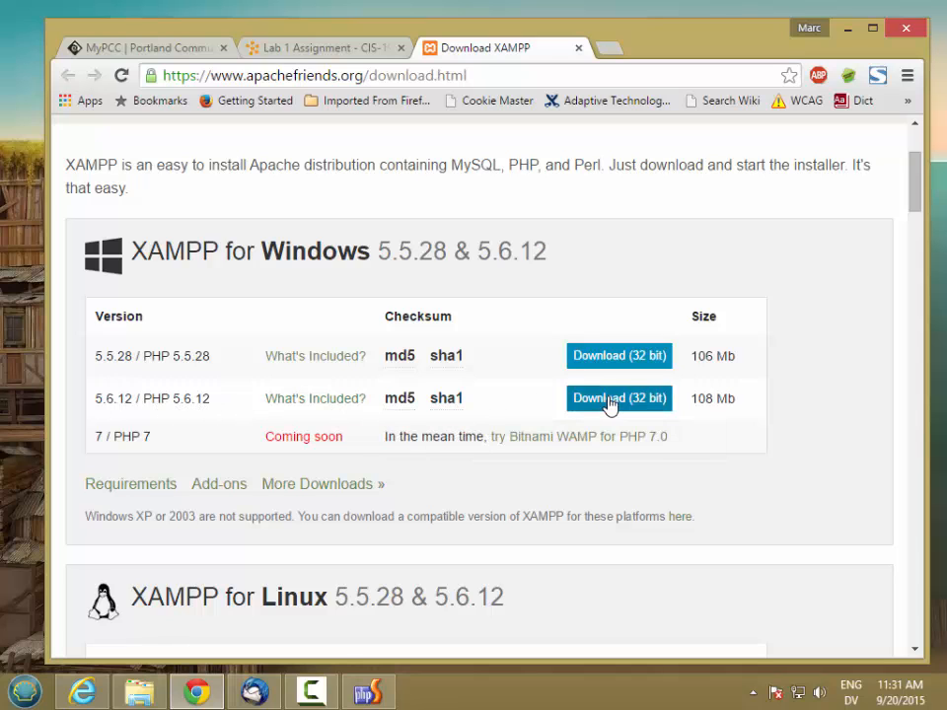
- Download the XAMPP 5.6.12 32-bit Windows installer and run the downloaded .exe
left_click(619, 399)
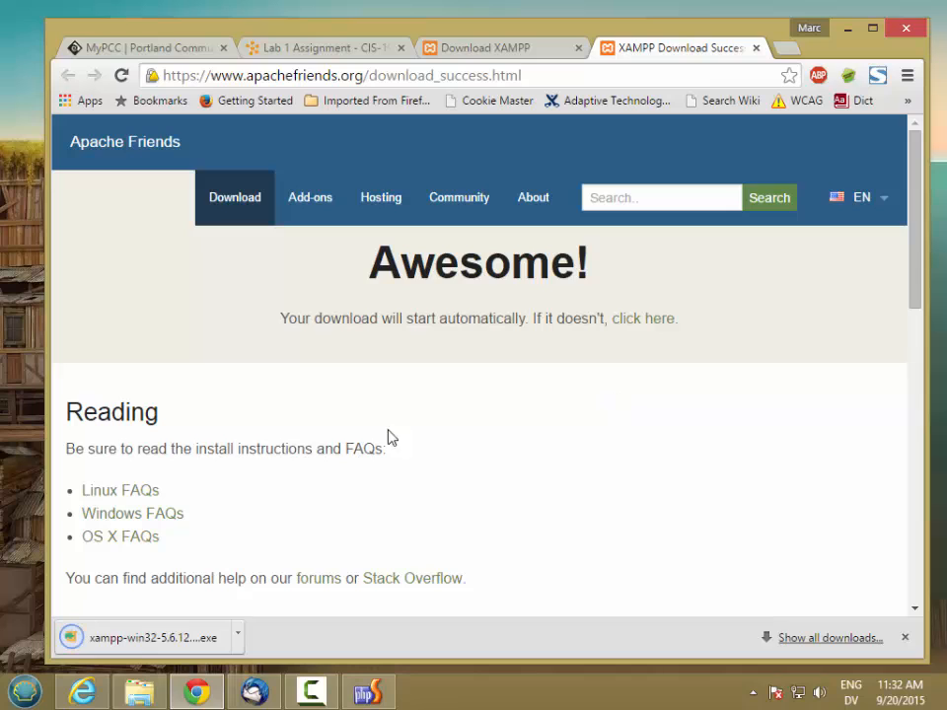
mouse_move(148, 637)
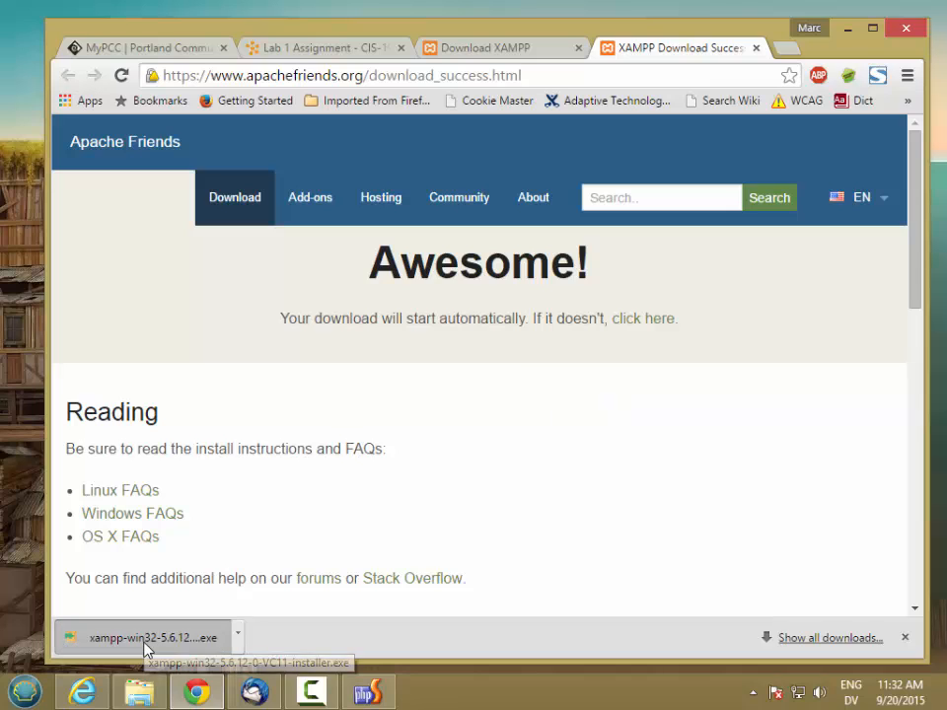
left_click(142, 637)
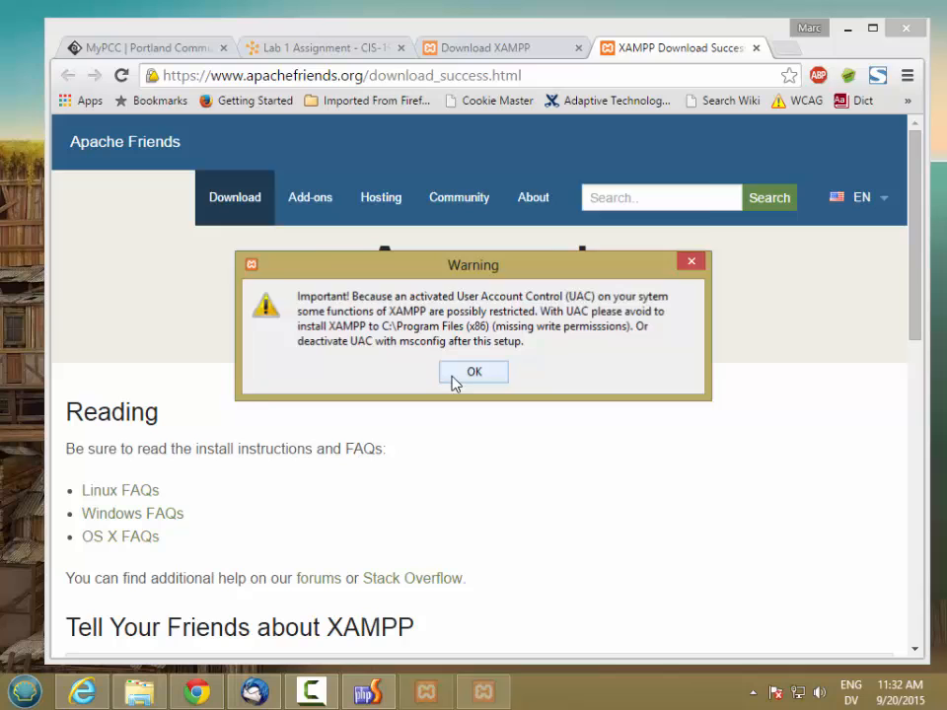
- Accept the UAC warning, default components and C:\xampp folder, and begin installing
left_click(474, 371)
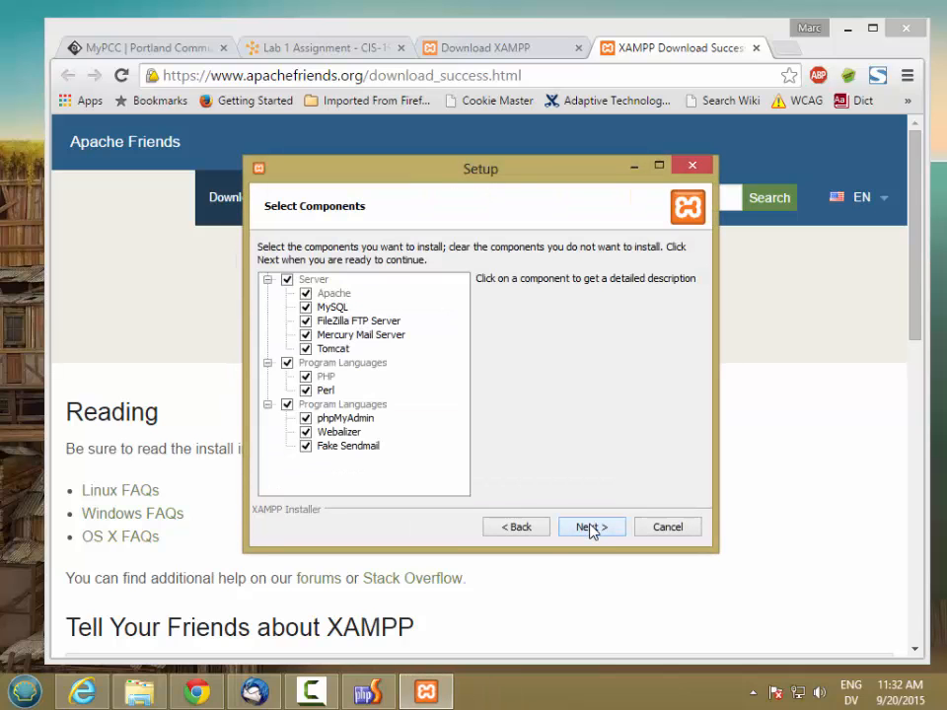
left_click(591, 527)
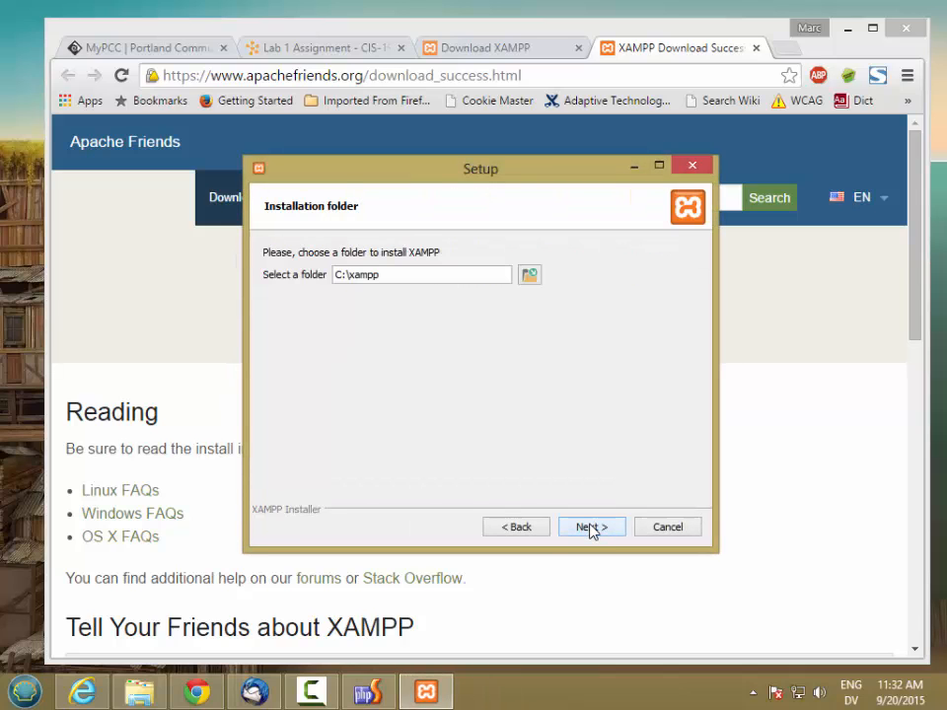
left_click(592, 525)
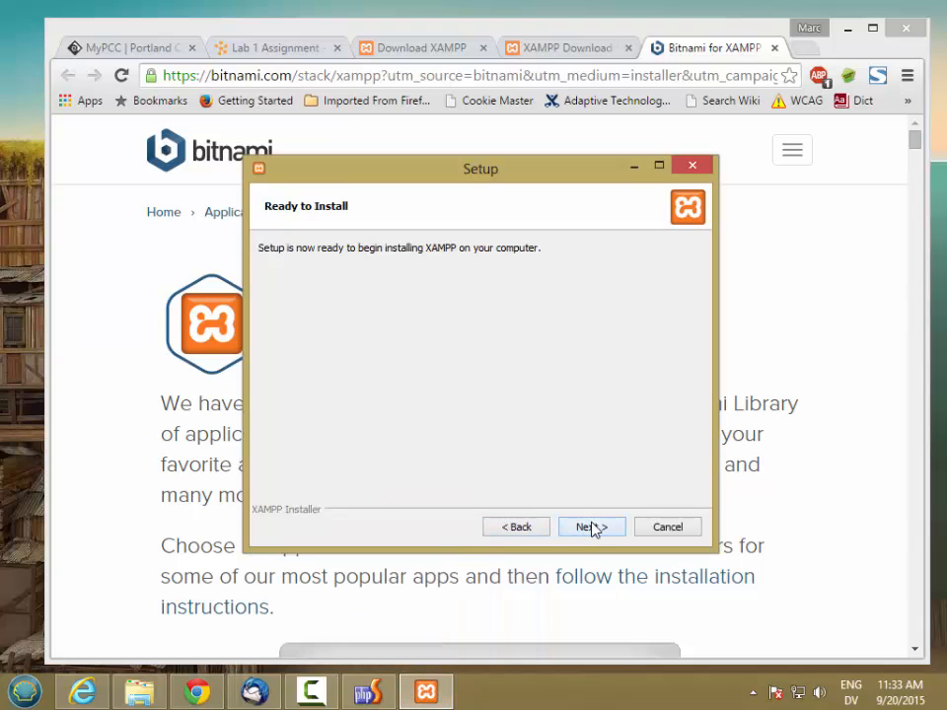
left_click(592, 525)
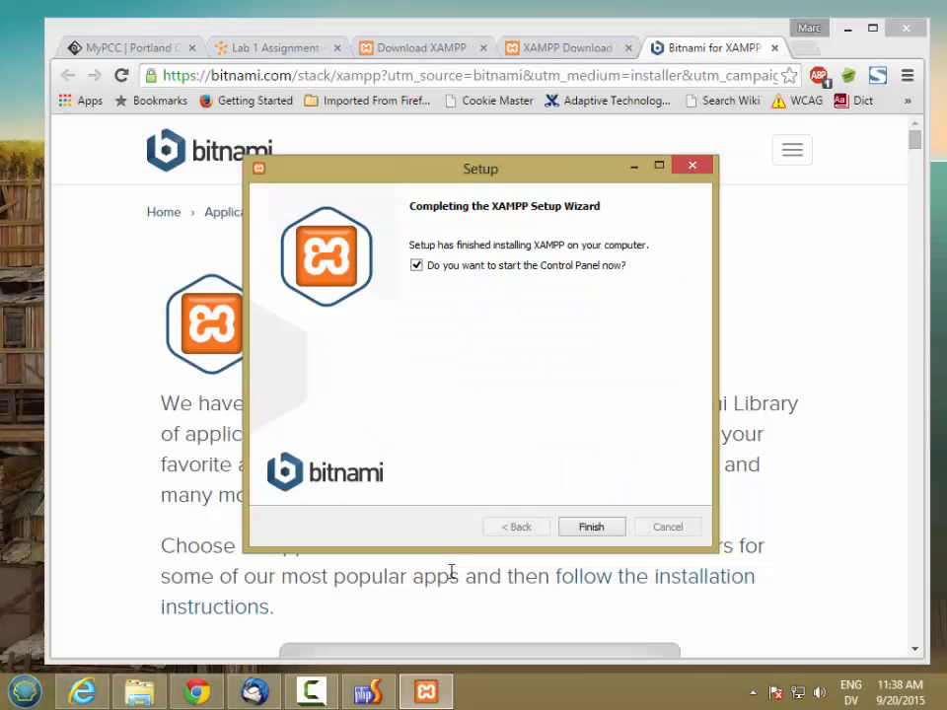
mouse_move(450, 377)
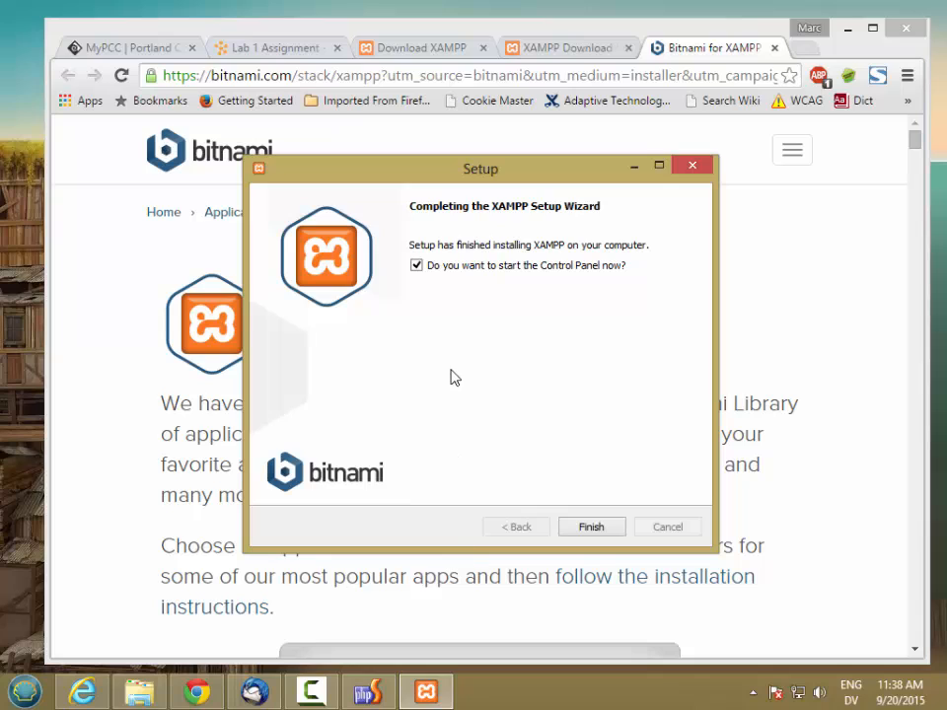
- Finish the setup wizard without launching the Control Panel
left_click(416, 264)
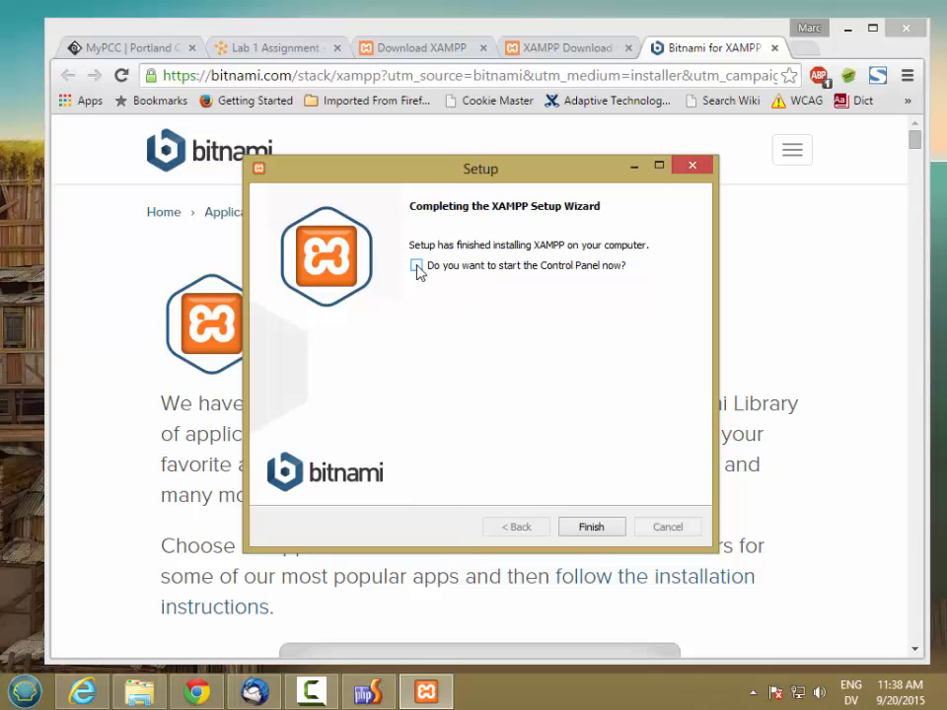
left_click(417, 264)
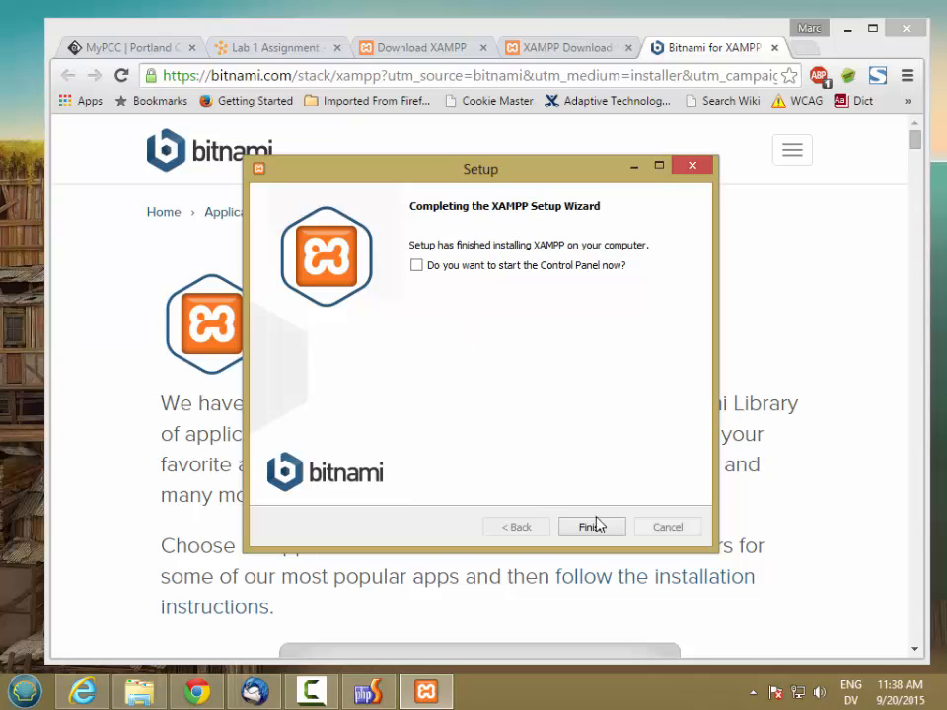
left_click(592, 525)
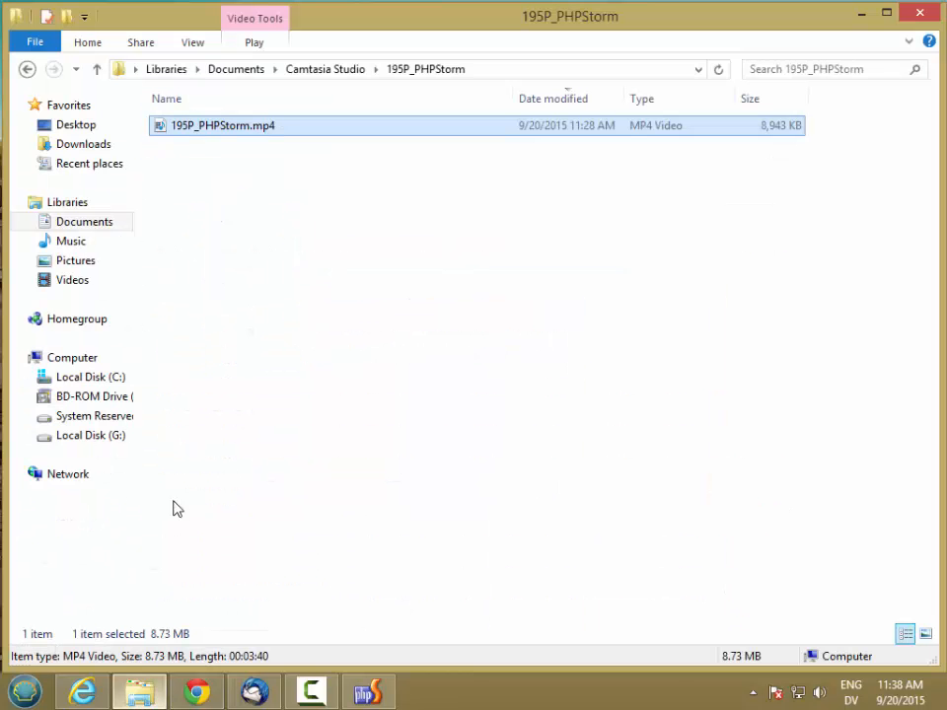
- Browse to C:\xampp in File Explorer and select xampp-control.exe
left_click(90, 377)
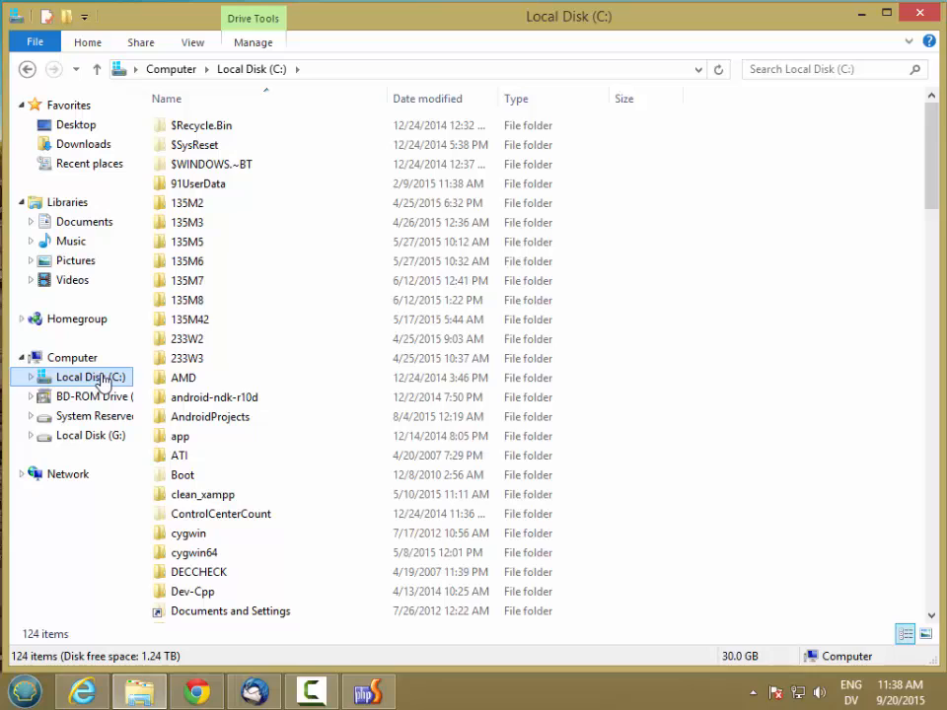
scroll("down", 3)
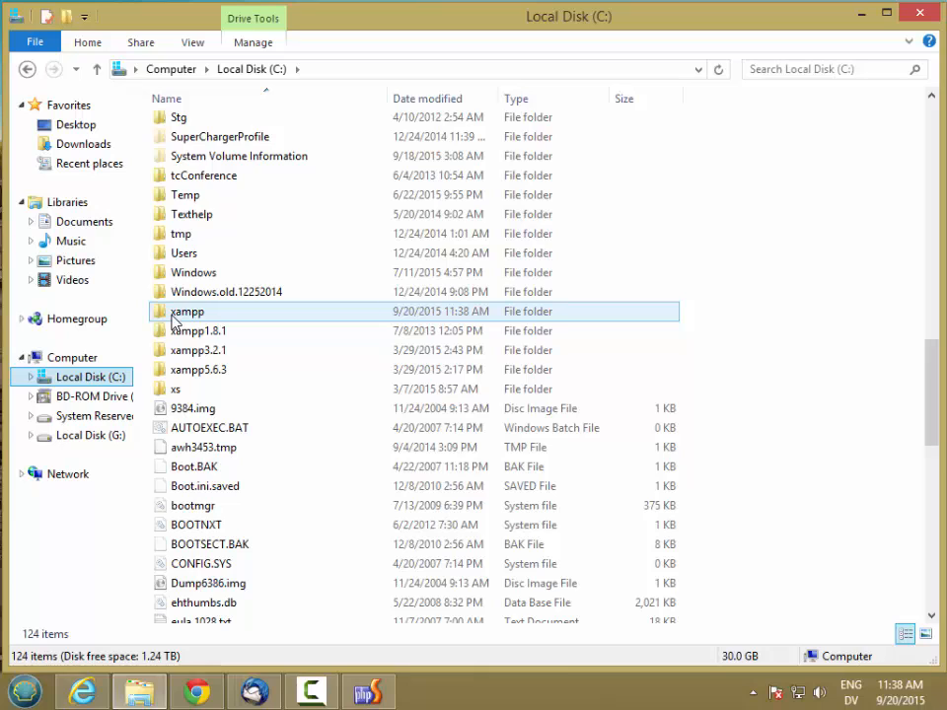
mouse_move(187, 312)
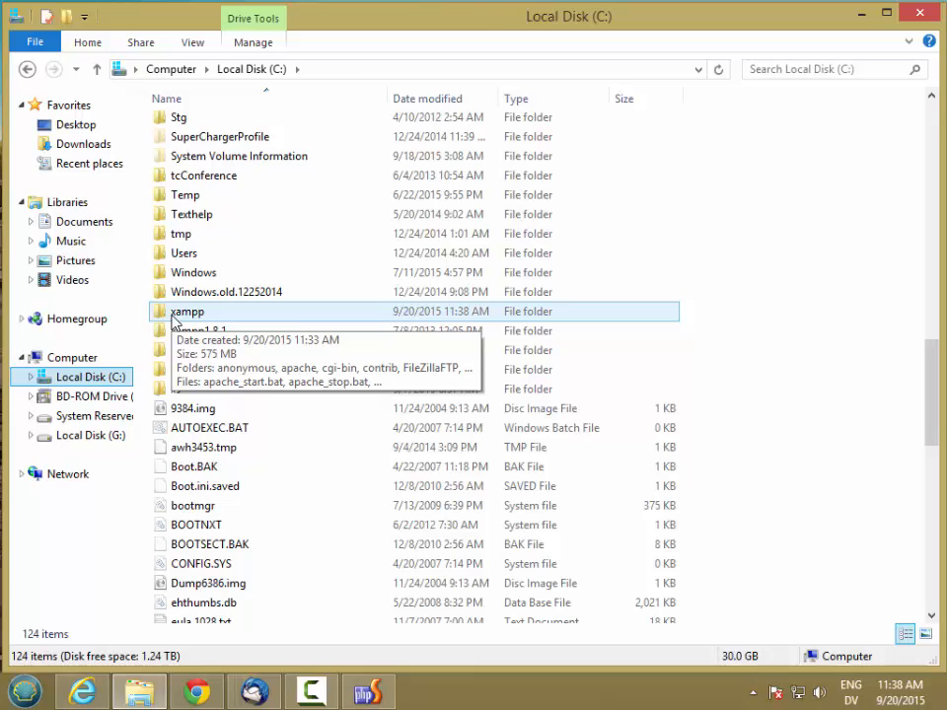
double_click(188, 312)
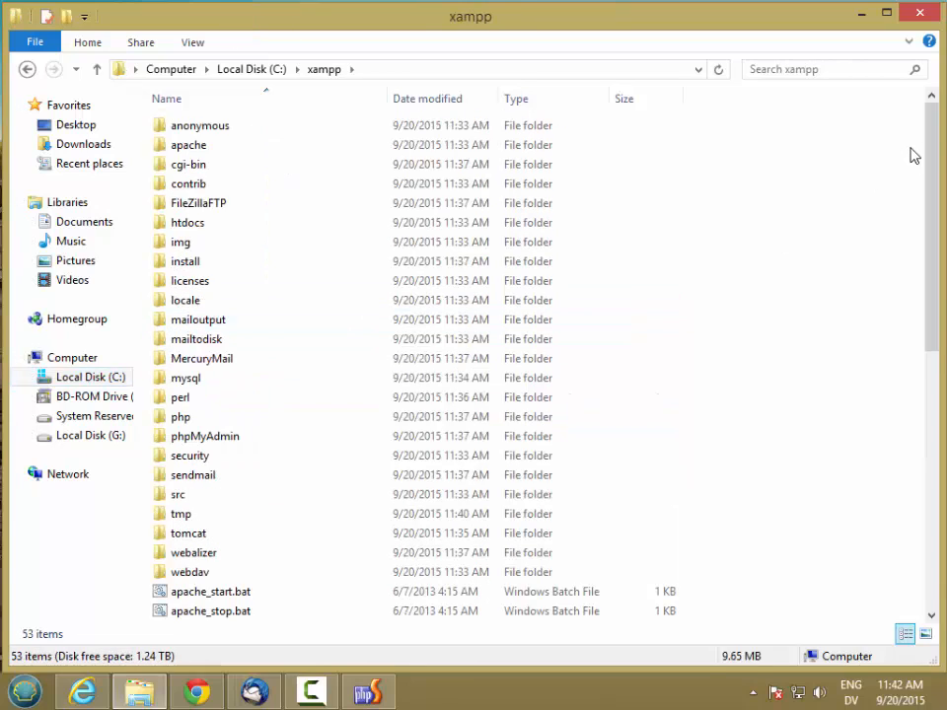
scroll("down", 3)
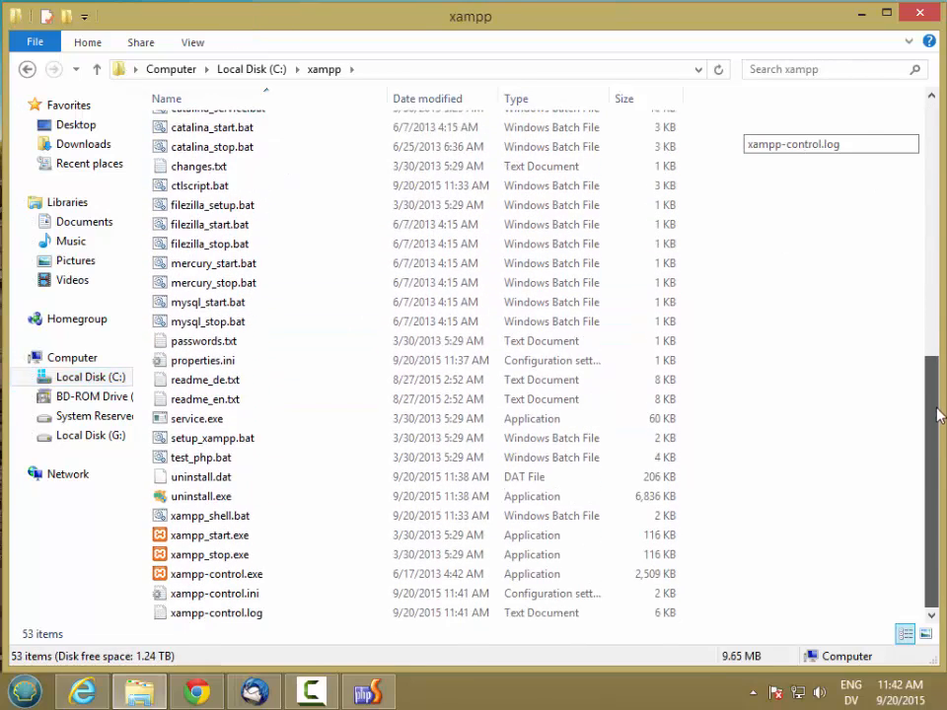
left_click(217, 572)
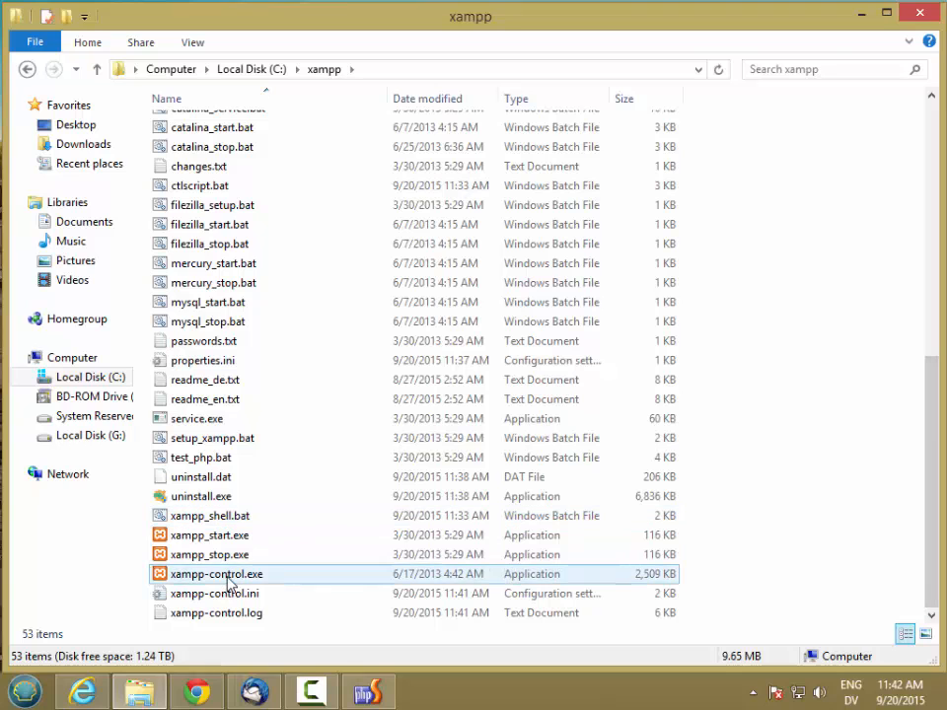
- Launch the XAMPP Control Panel from xampp-control.exe
double_click(217, 572)
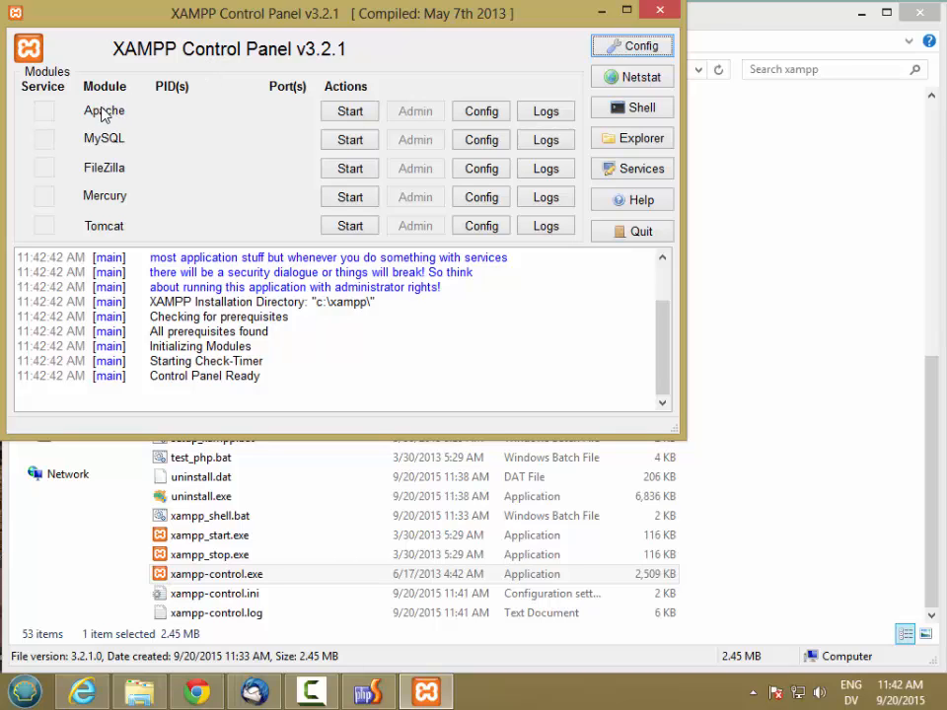
mouse_move(103, 150)
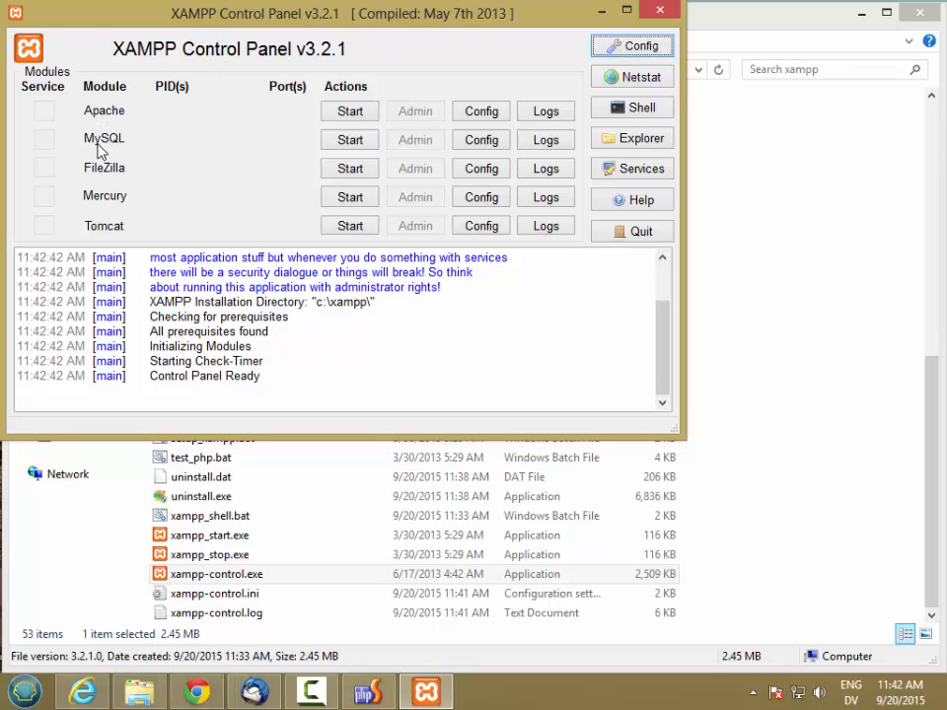
mouse_move(123, 176)
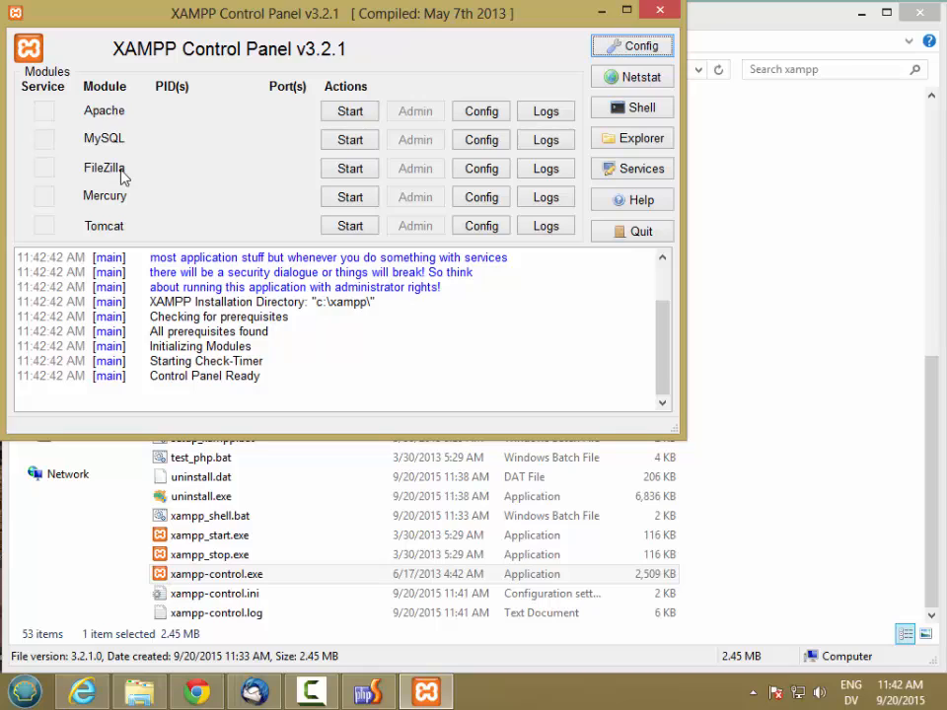
mouse_move(116, 177)
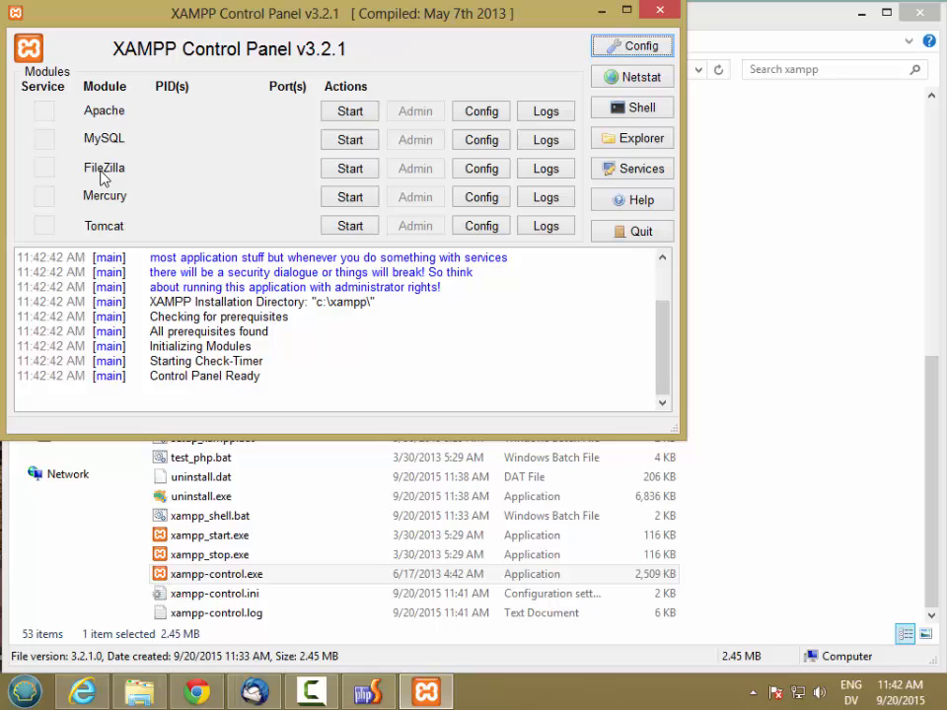
mouse_move(105, 202)
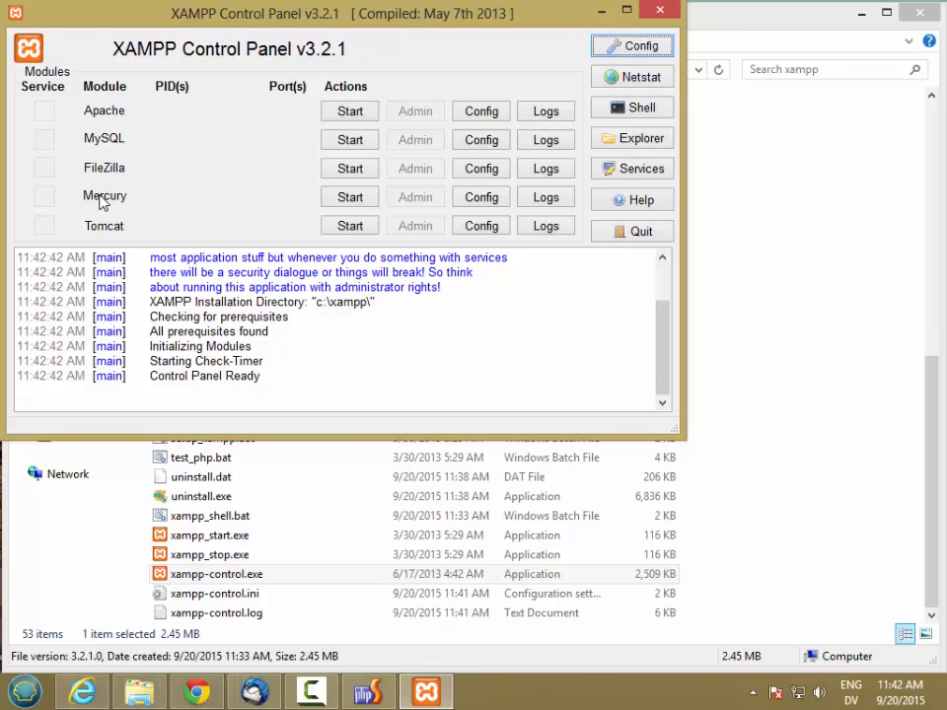
mouse_move(107, 236)
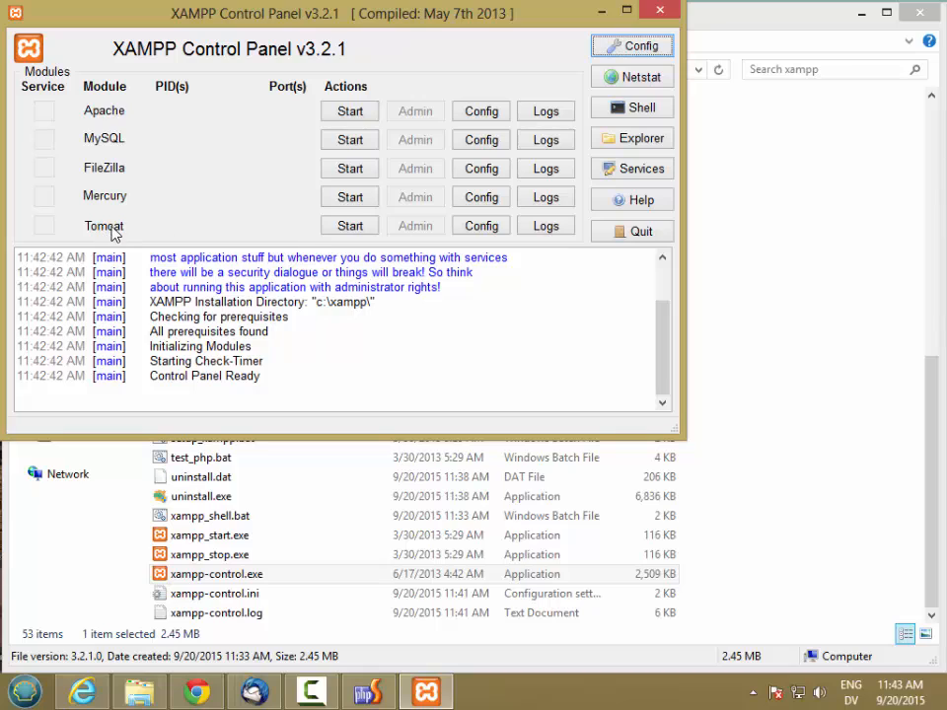
mouse_move(117, 233)
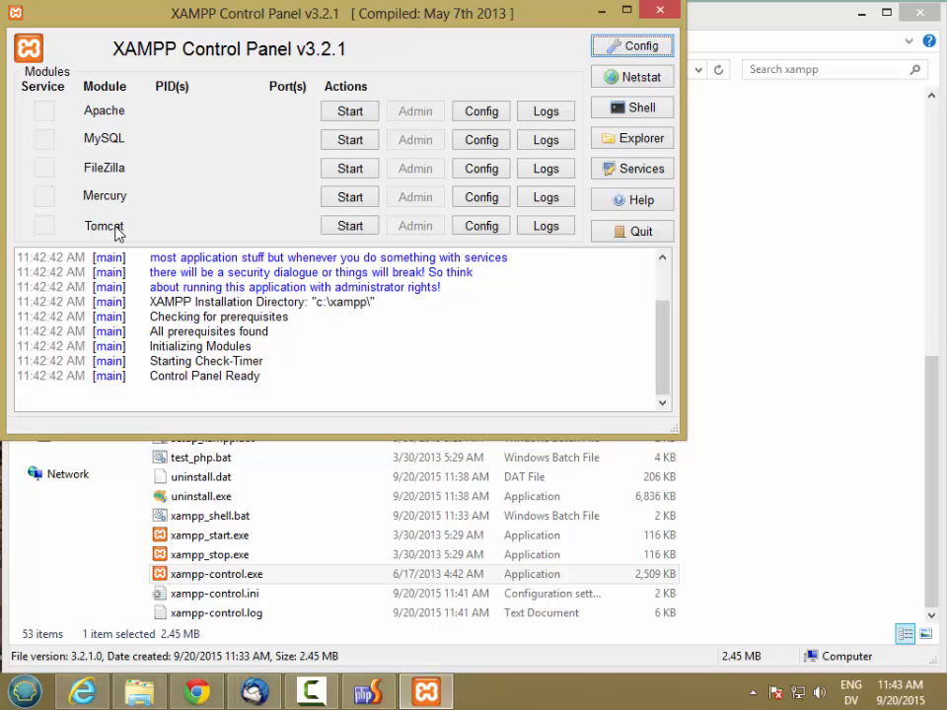
mouse_move(227, 183)
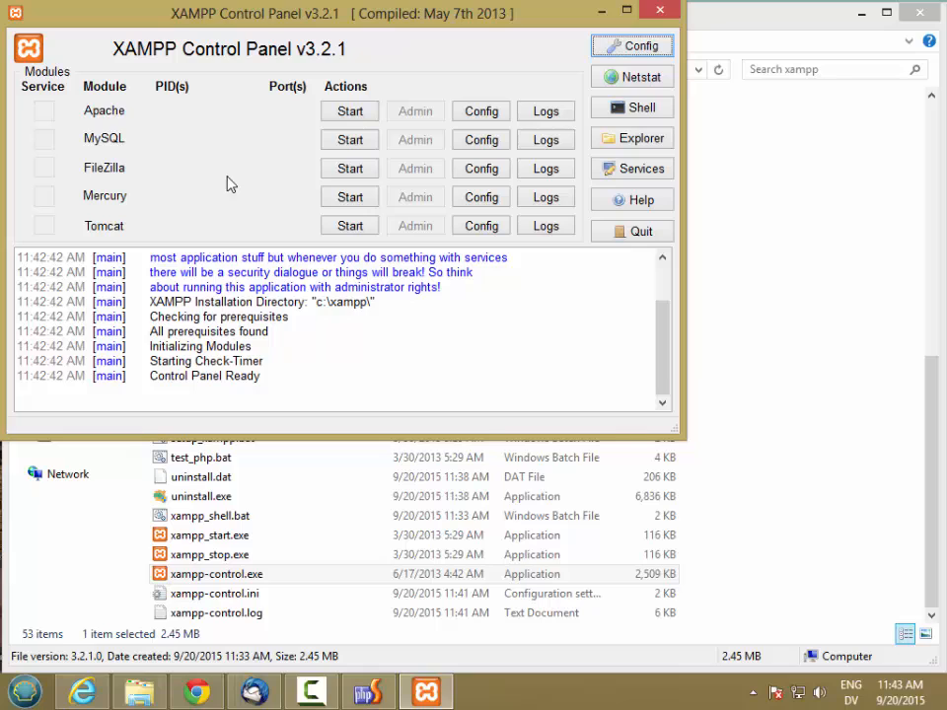
left_click(349, 111)
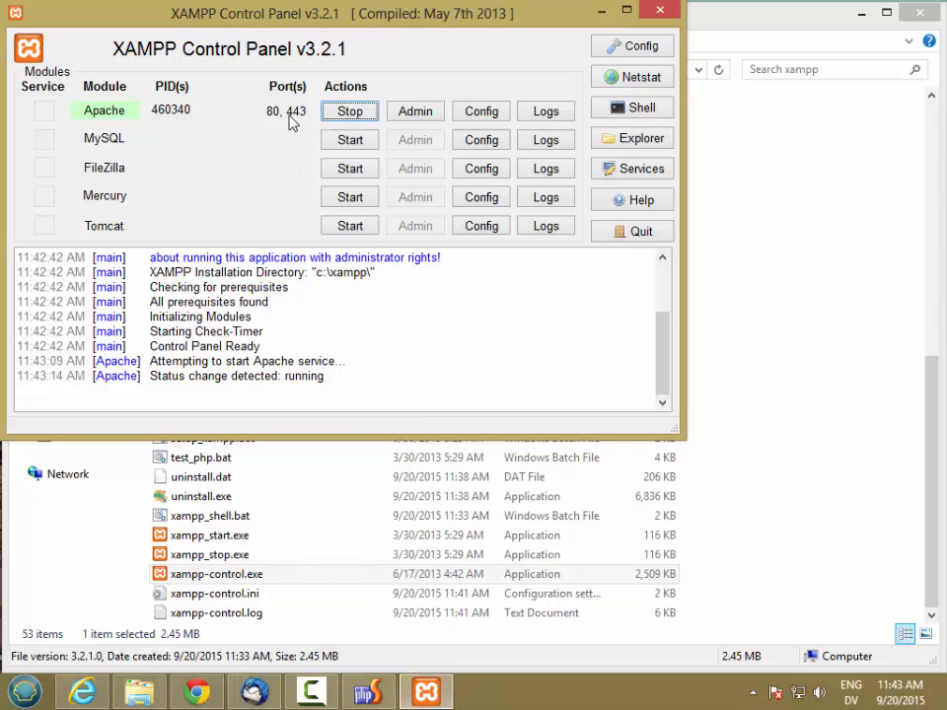
mouse_move(168, 108)
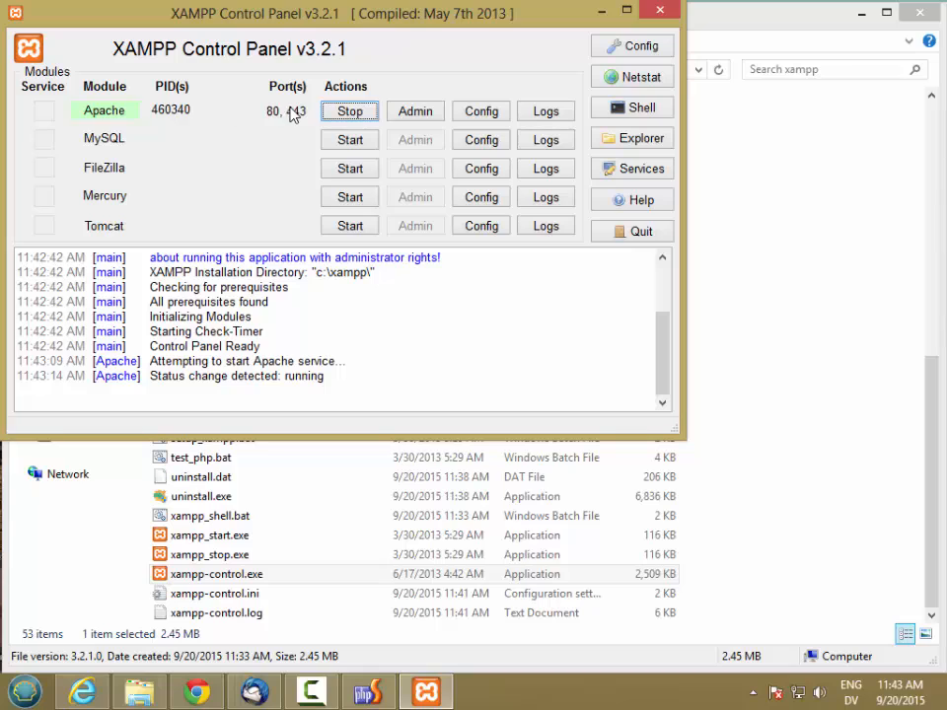
mouse_move(280, 122)
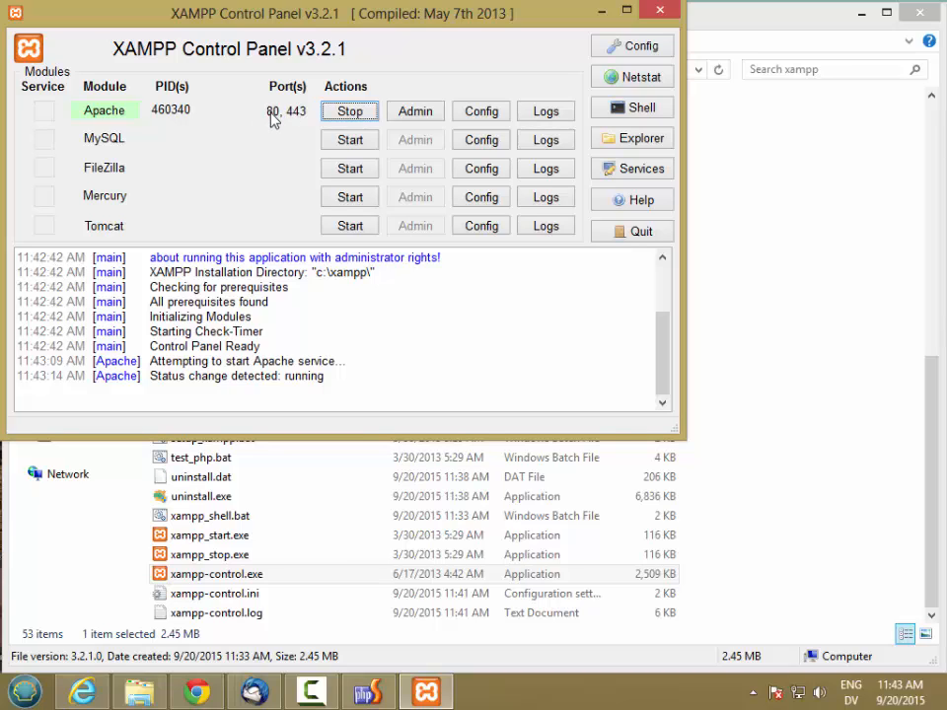
mouse_move(292, 119)
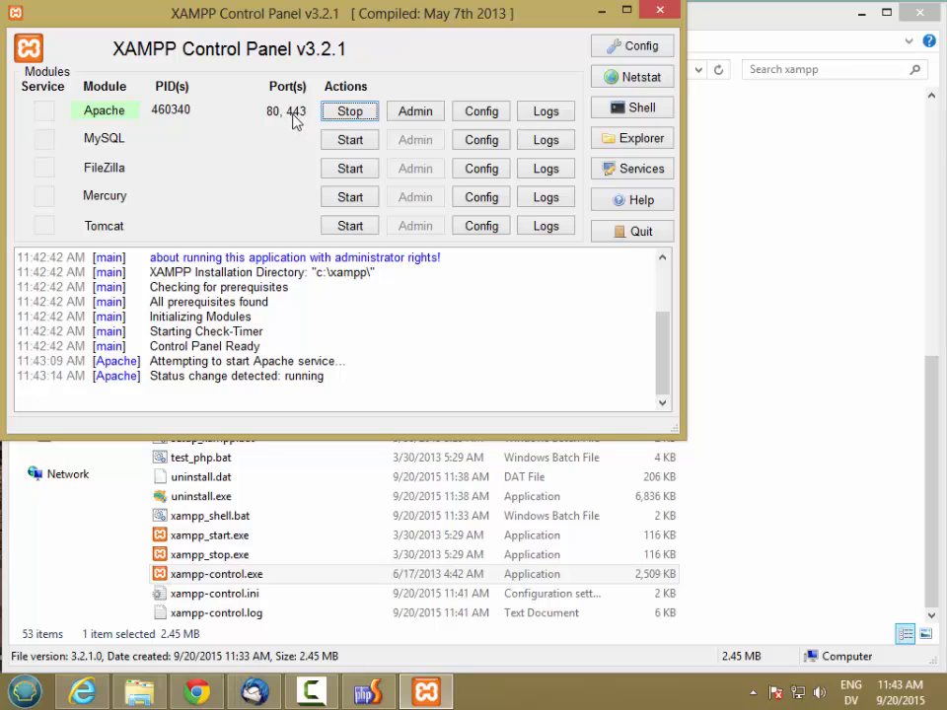
mouse_move(229, 112)
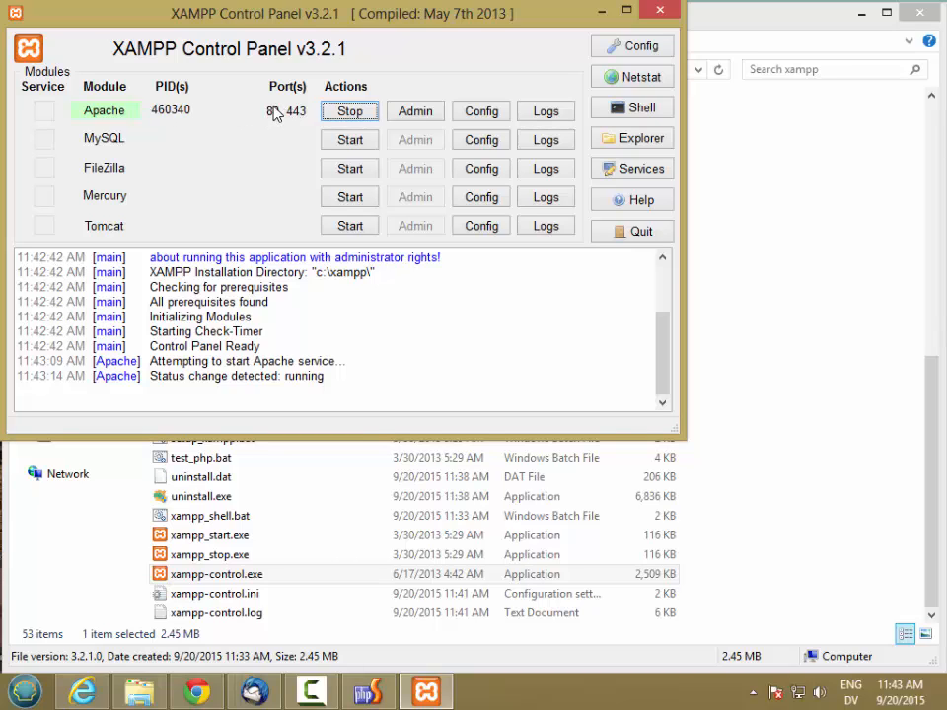
mouse_move(280, 110)
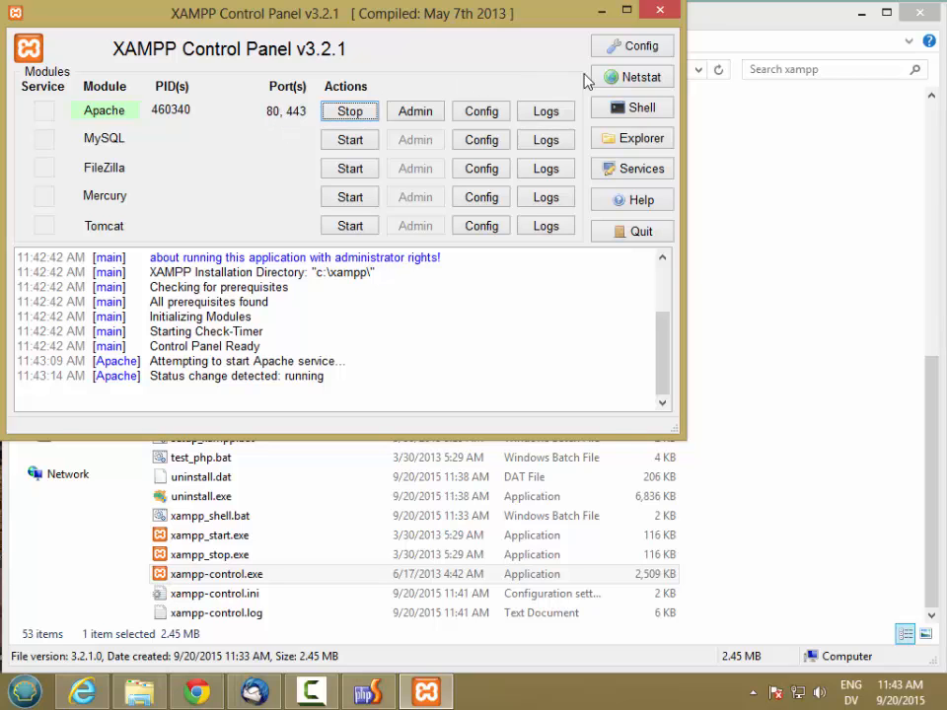
- Show the Netstat TCP listening sockets and highlight the httpd.exe entries on ports 80 and 443
left_click(631, 74)
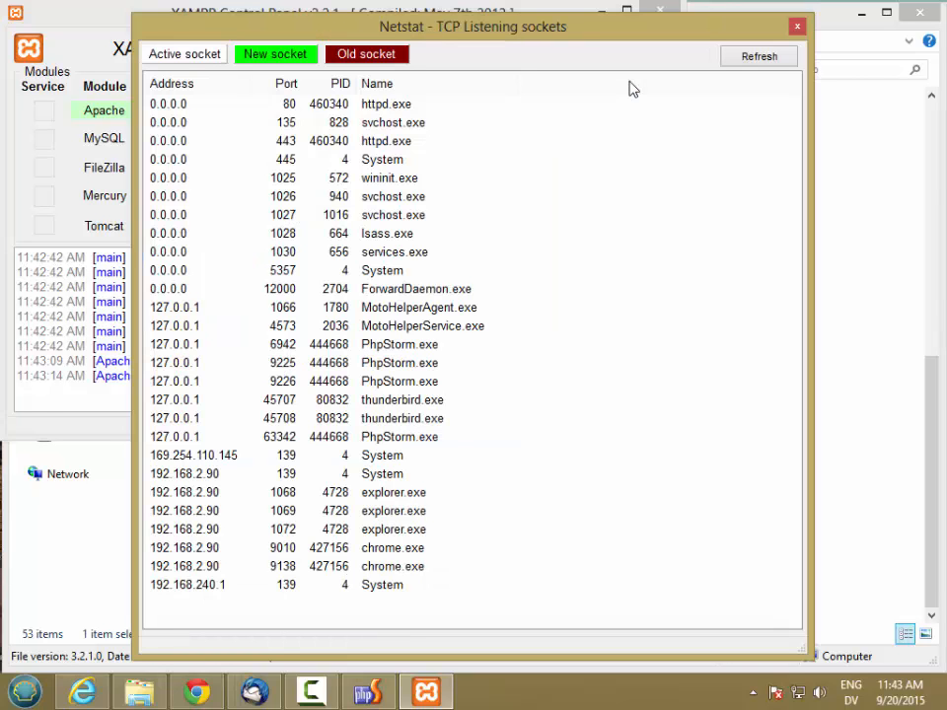
left_click(296, 123)
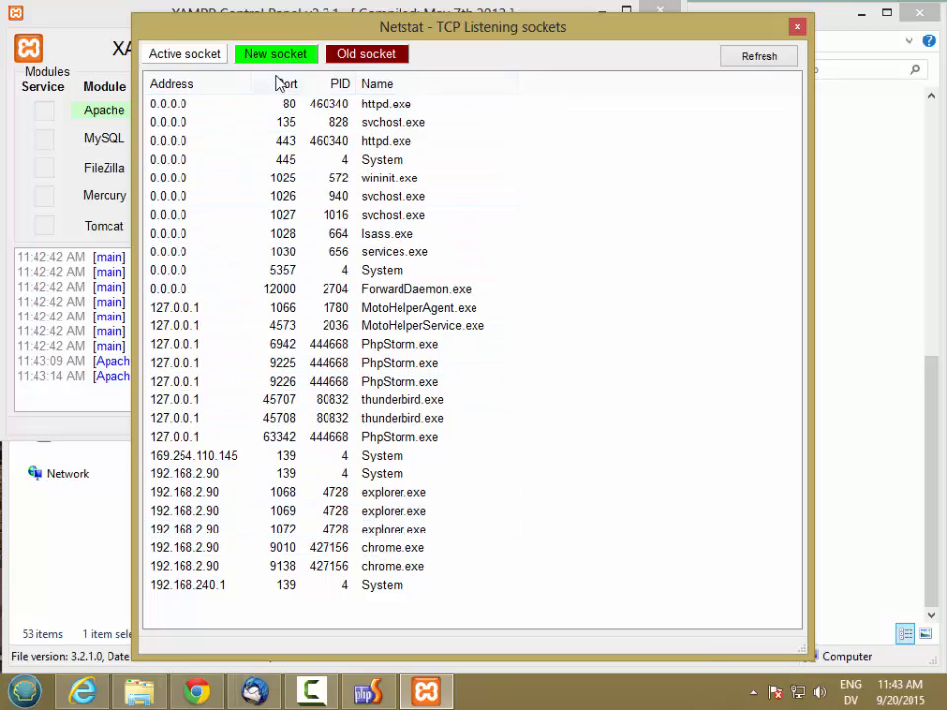
left_click(287, 122)
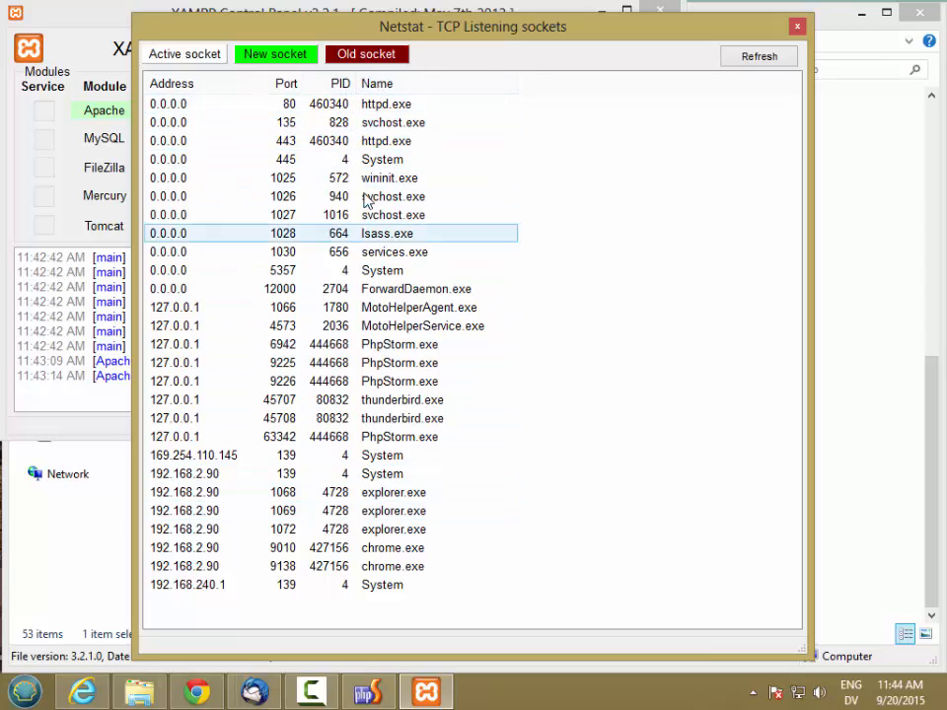
left_click(385, 140)
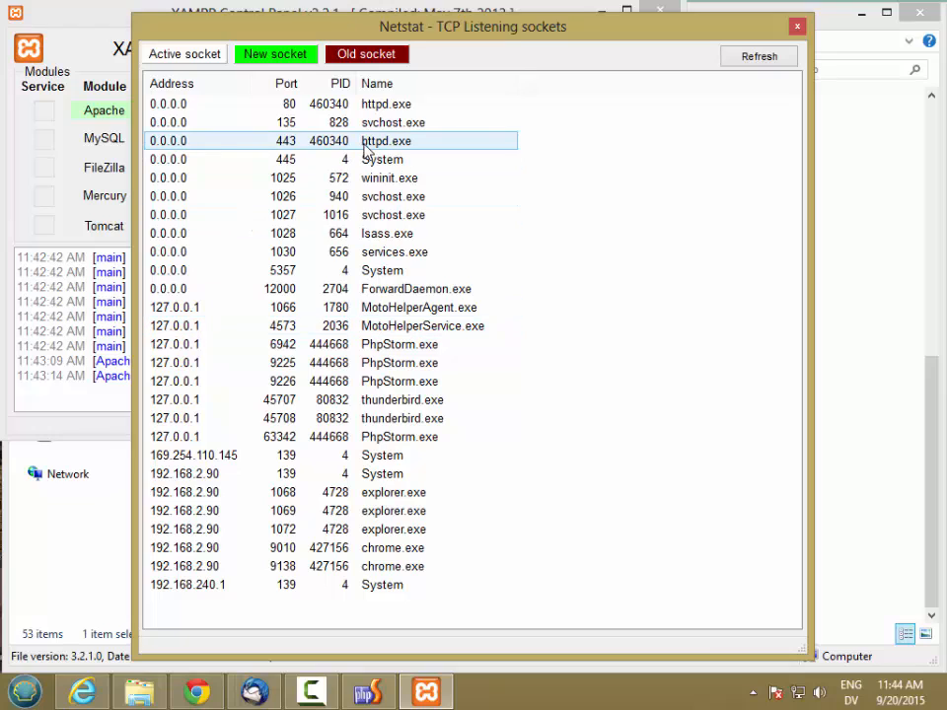
left_click(384, 102)
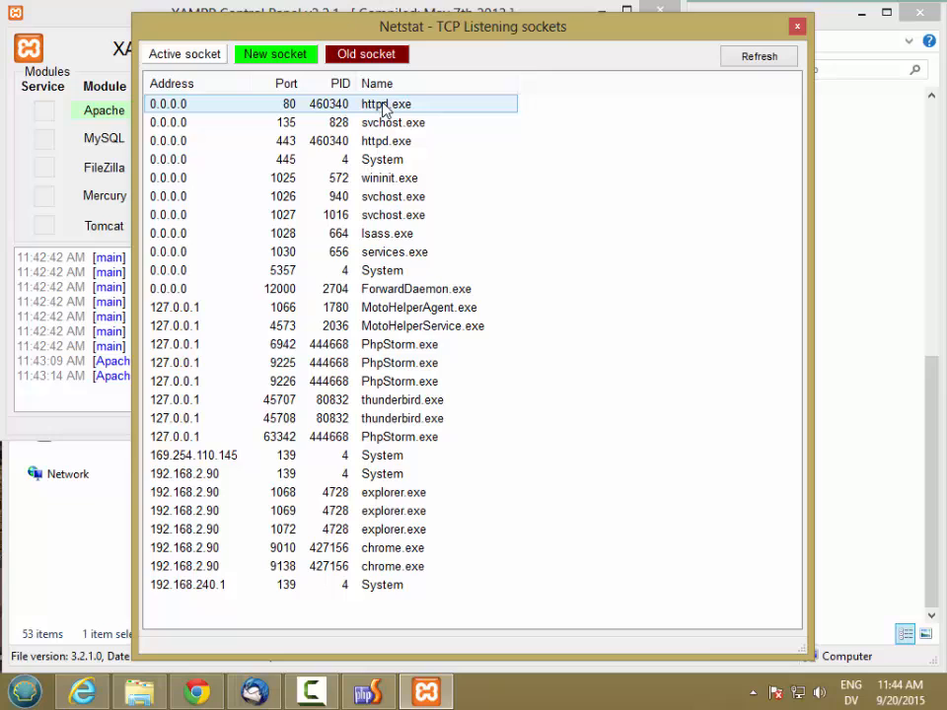
left_click(385, 122)
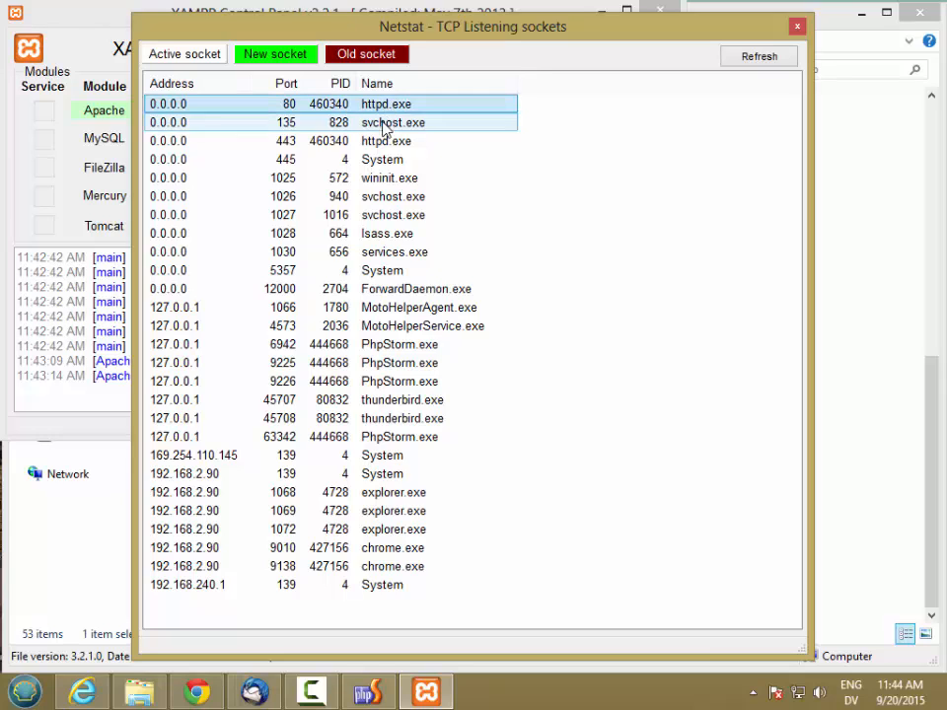
left_click(384, 140)
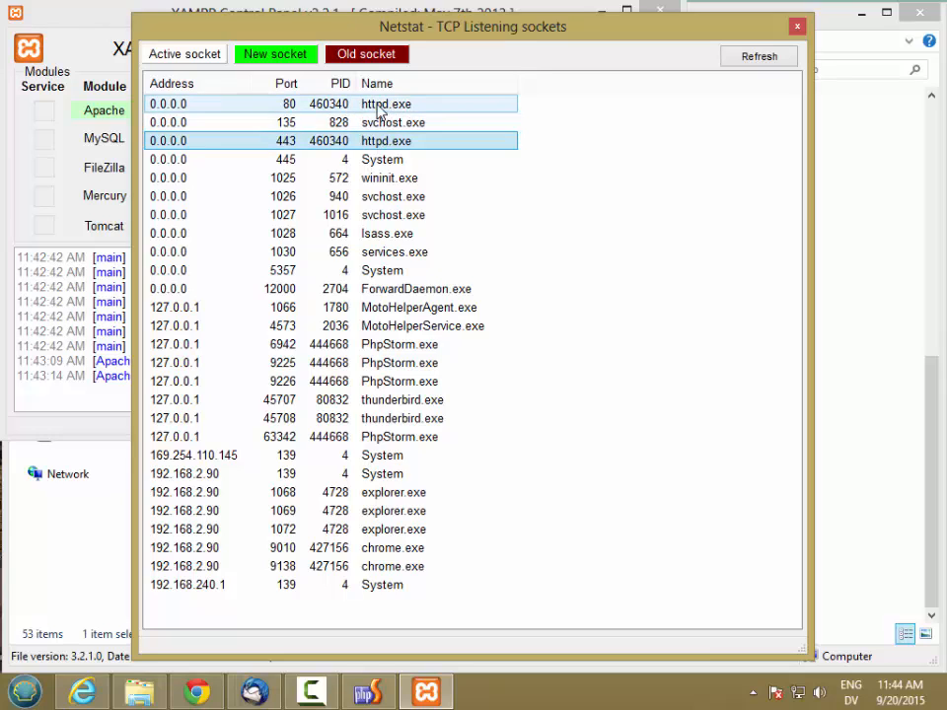
left_click(379, 122)
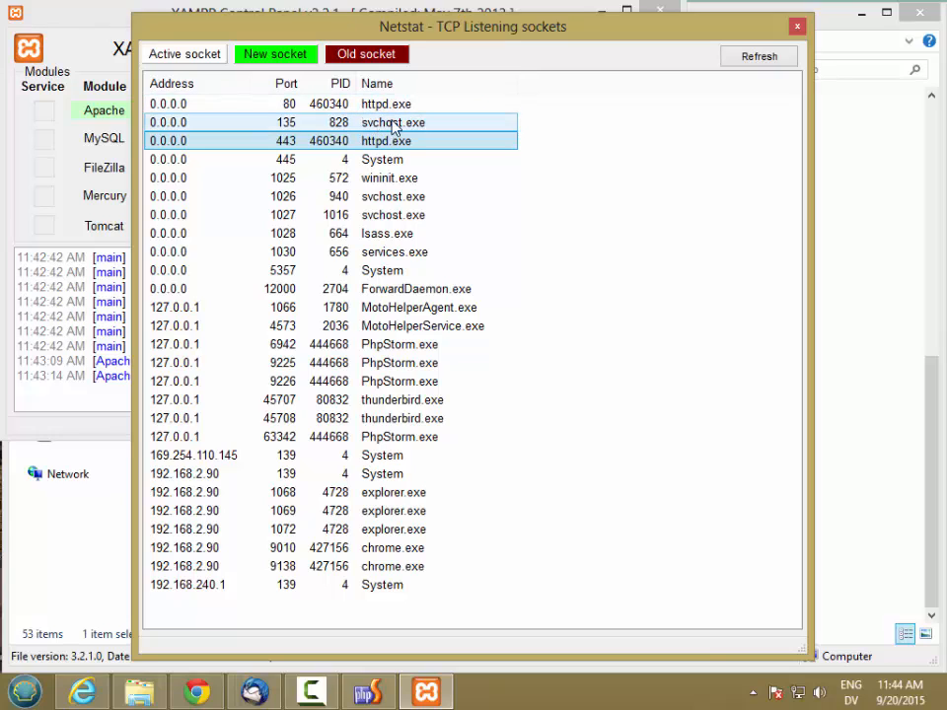
left_click(394, 140)
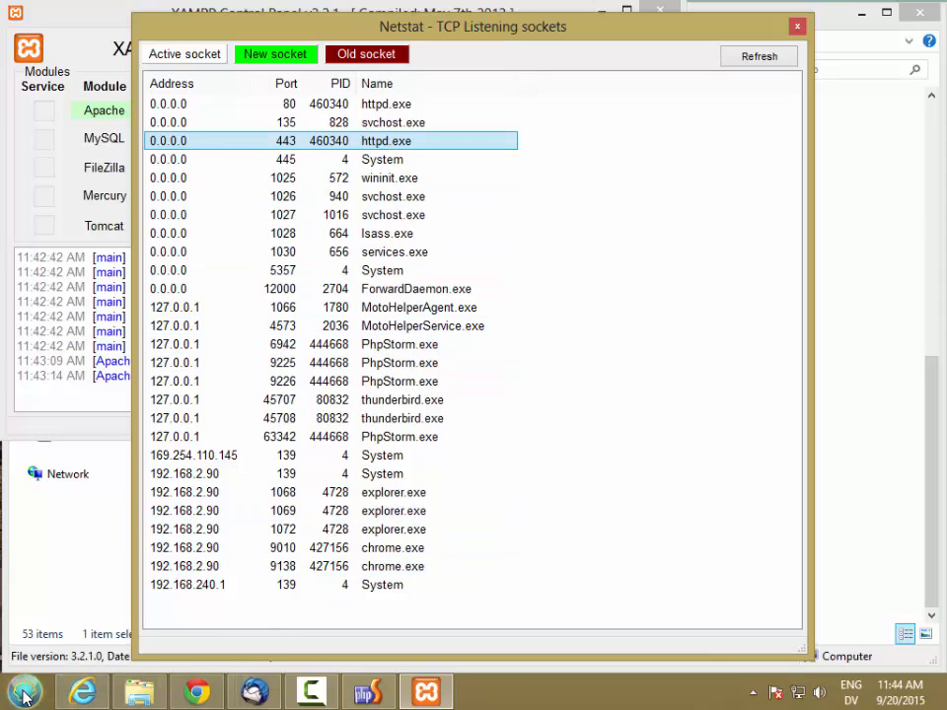
left_click(24, 690)
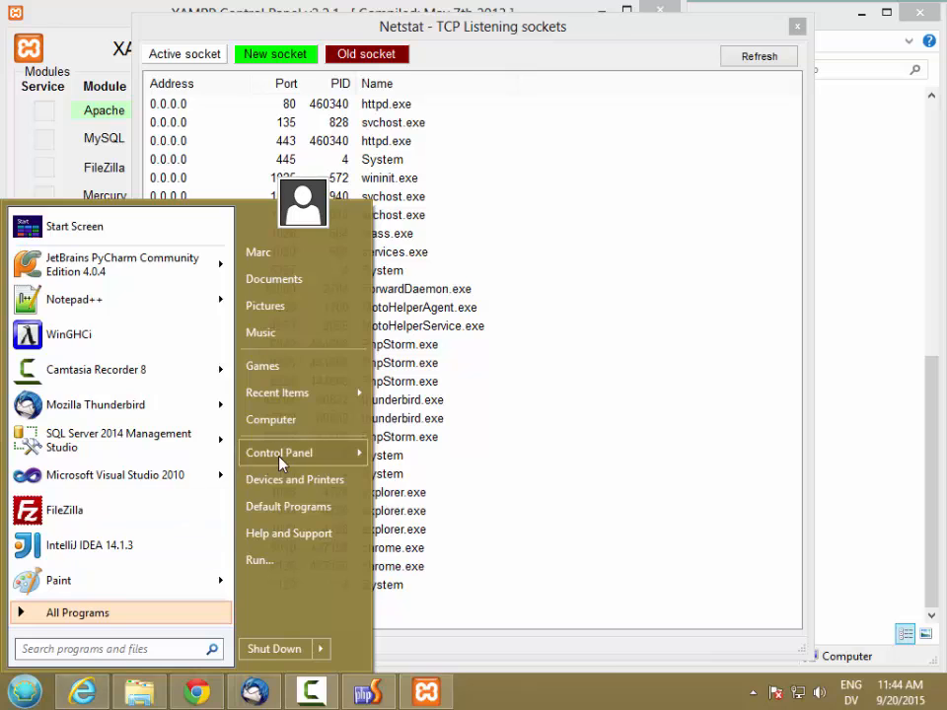
left_click(280, 452)
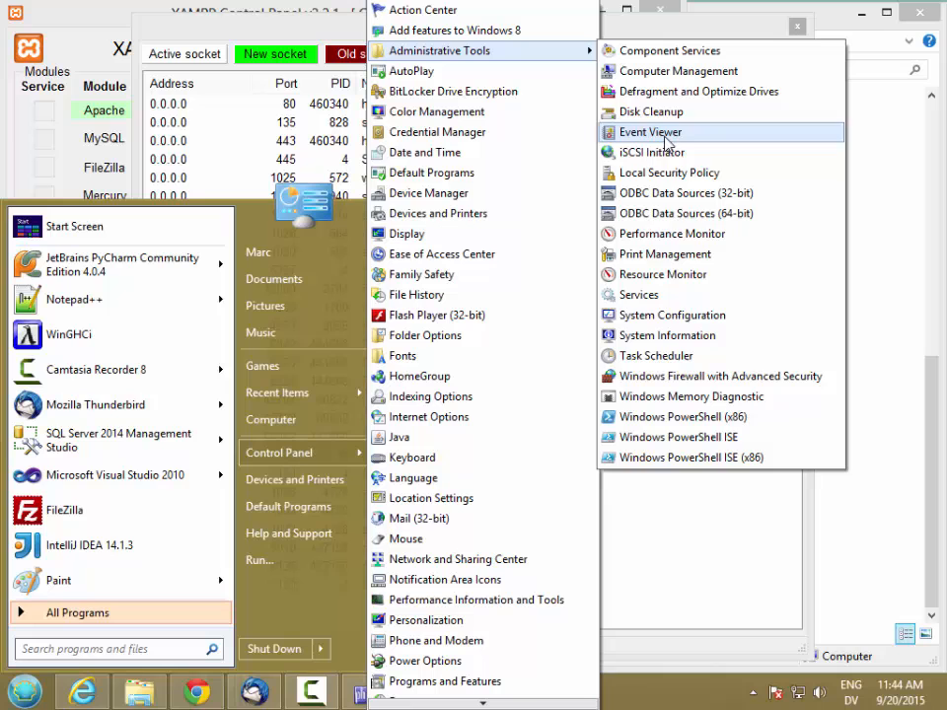
mouse_move(639, 296)
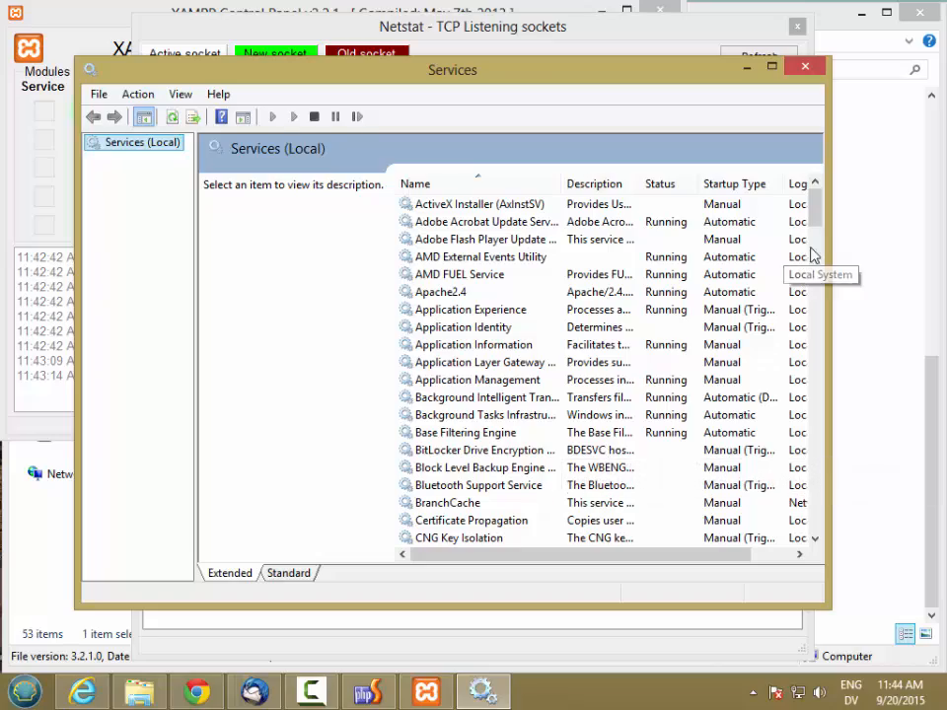
scroll("down", 3)
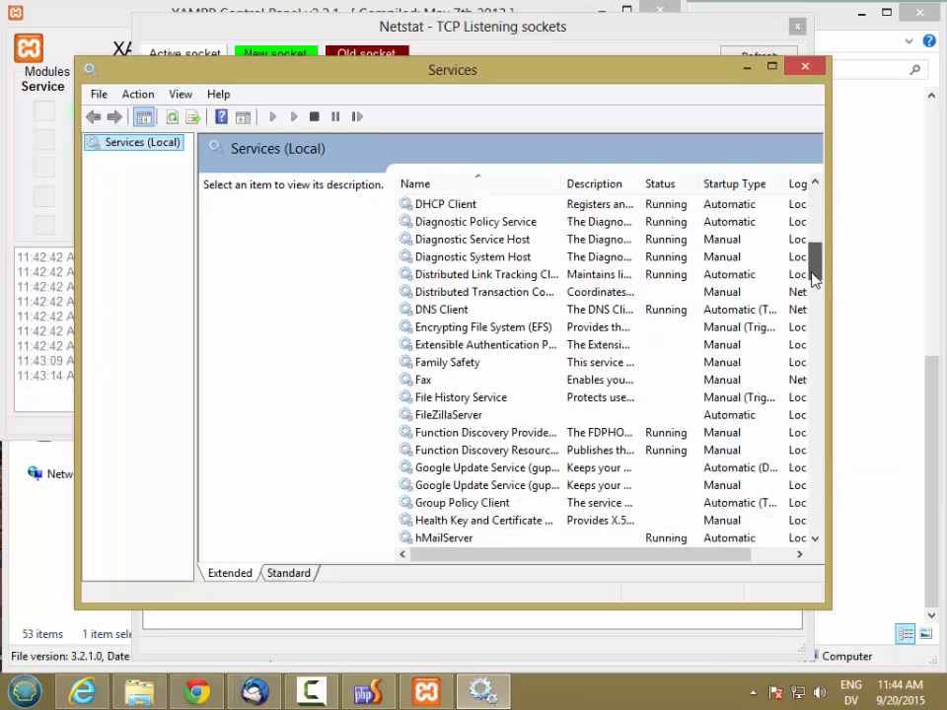
scroll("down", 3)
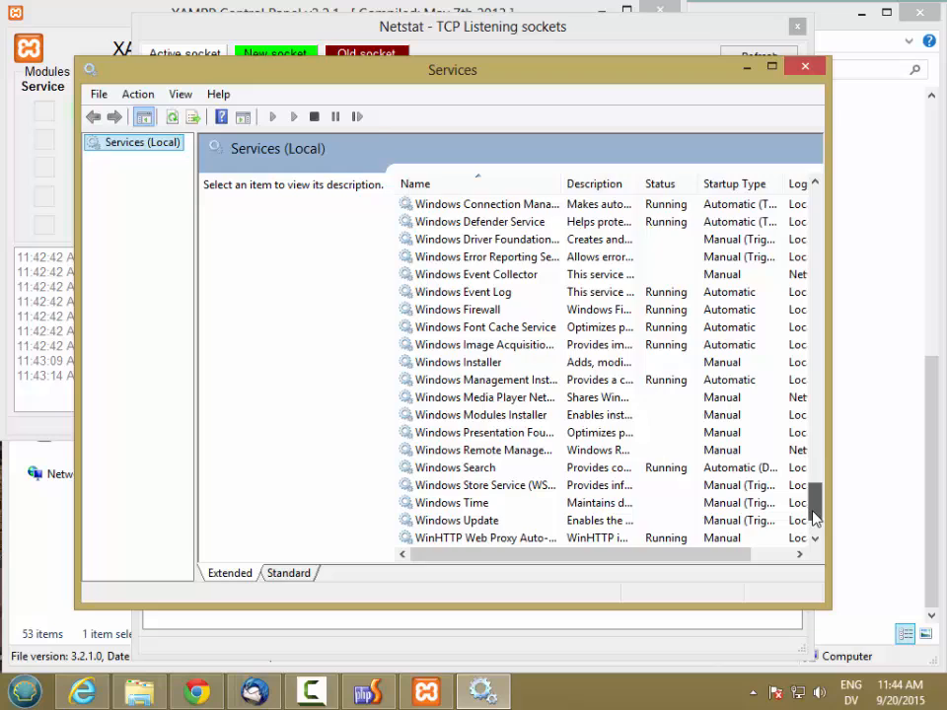
scroll("down", 3)
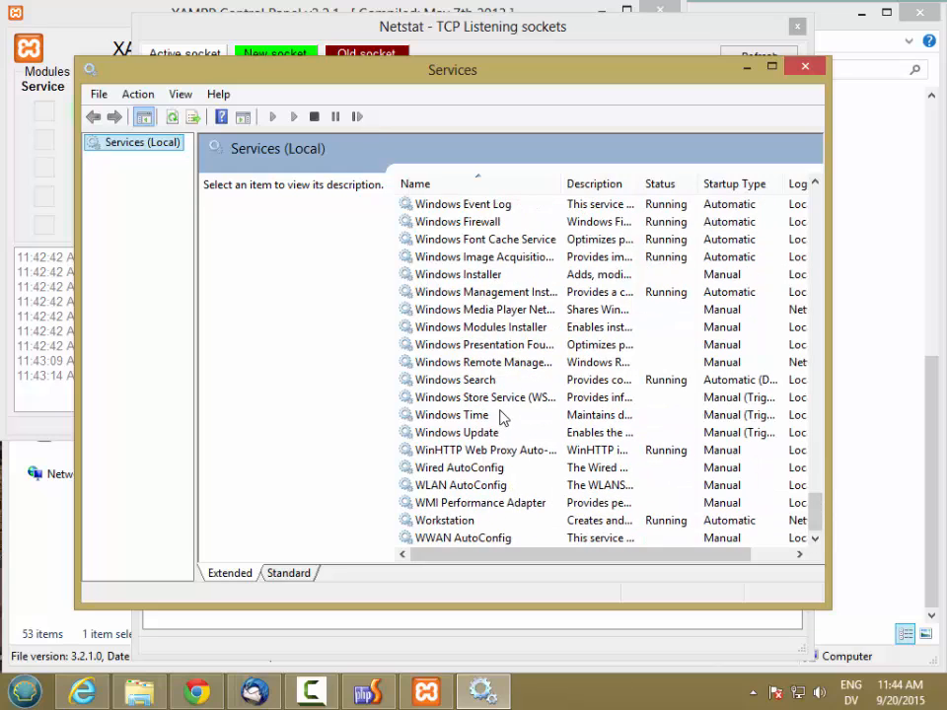
mouse_move(486, 414)
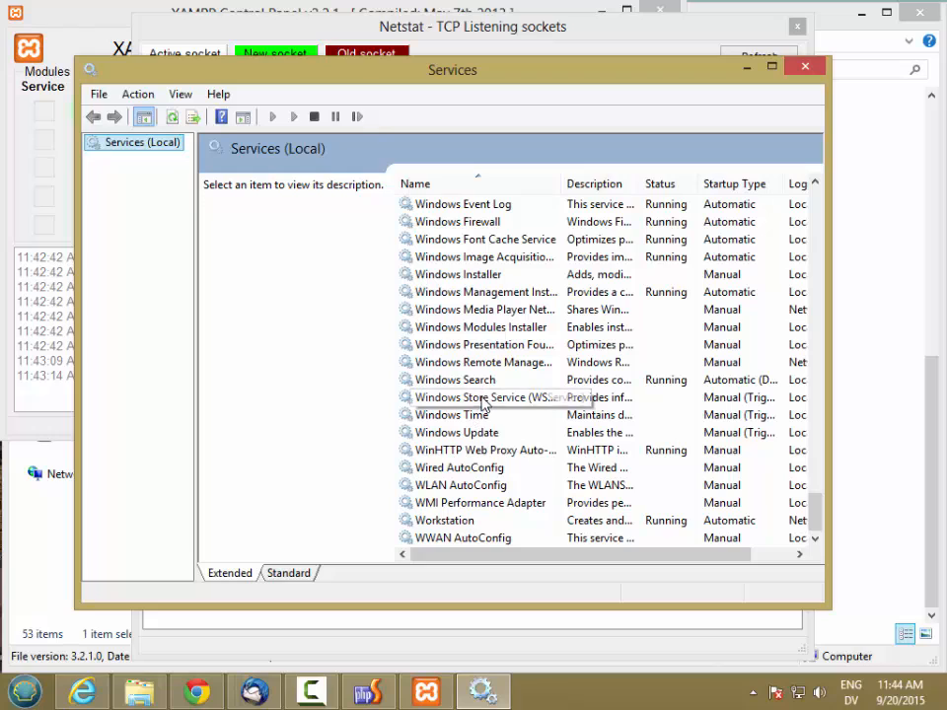
mouse_move(521, 343)
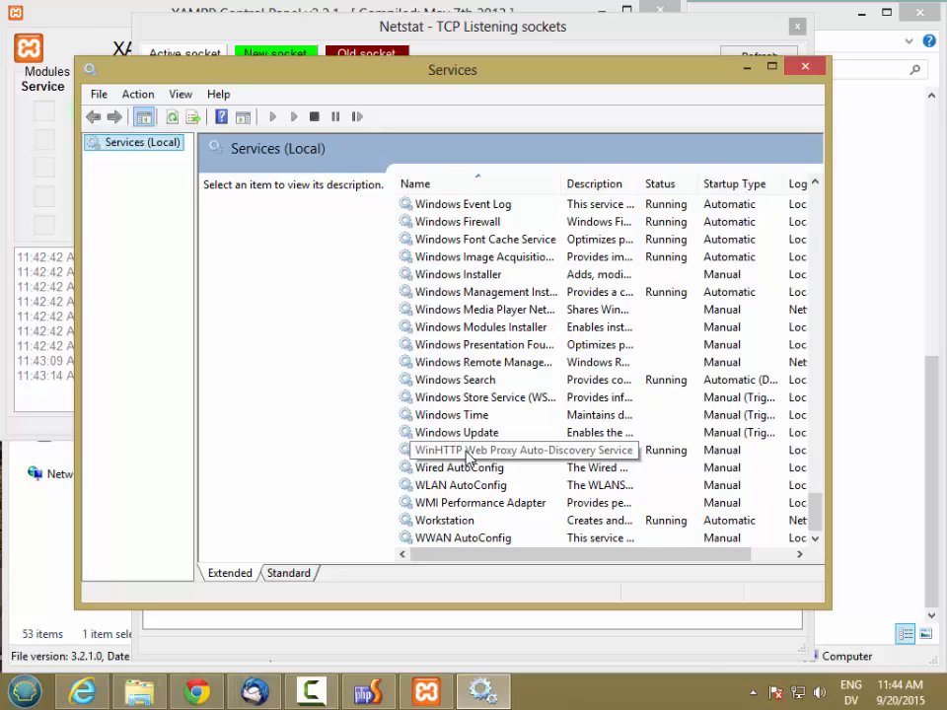
left_click(525, 450)
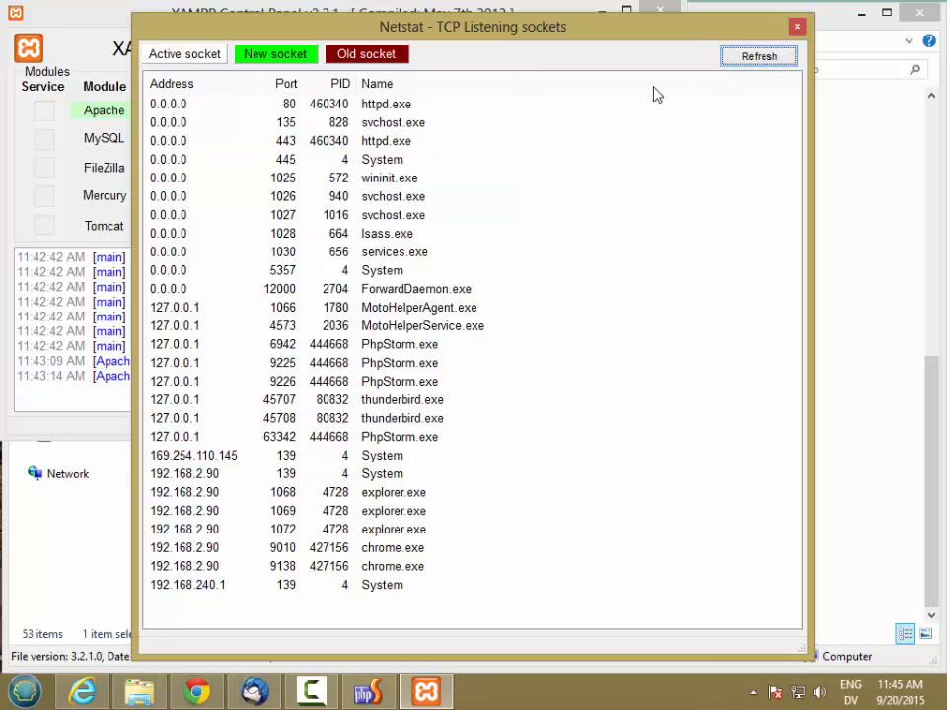
- Close the Netstat listening sockets window, leaving Apache running on 80 and 443
left_click(296, 123)
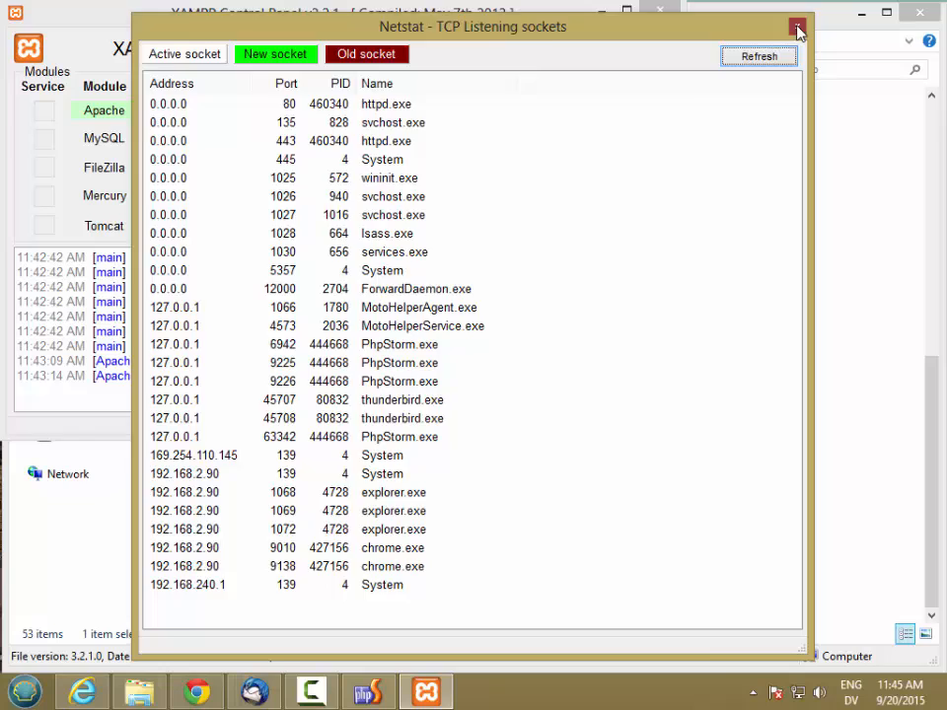
left_click(797, 28)
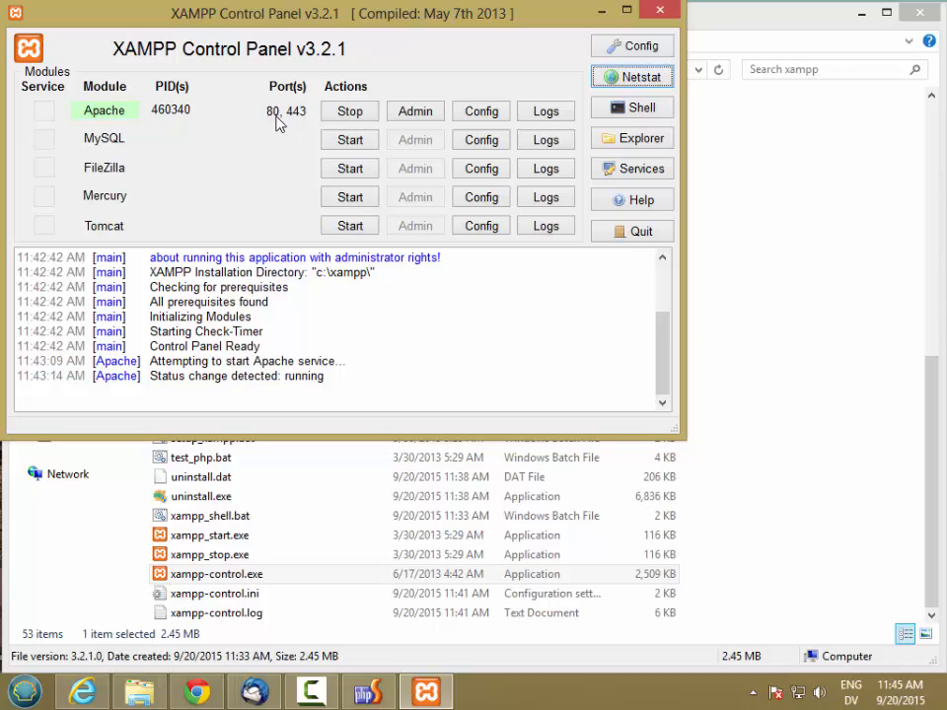
- Bring the Control Panel back up and attempt to start the FileZilla module
left_click(350, 138)
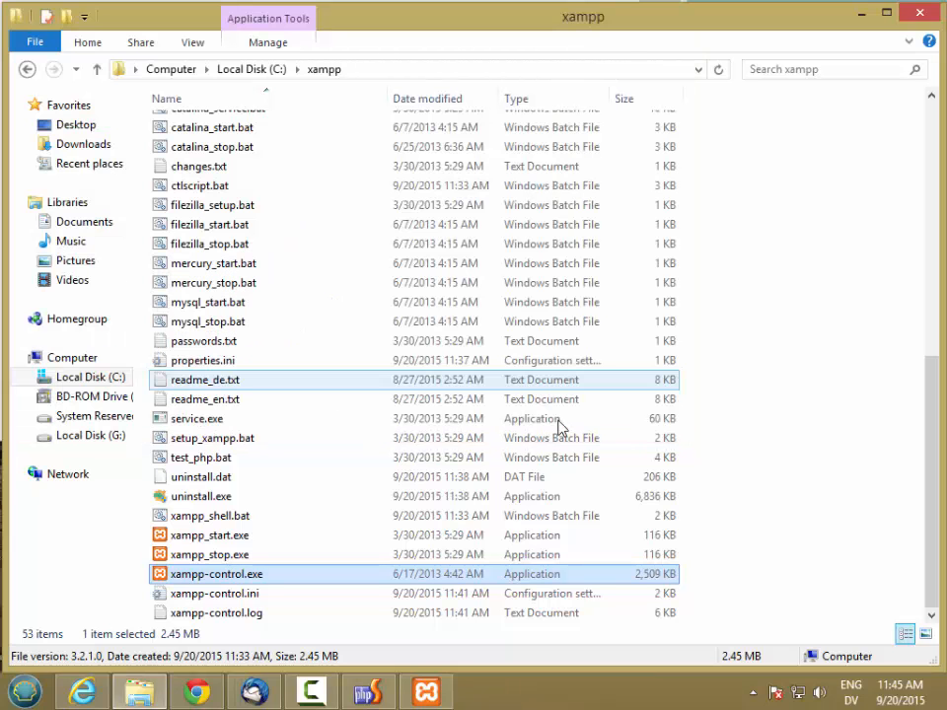
double_click(217, 572)
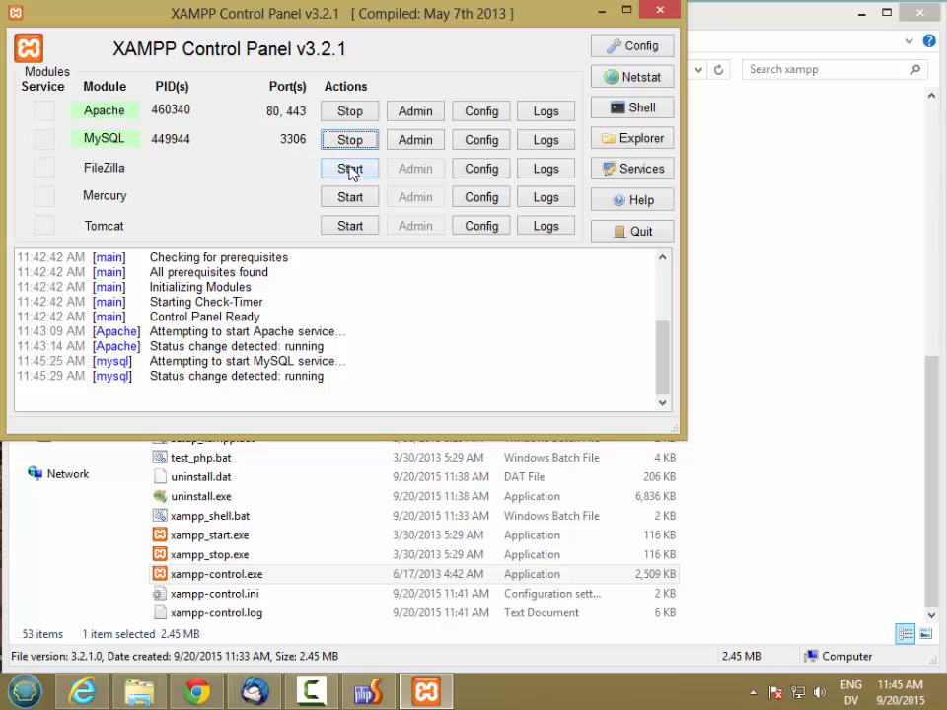
left_click(350, 167)
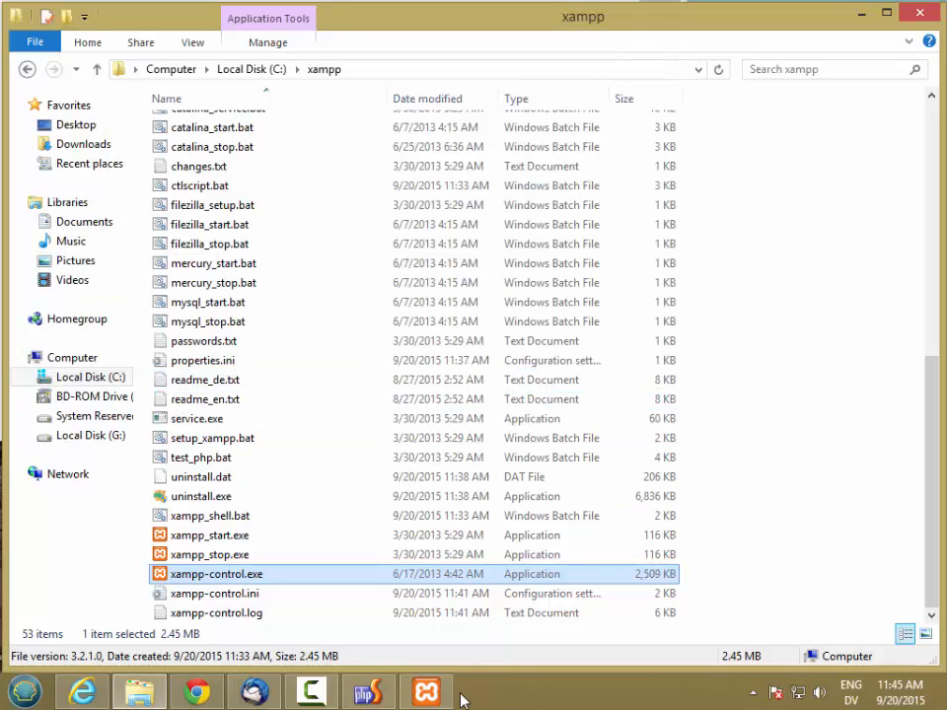
left_click(426, 691)
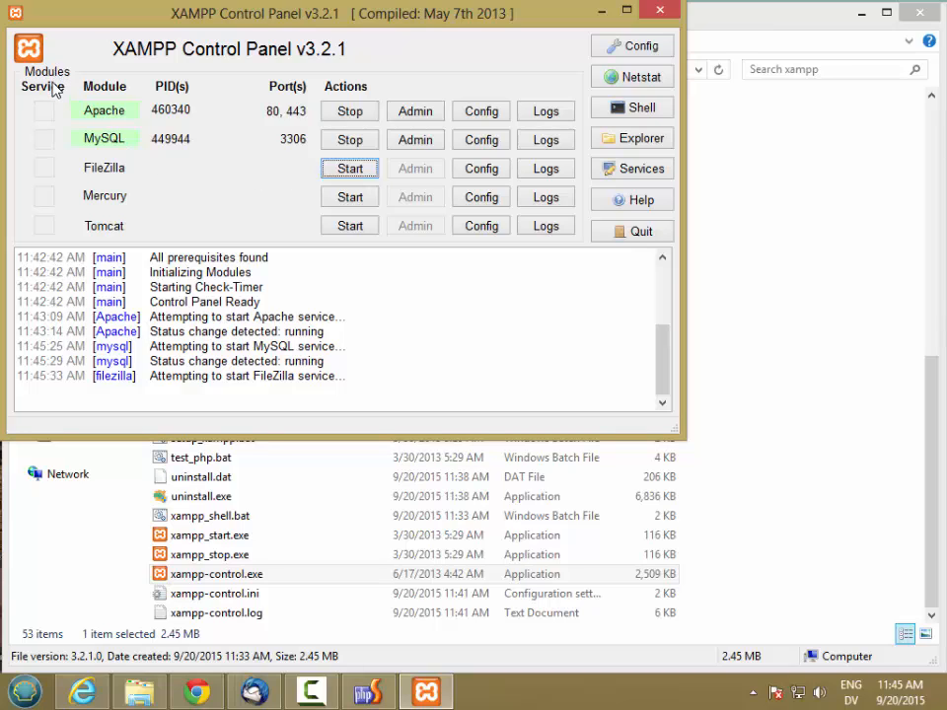
mouse_move(55, 122)
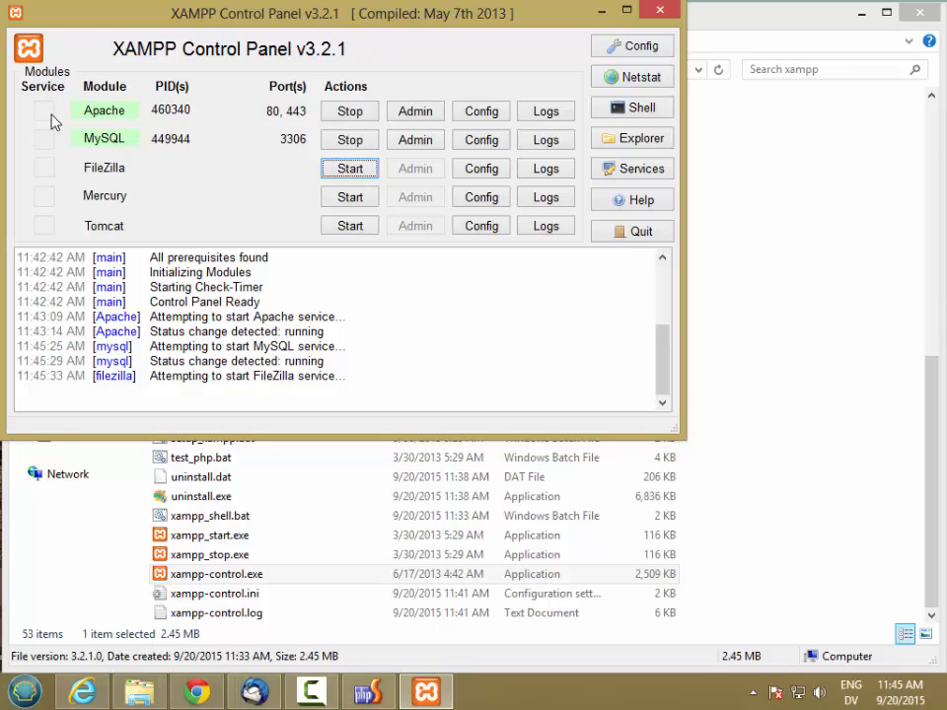
mouse_move(168, 207)
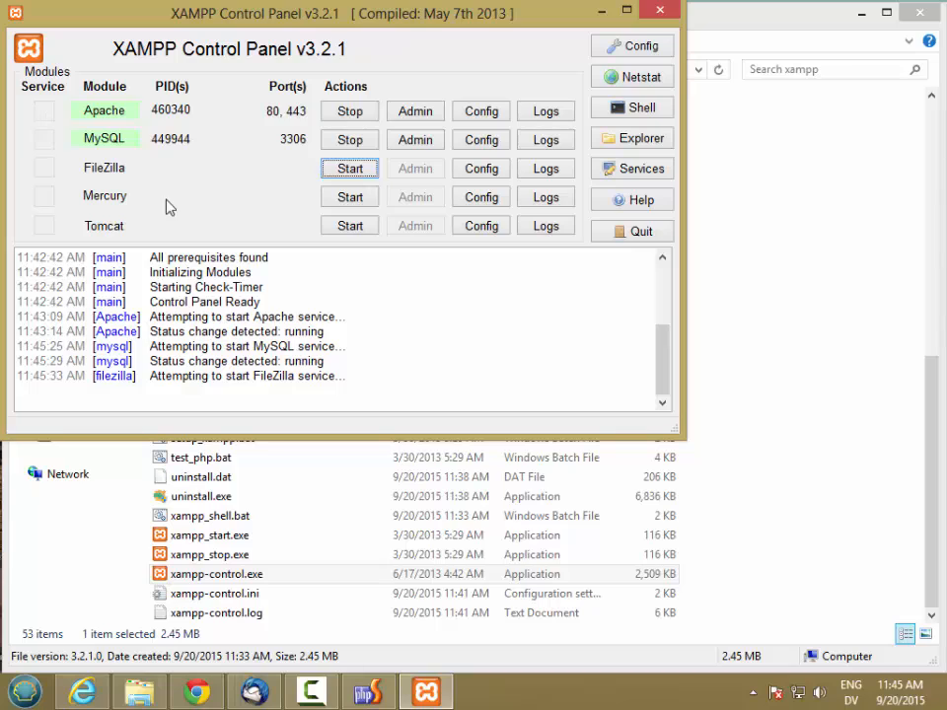
mouse_move(47, 136)
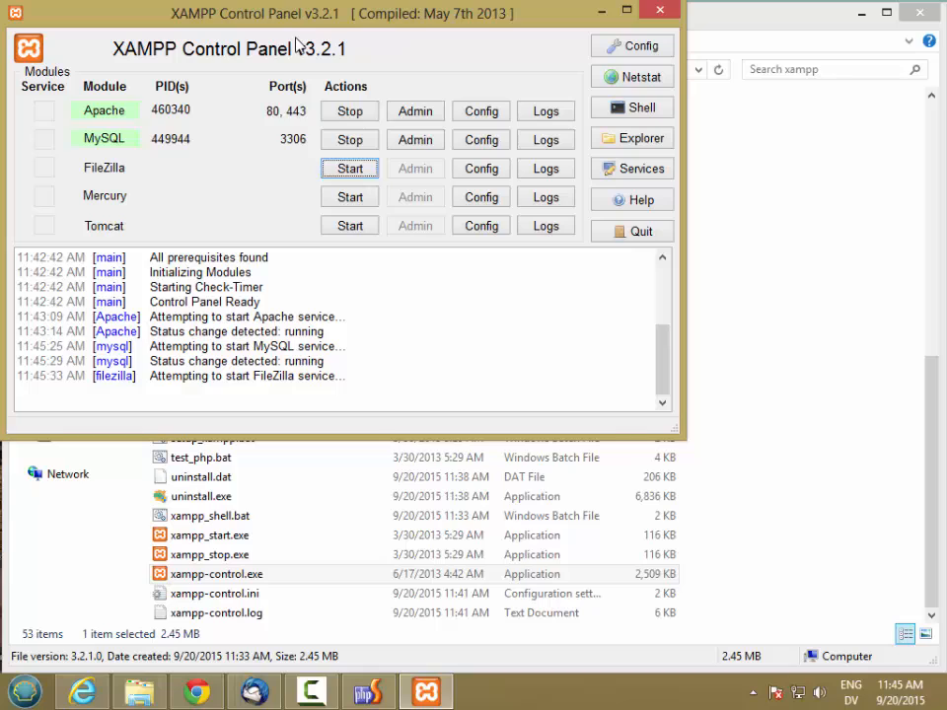
mouse_move(59, 128)
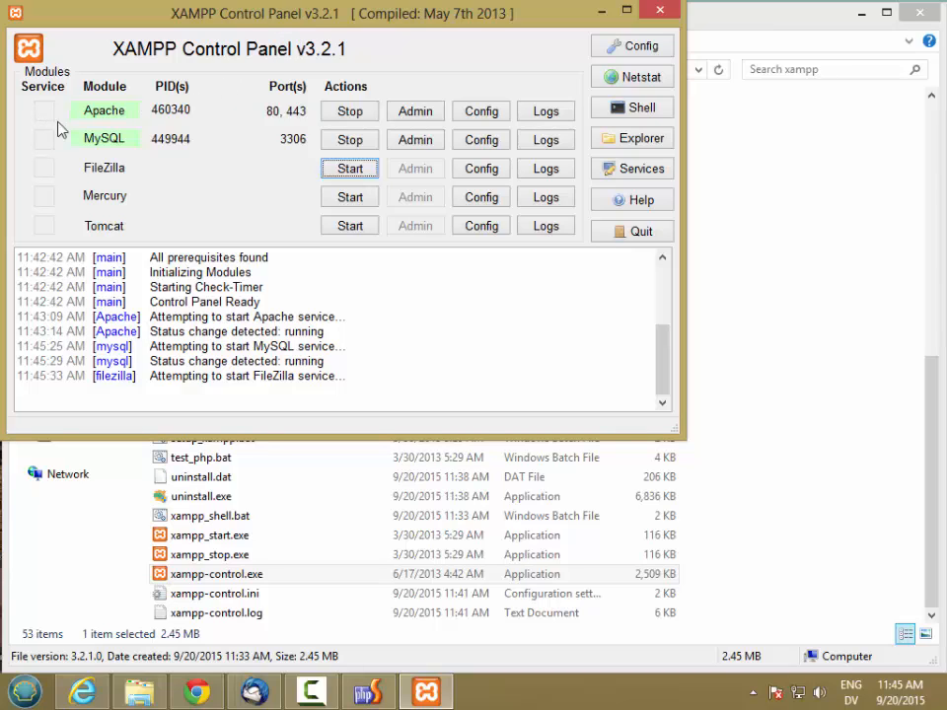
mouse_move(252, 129)
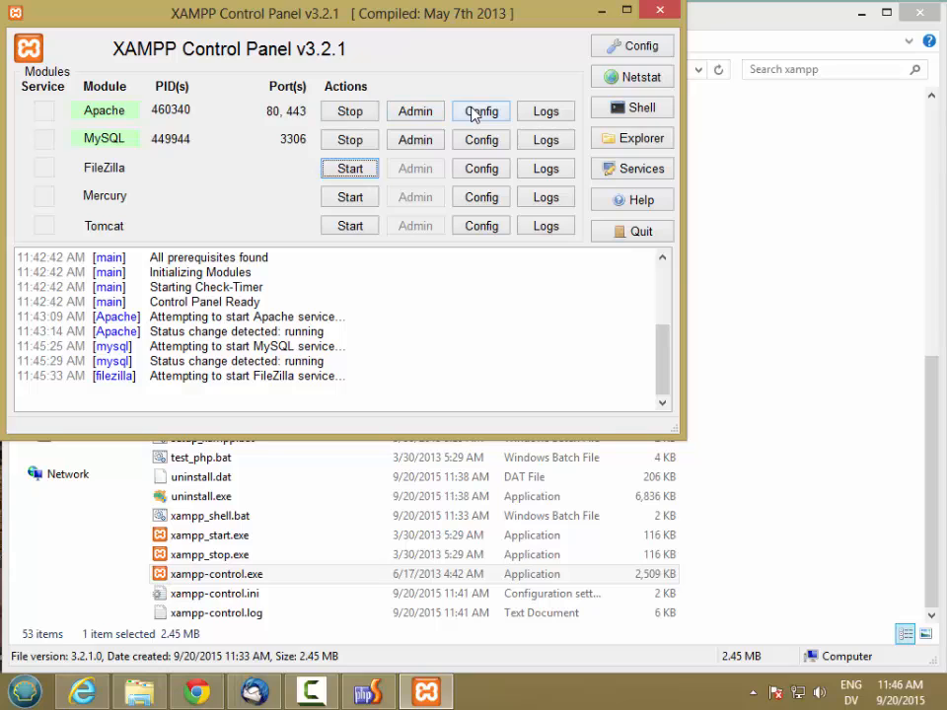
left_click(481, 111)
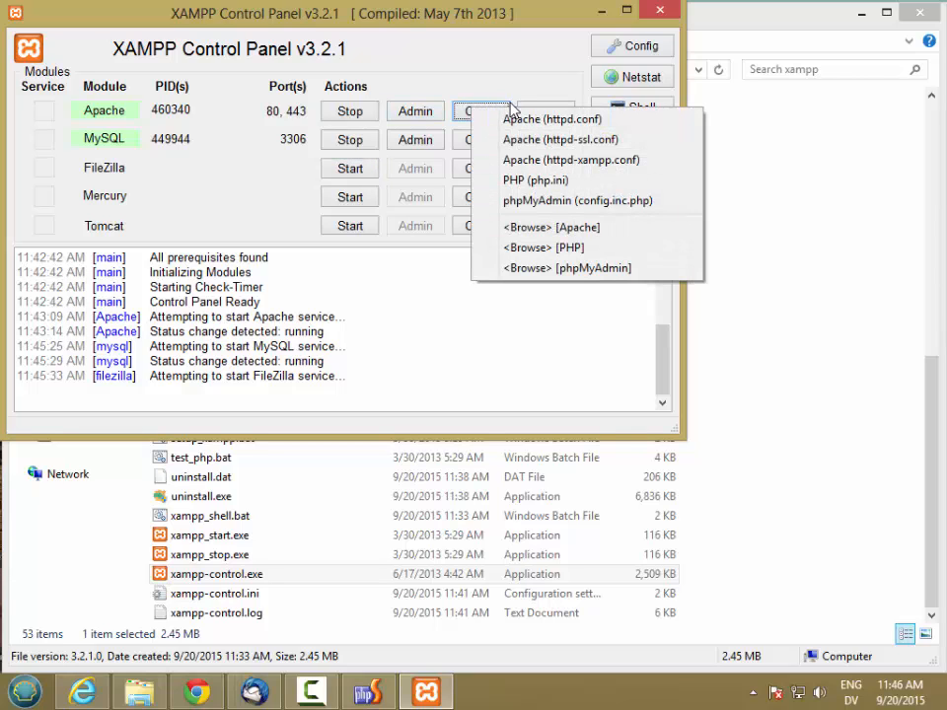
mouse_move(552, 180)
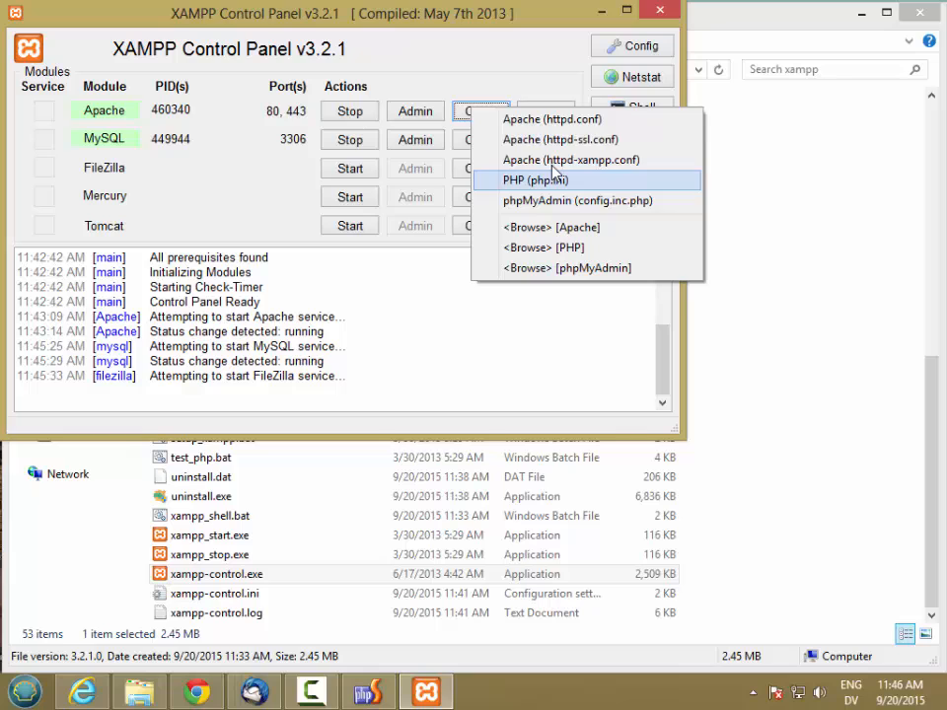
mouse_move(570, 160)
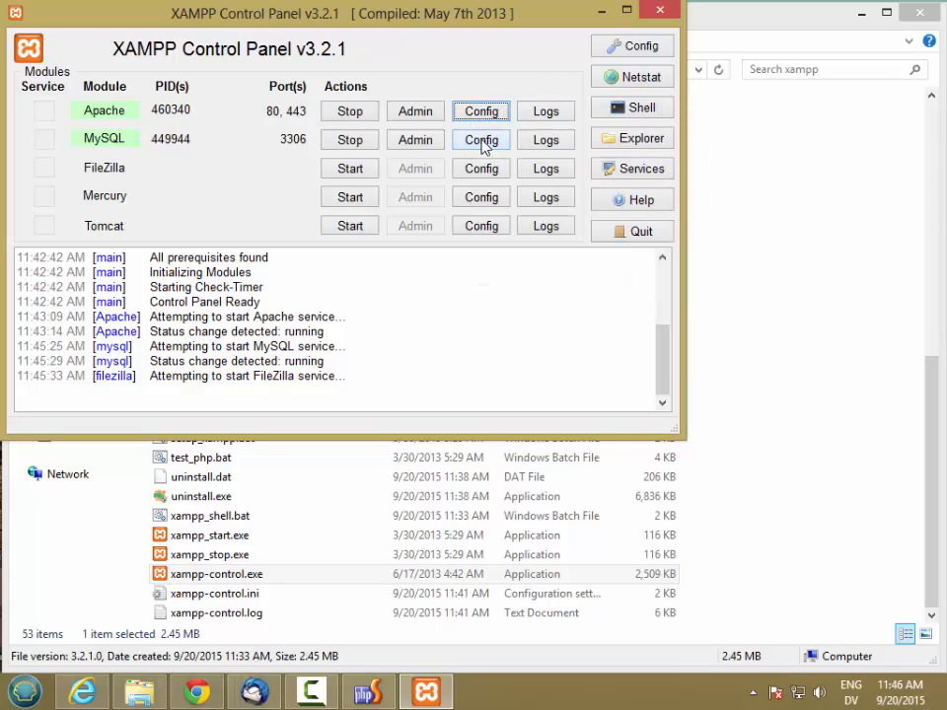
left_click(481, 138)
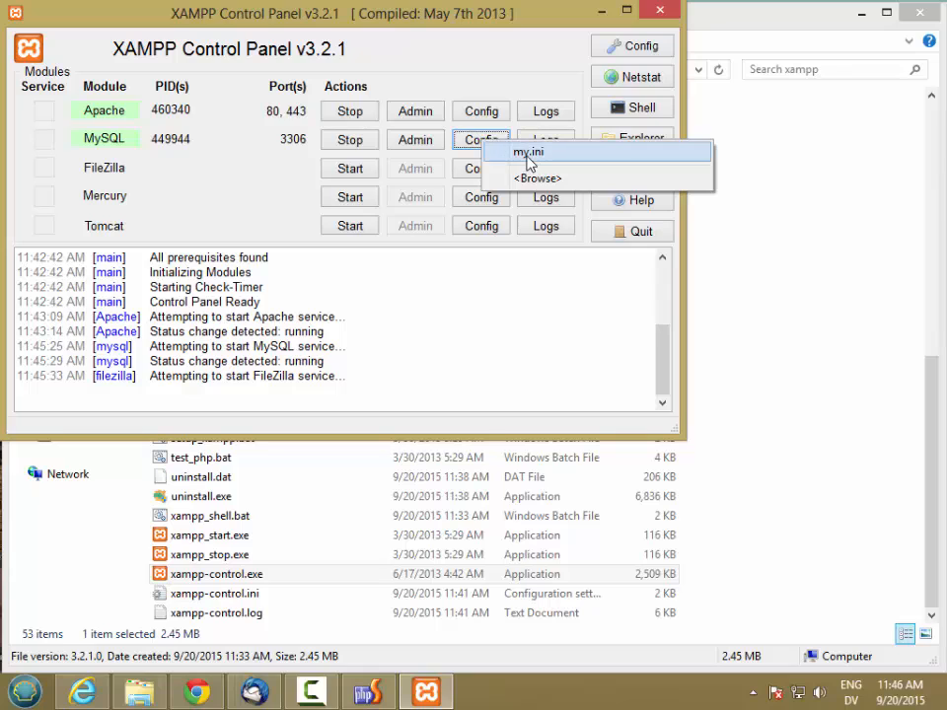
left_click(545, 111)
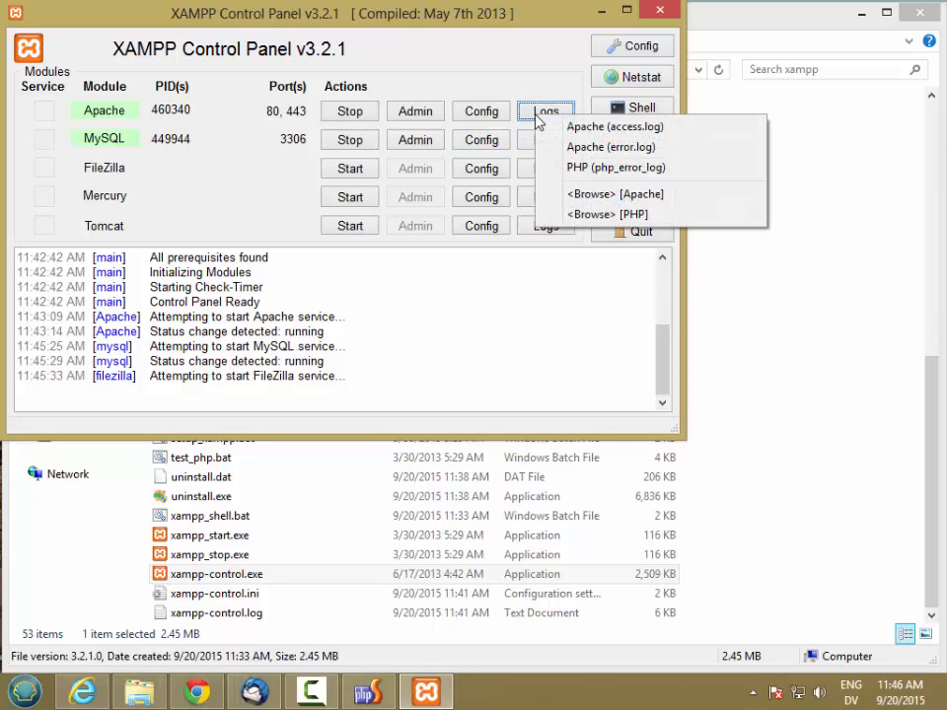
mouse_move(596, 178)
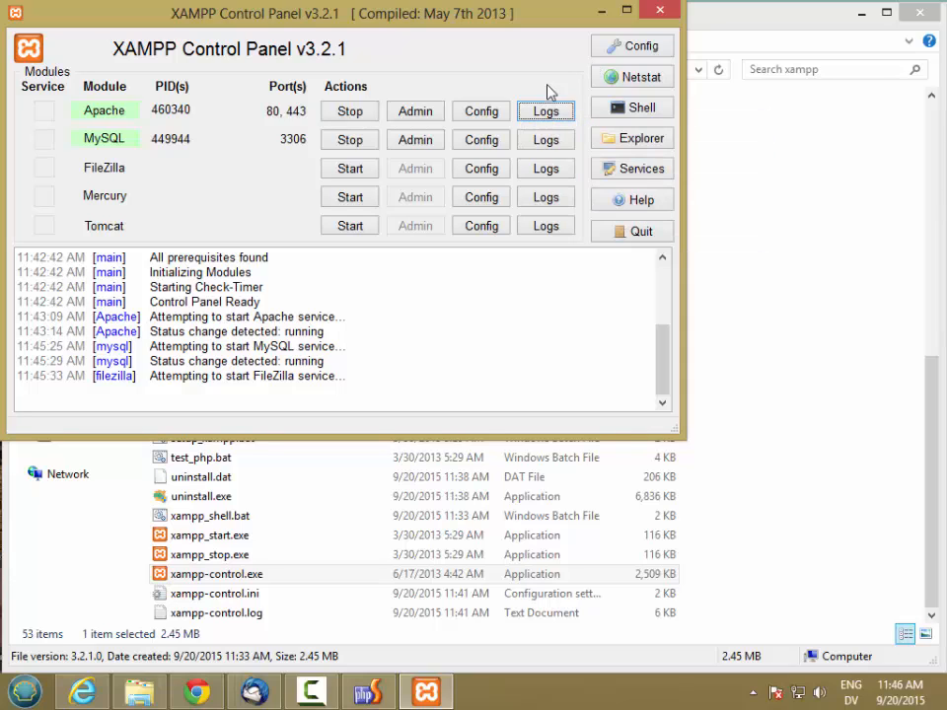
left_click(544, 138)
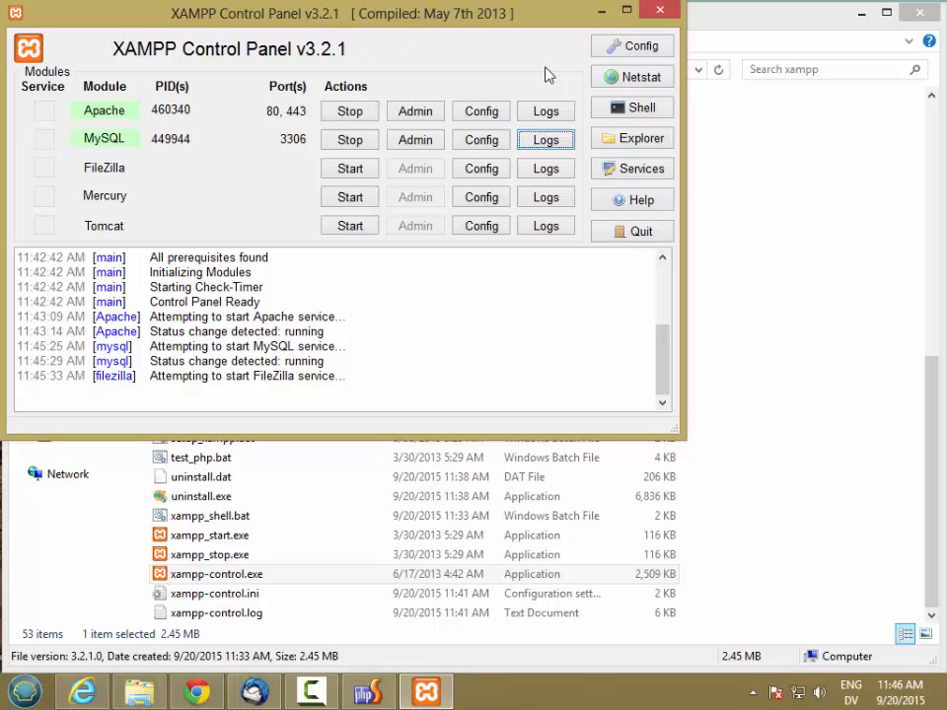
mouse_move(414, 110)
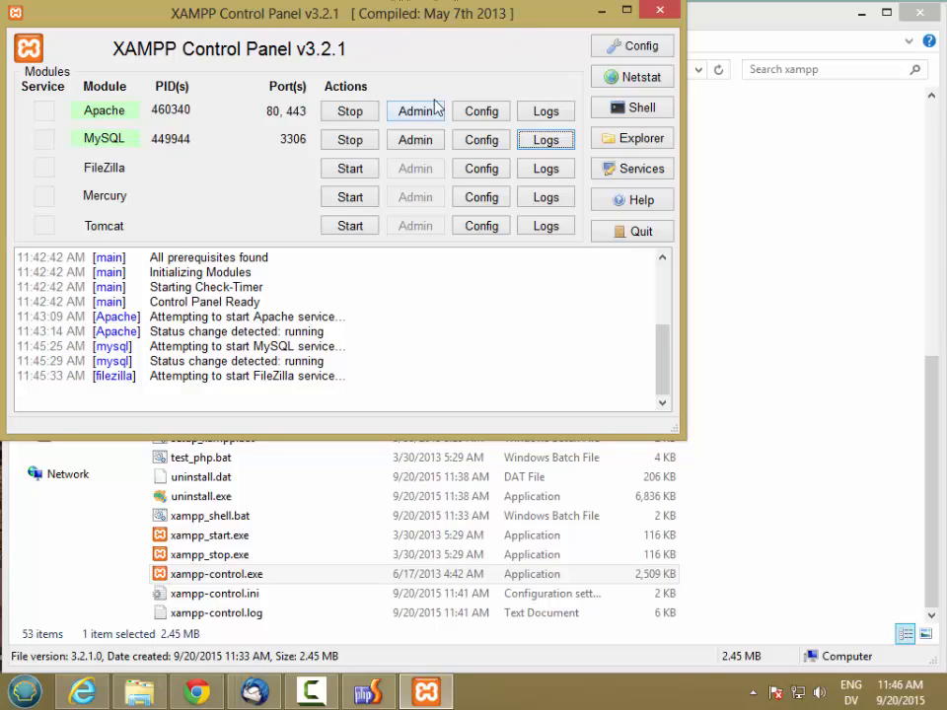
mouse_move(631, 231)
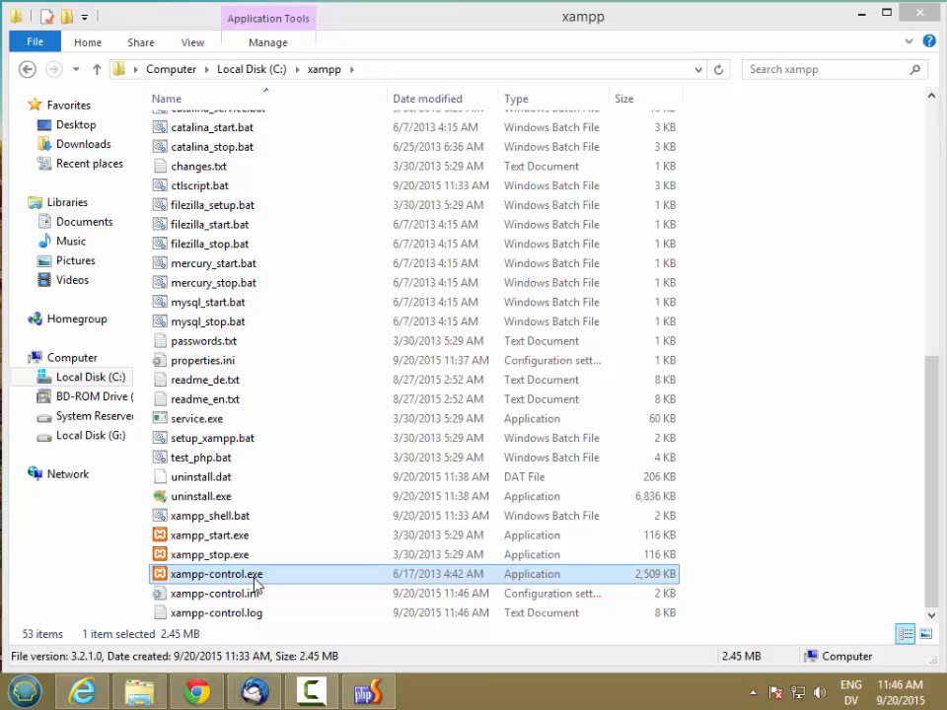
- Relaunch the XAMPP Control Panel from Explorer and close its window to the tray
double_click(215, 572)
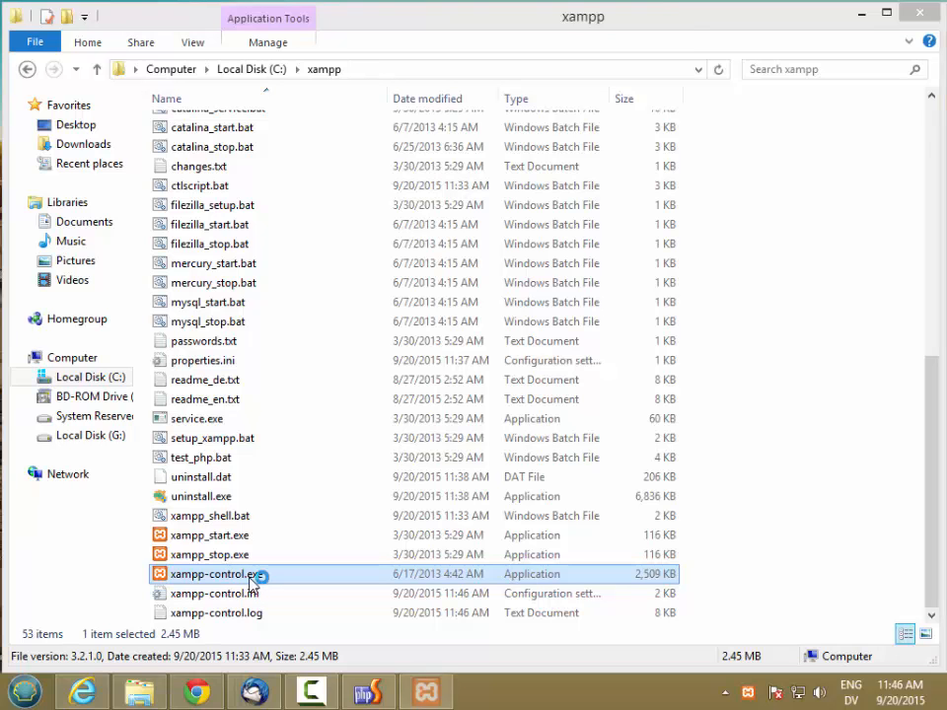
double_click(213, 572)
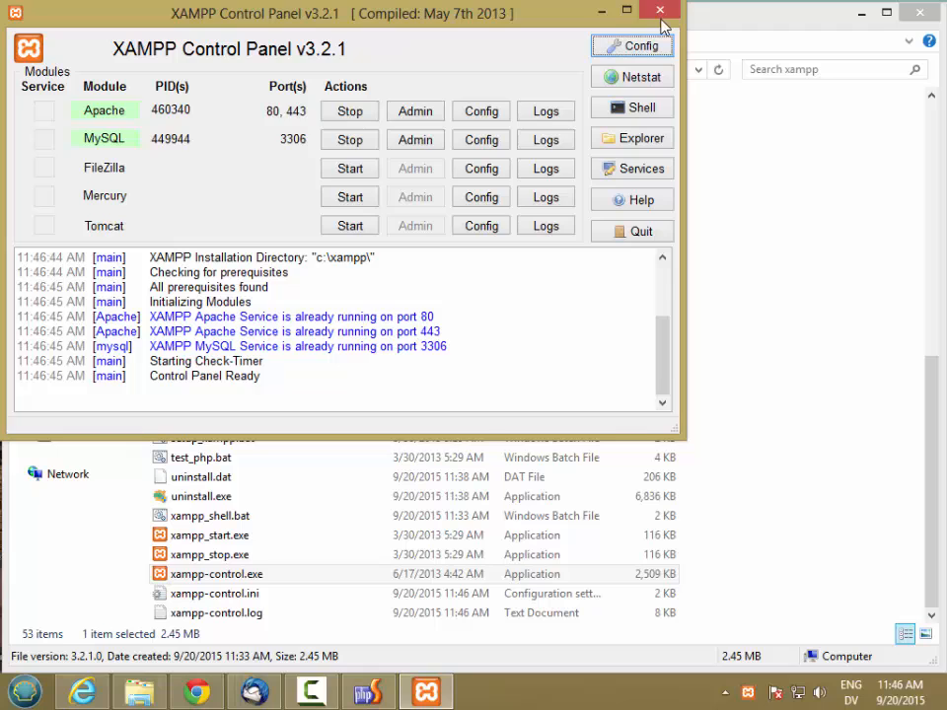
left_click(659, 12)
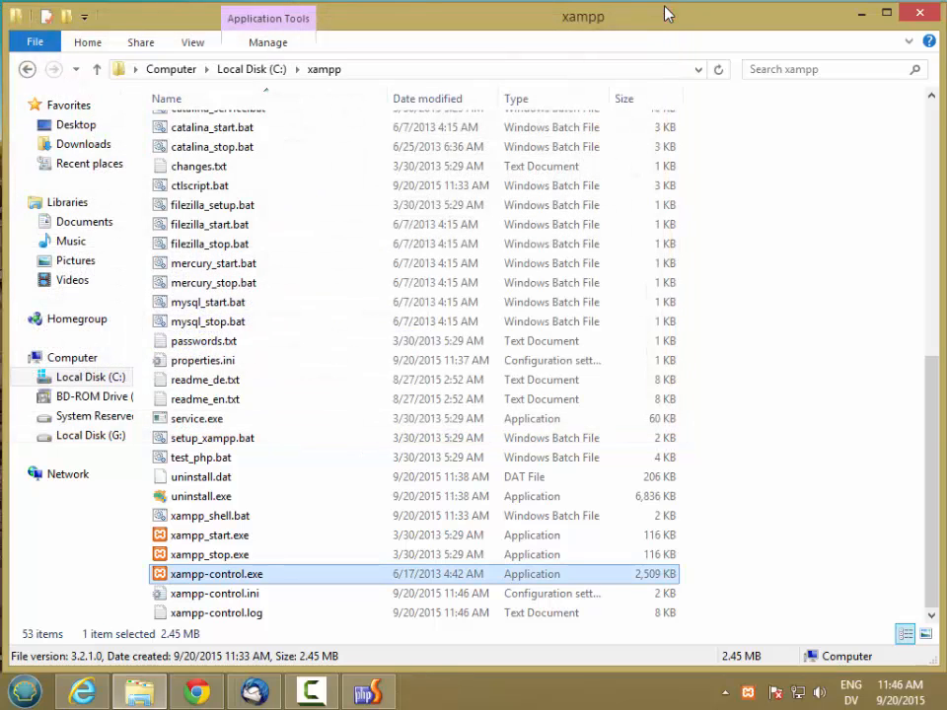
mouse_move(746, 687)
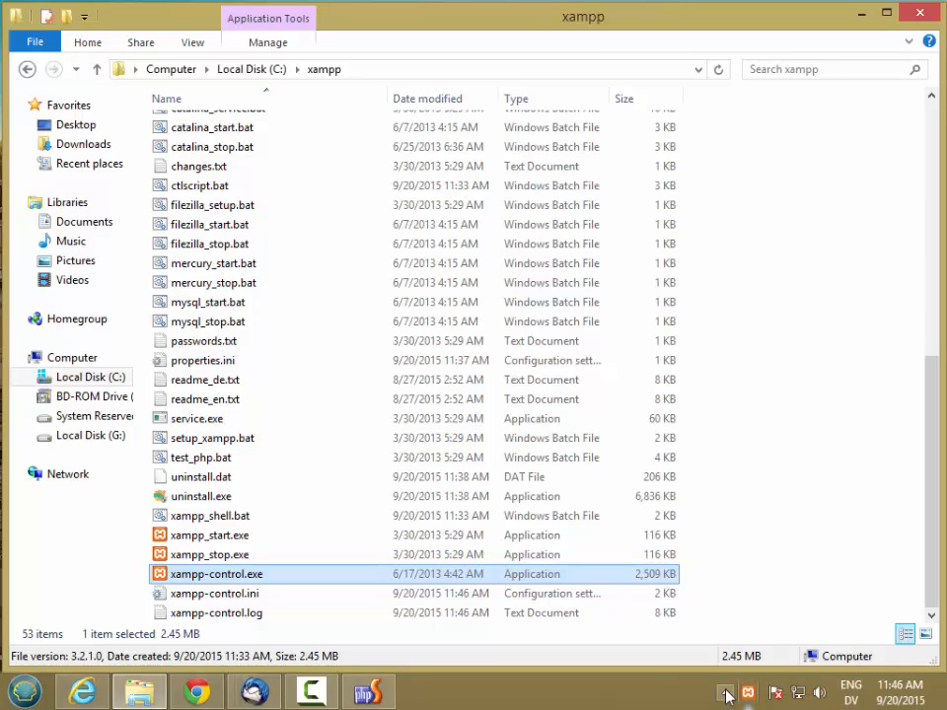
double_click(215, 572)
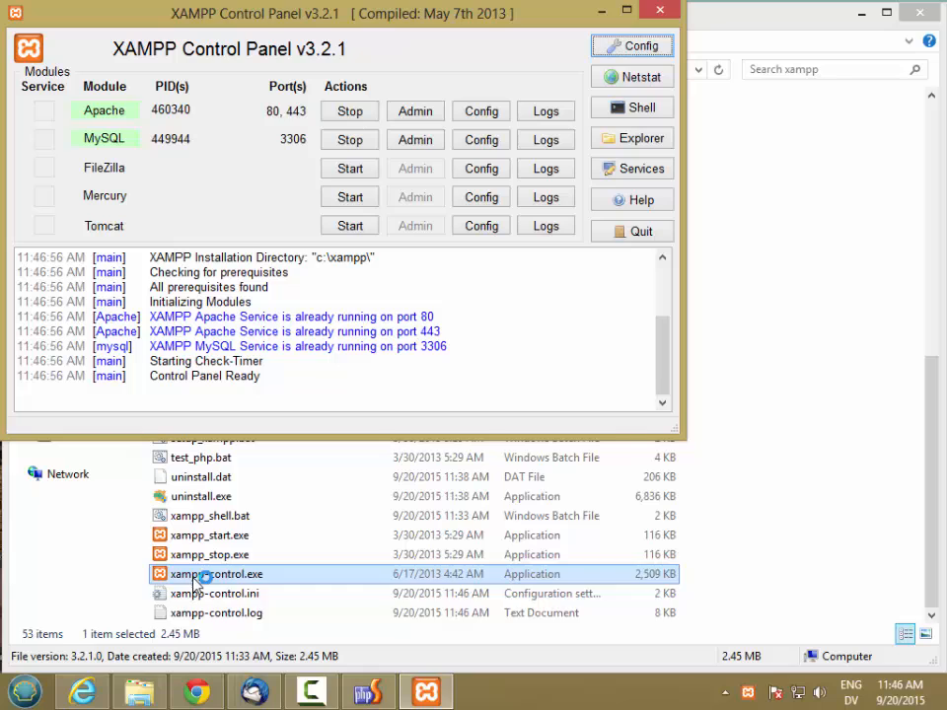
- Quit XAMPP from its notification-area tray menu while services keep running
left_click(728, 690)
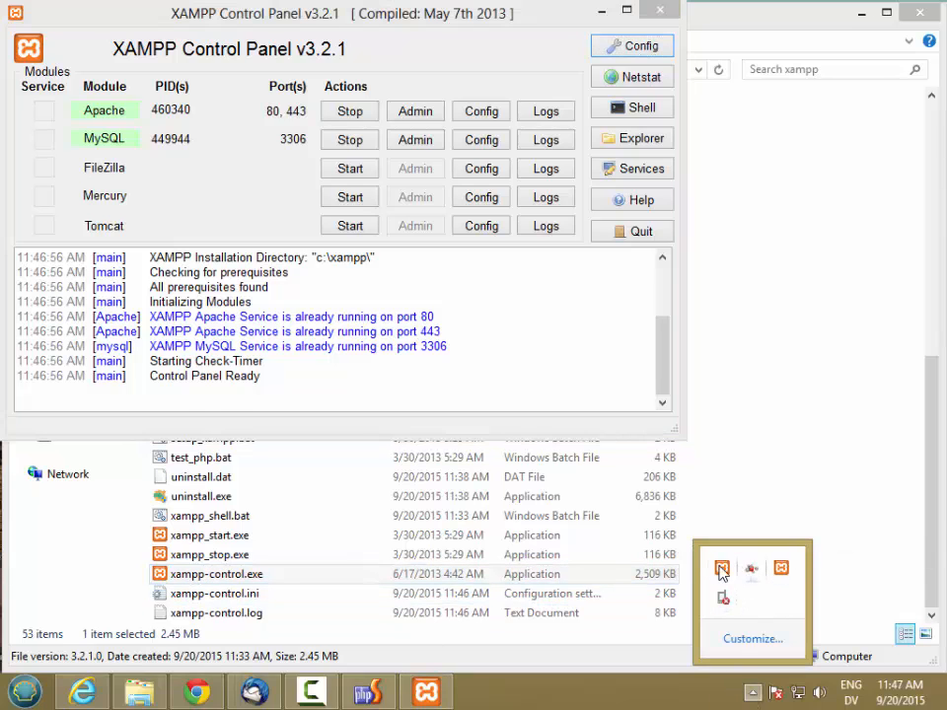
mouse_move(781, 568)
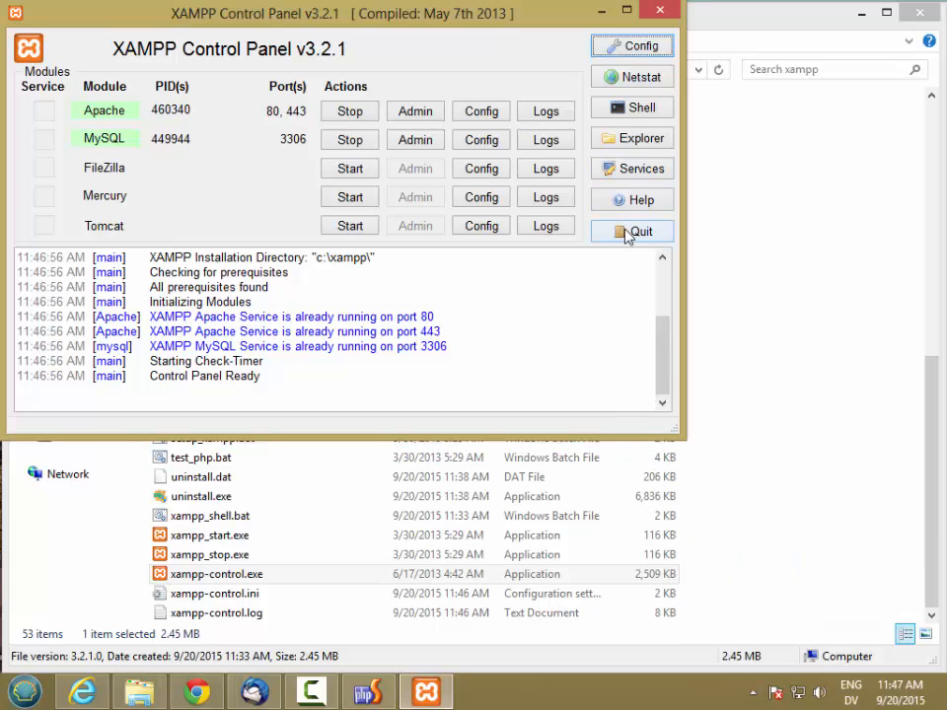
left_click(639, 231)
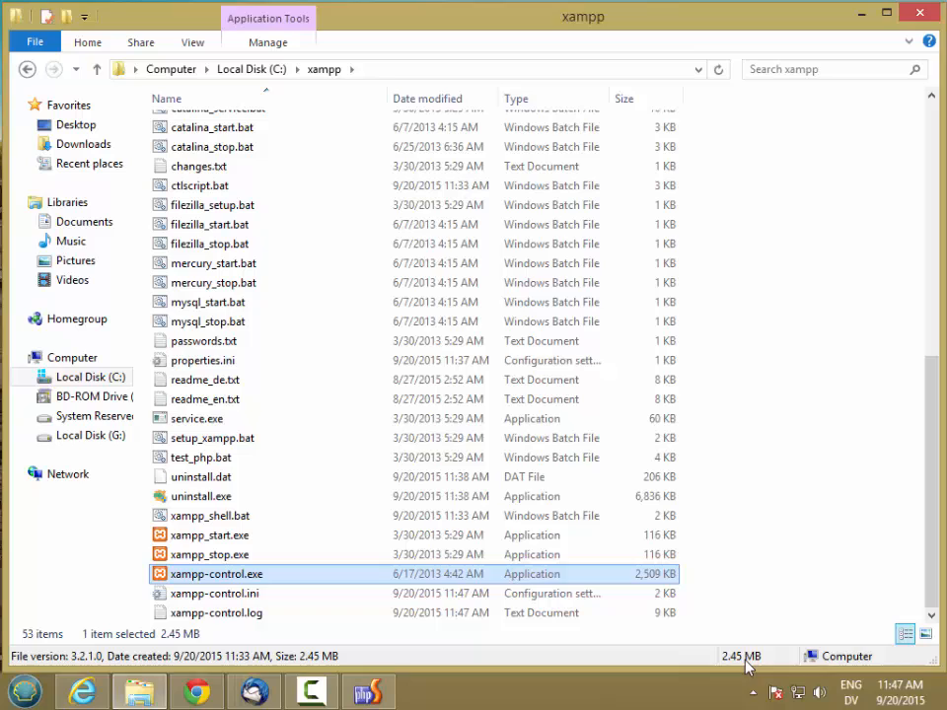
left_click(753, 690)
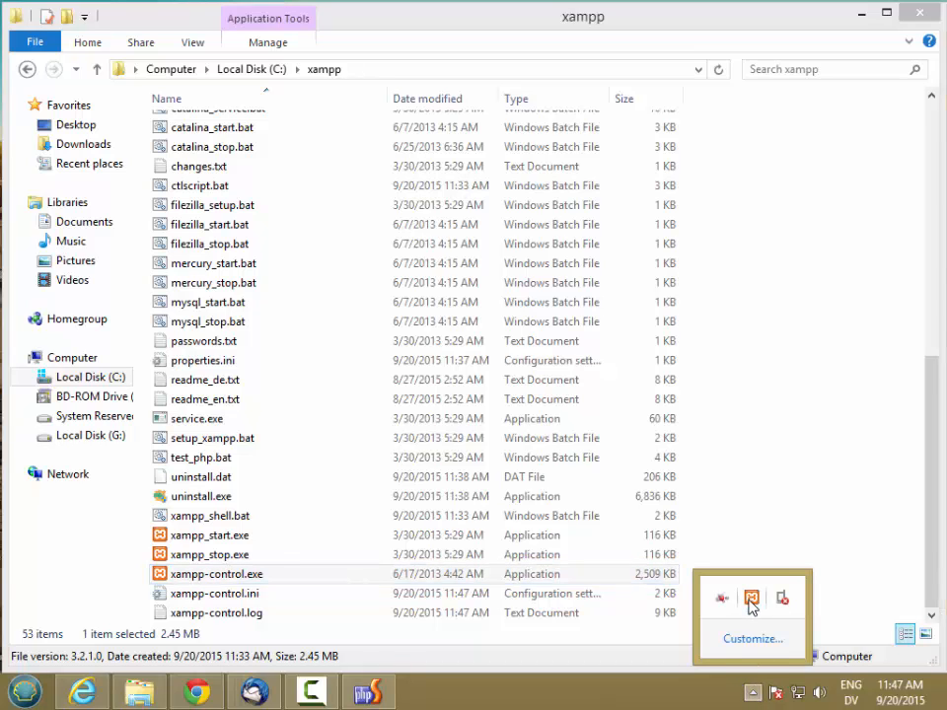
mouse_move(752, 600)
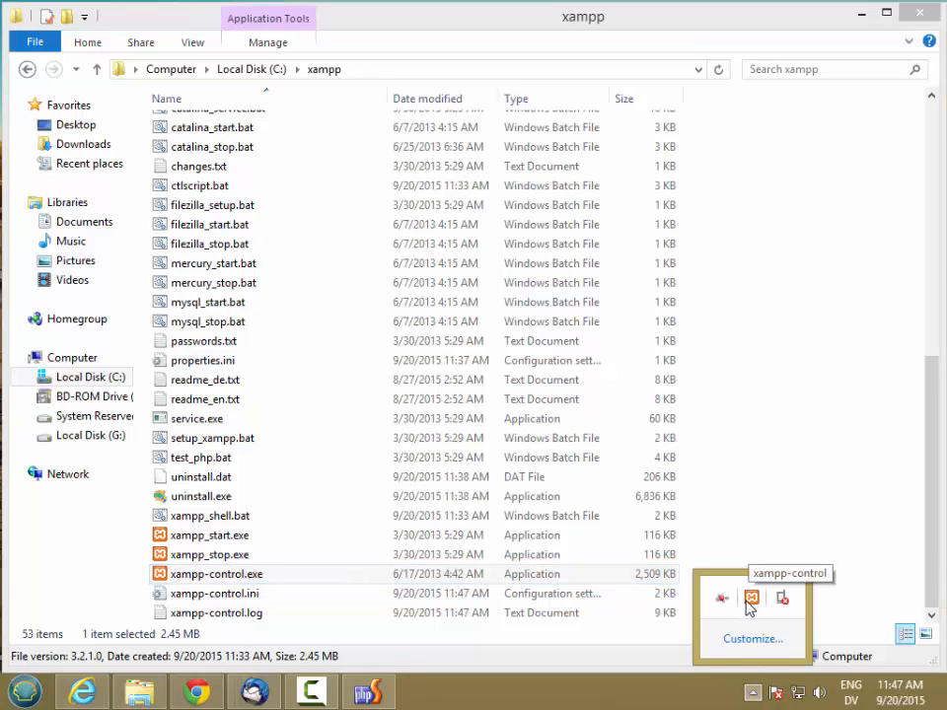
left_click(752, 599)
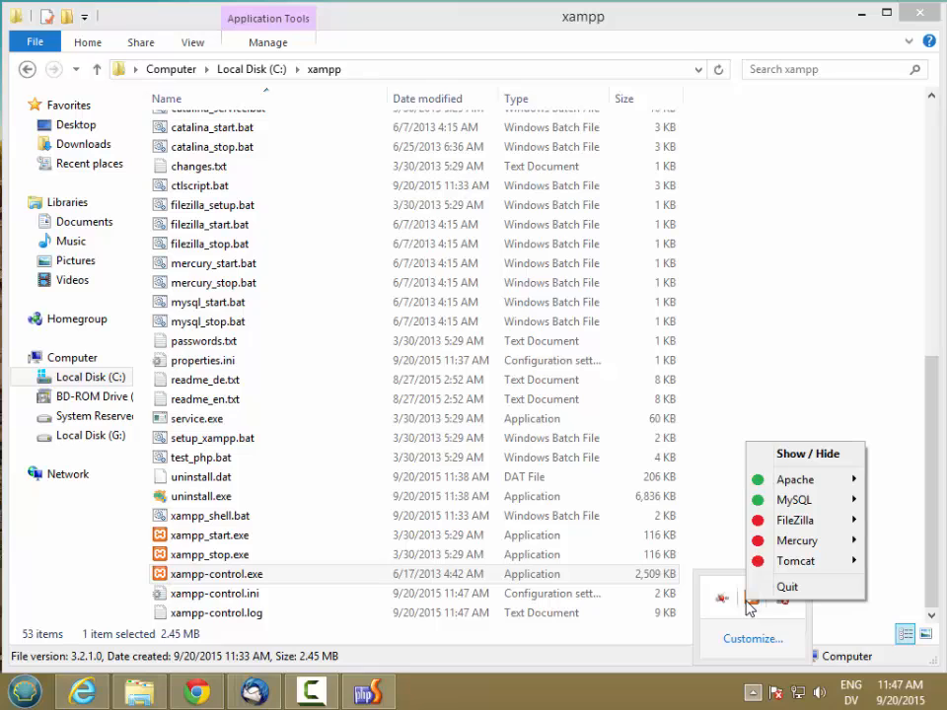
mouse_move(793, 502)
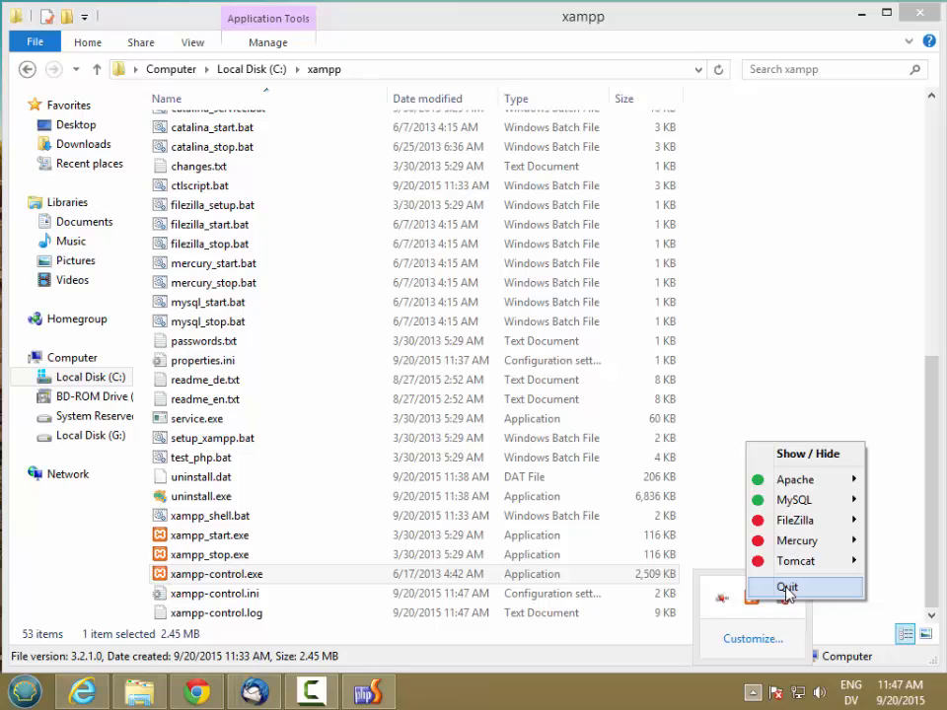
left_click(787, 588)
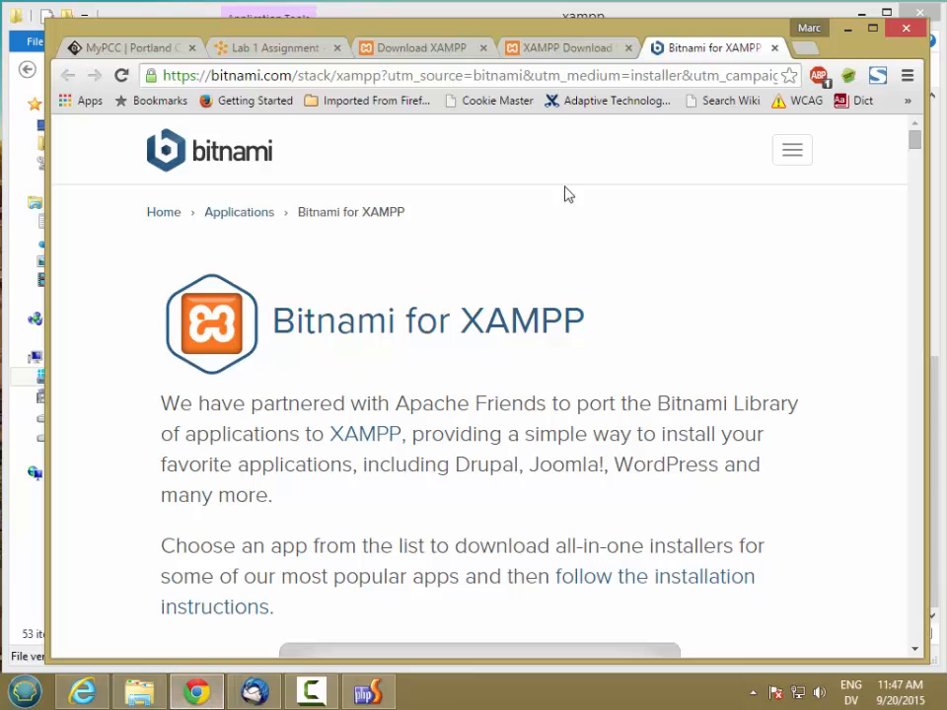
- Browse to localhost/ to load the XAMPP Dashboard for Windows 5.6.12
left_click(474, 74)
type("http:/")
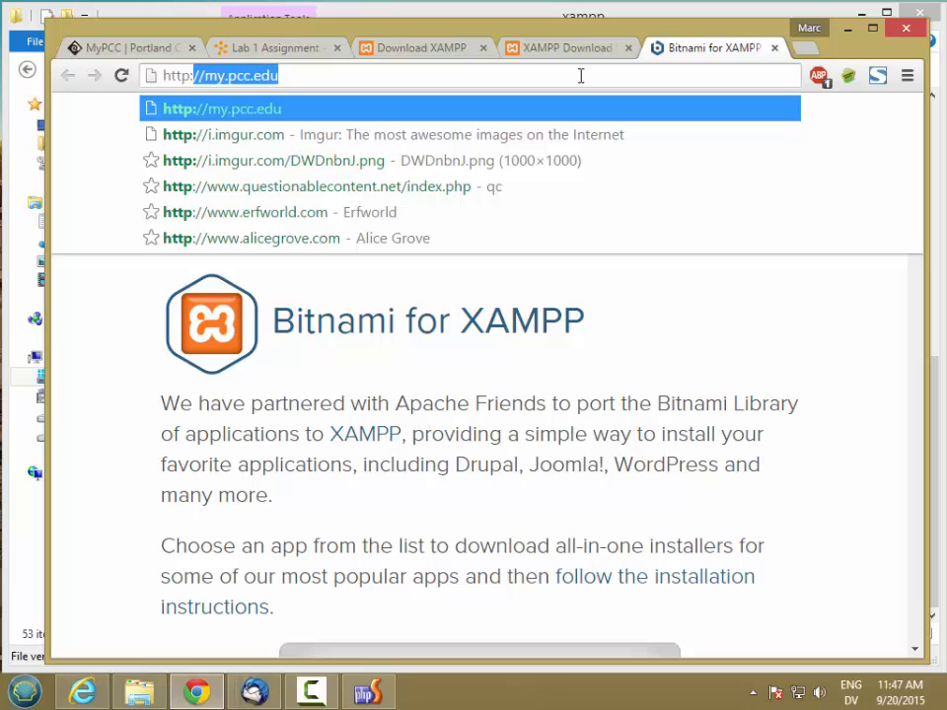
type("local")
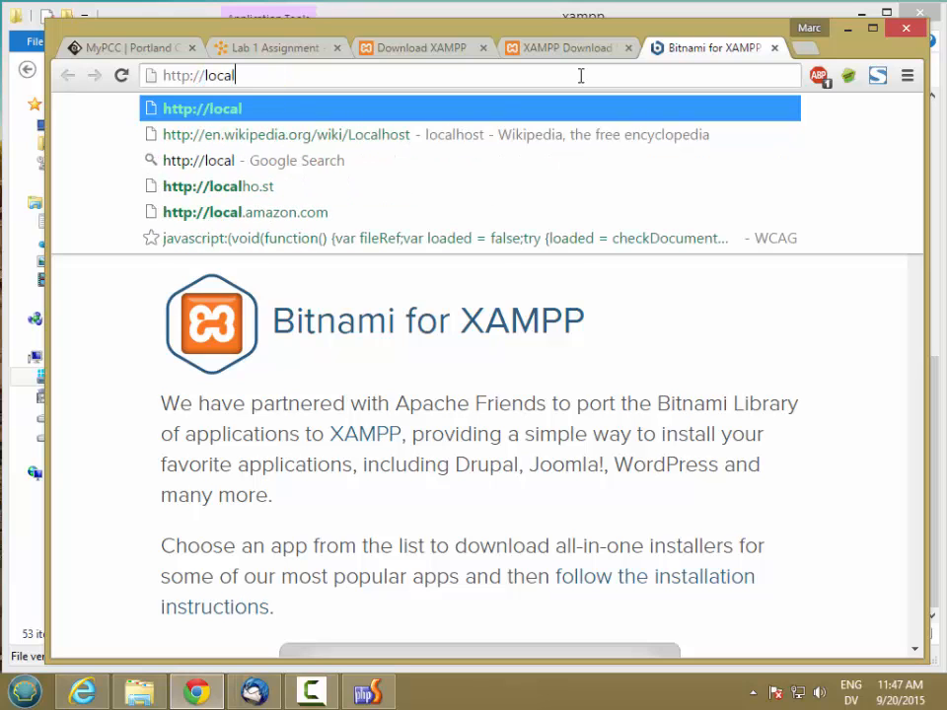
type("host/dashboard/")
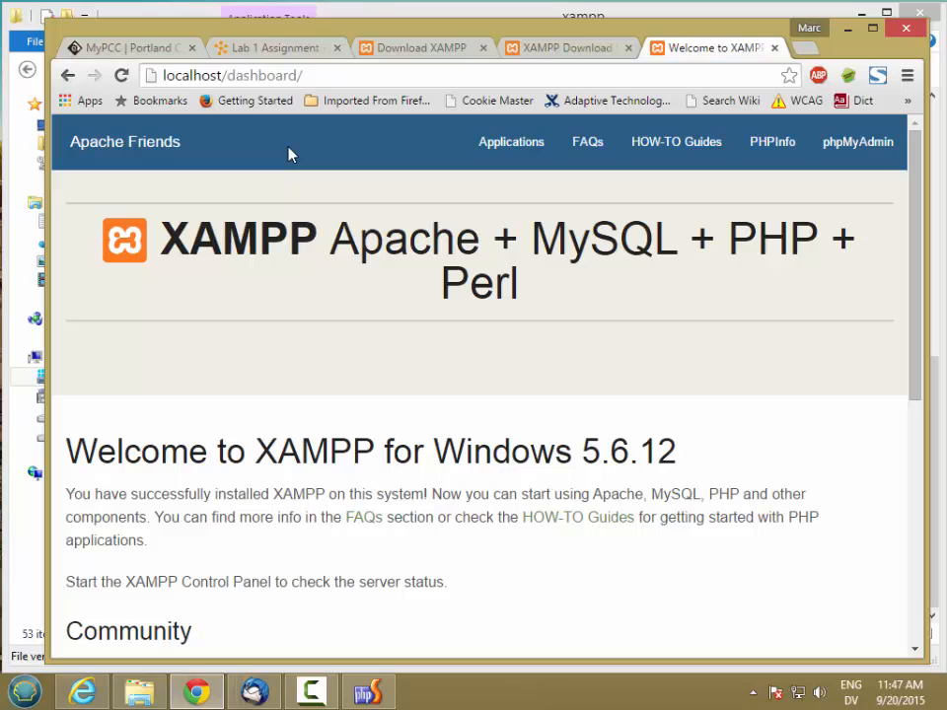
mouse_move(393, 260)
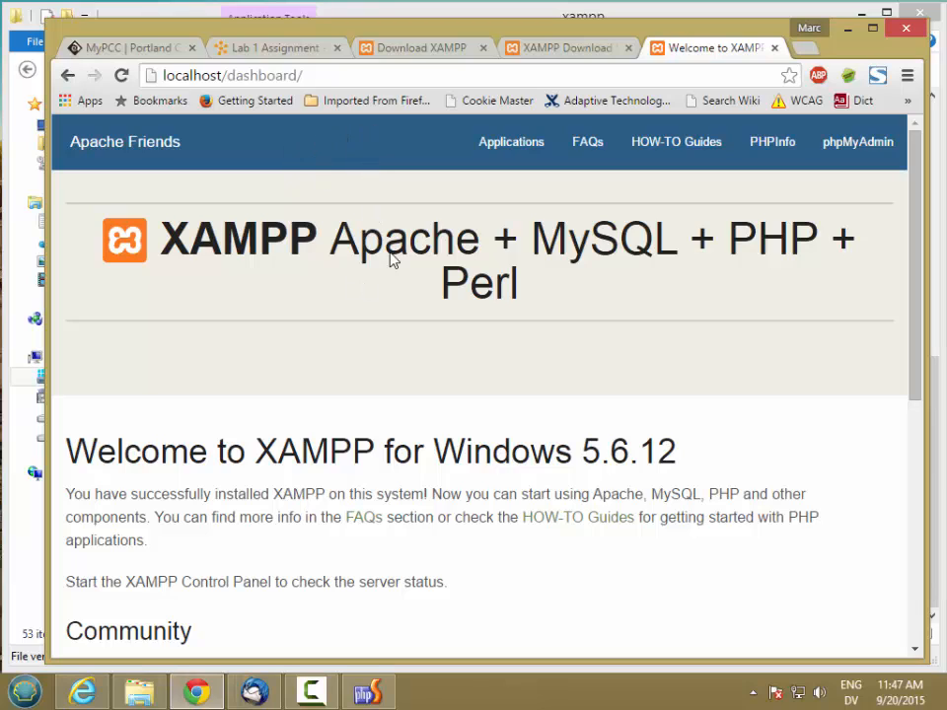
left_click(197, 75)
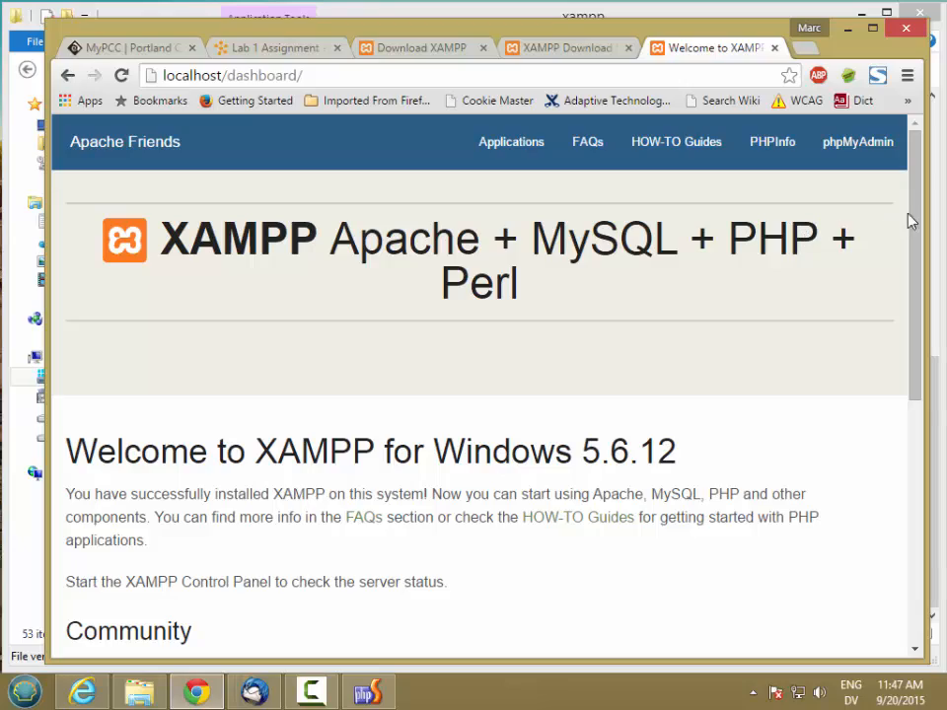
scroll("down", 3)
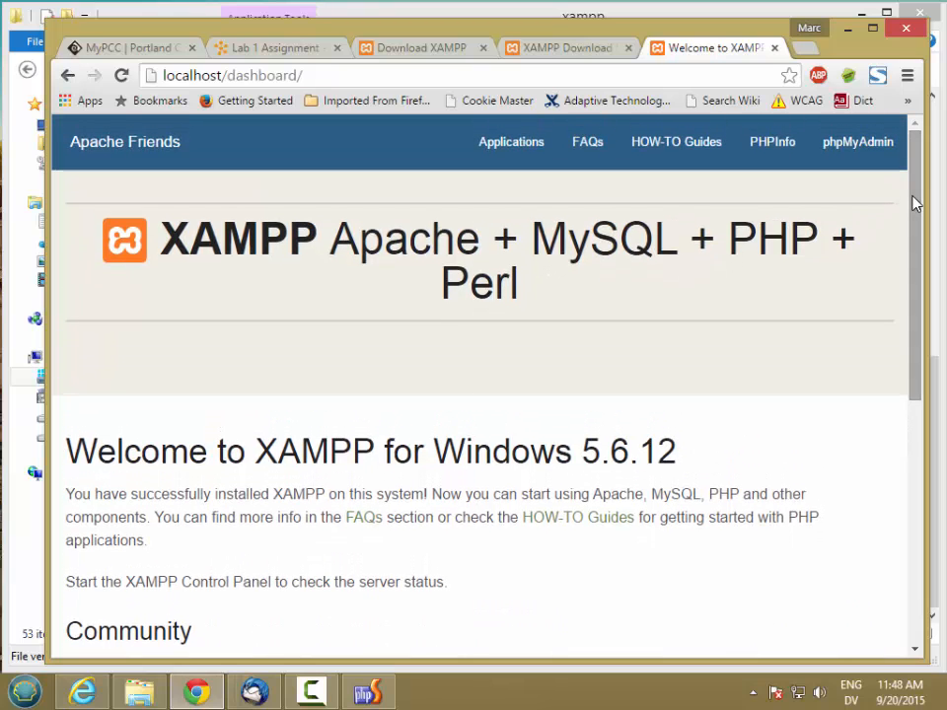
mouse_move(717, 203)
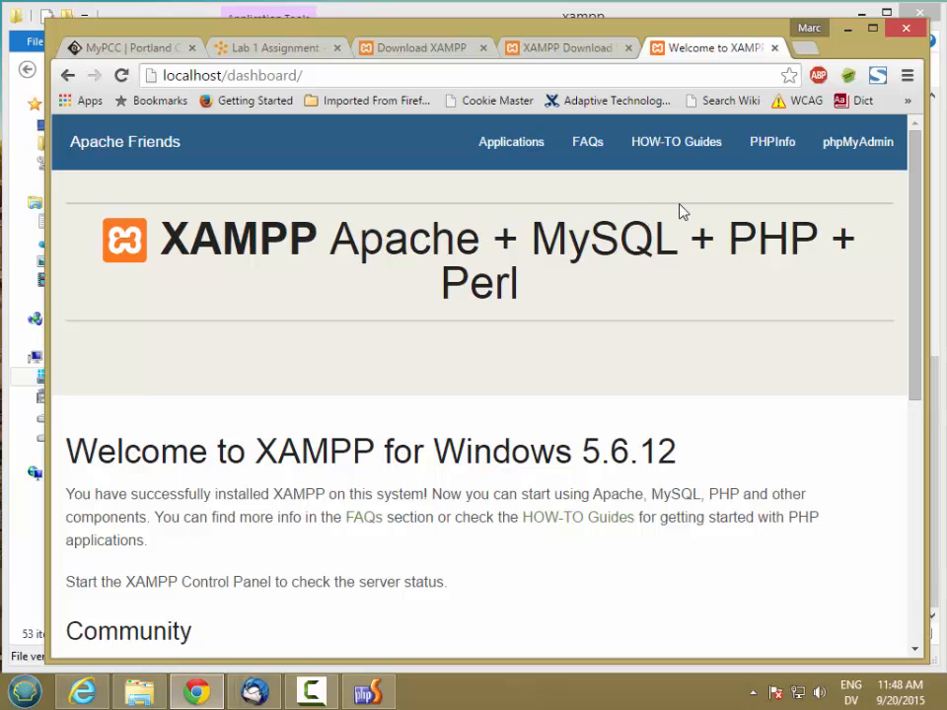
mouse_move(773, 142)
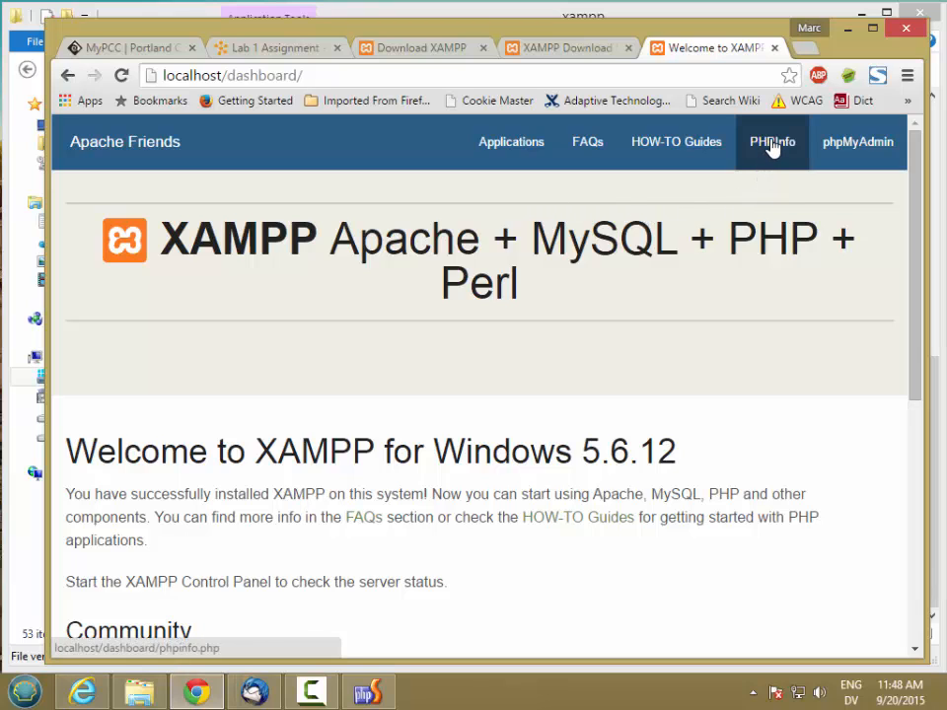
- Show the PHPInfo page reporting PHP Version 5.6.12
left_click(773, 142)
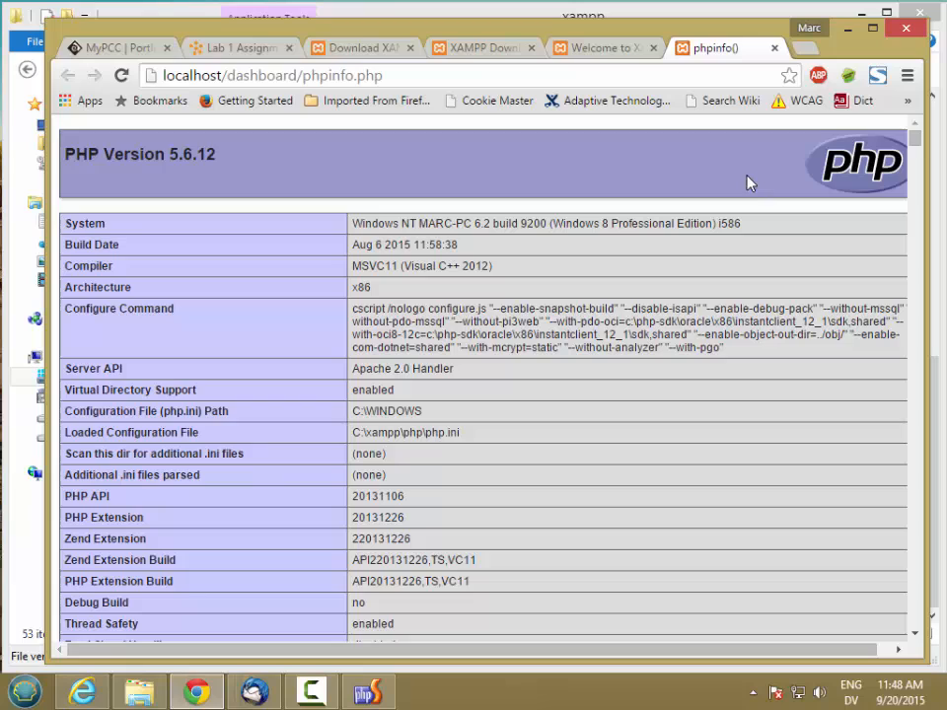
mouse_move(631, 257)
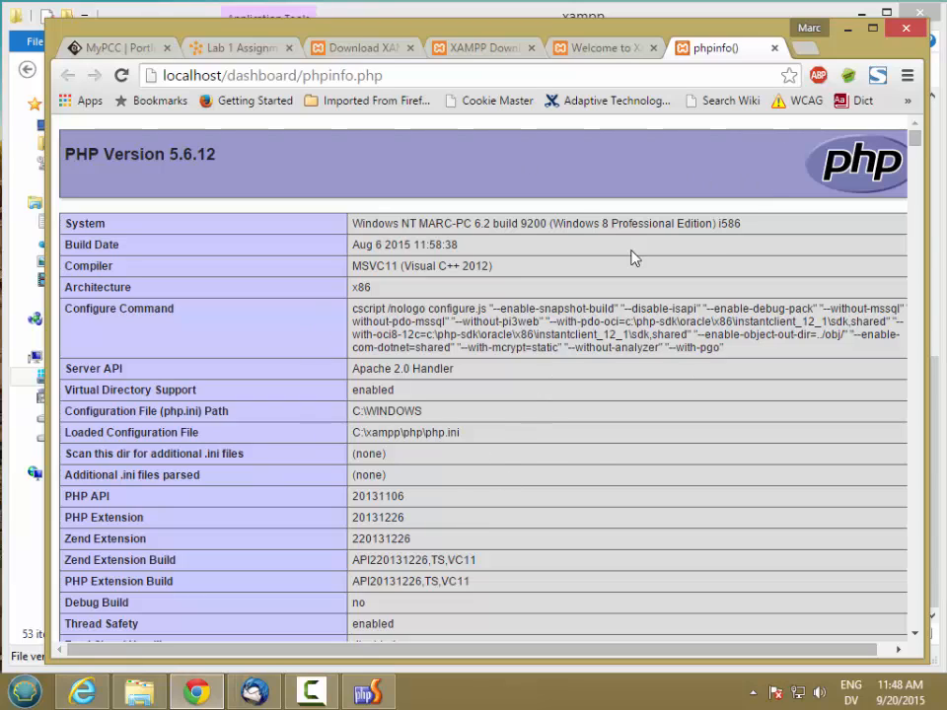
mouse_move(418, 392)
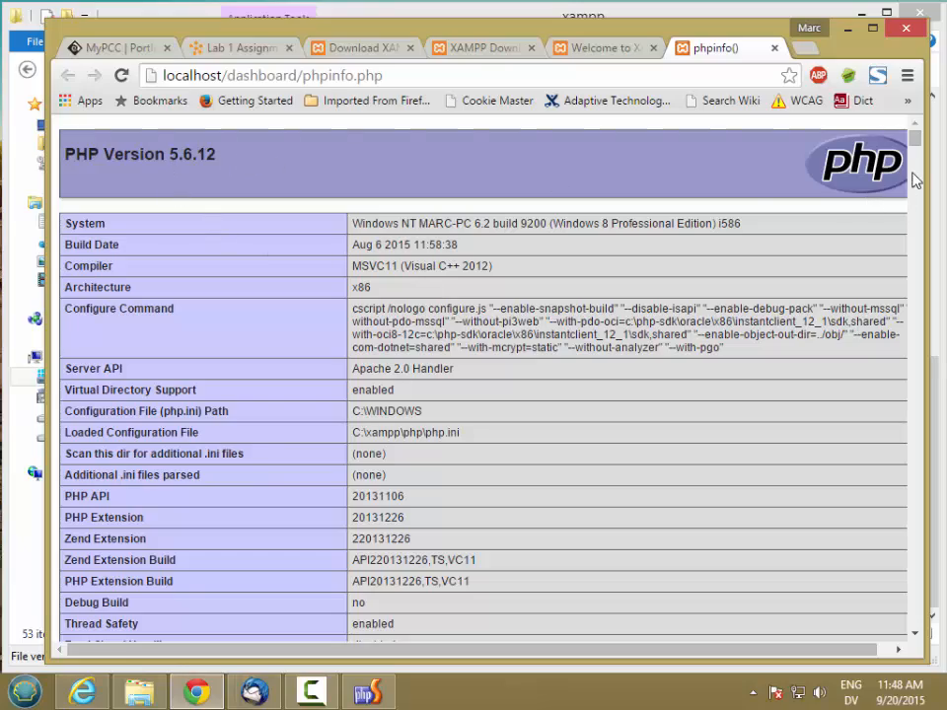
- Scroll through the phpinfo report's mysql and mysqlnd sections and back to the PHP 5.6.12 summary
scroll("down", 3)
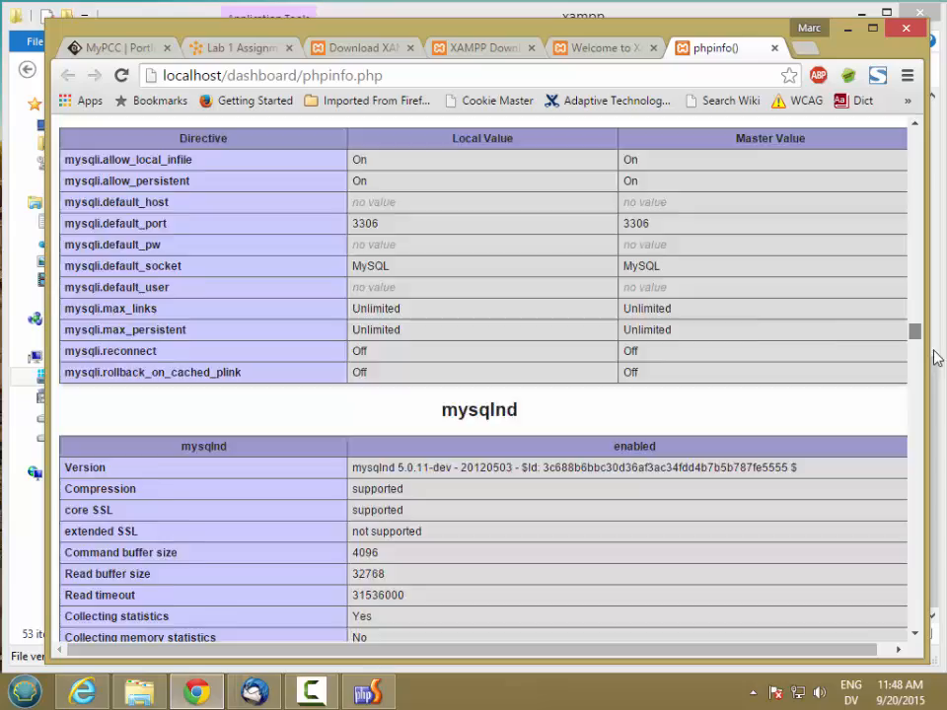
scroll("down", 3)
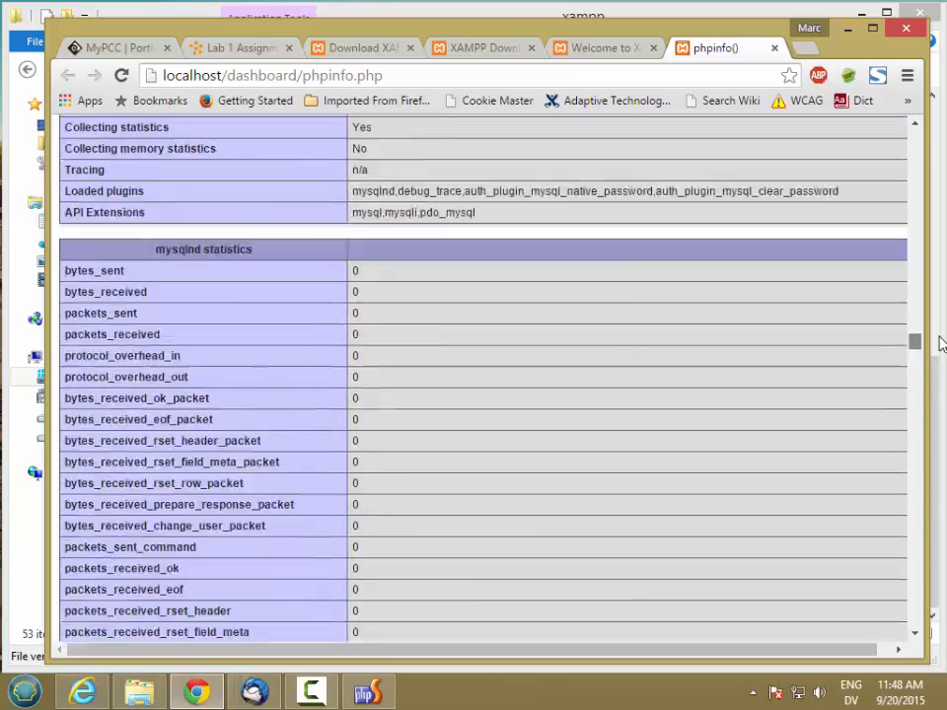
scroll("up", 3)
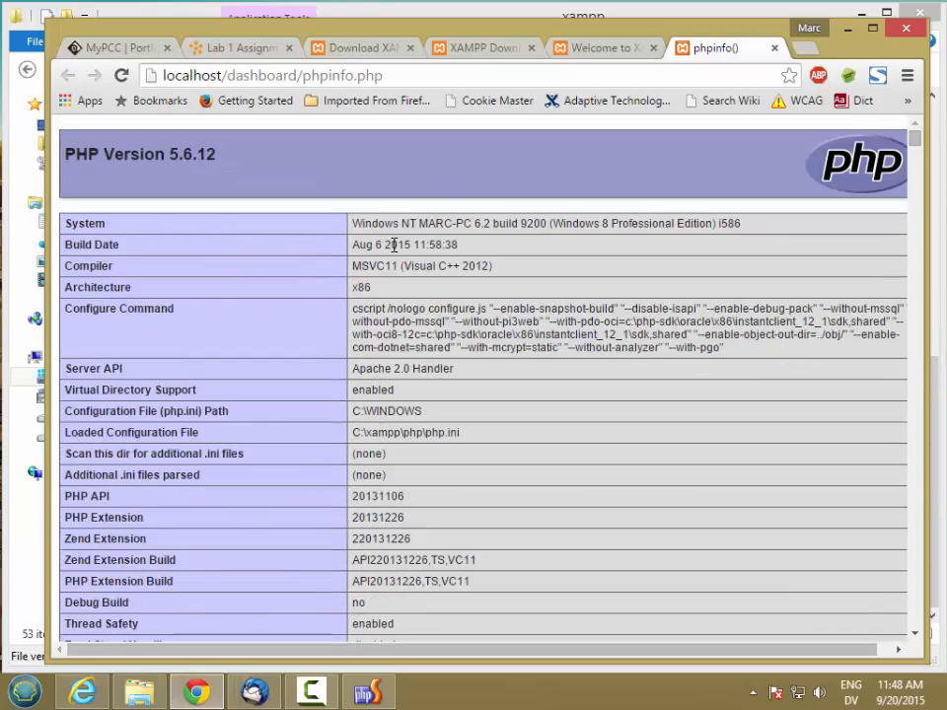
mouse_move(207, 198)
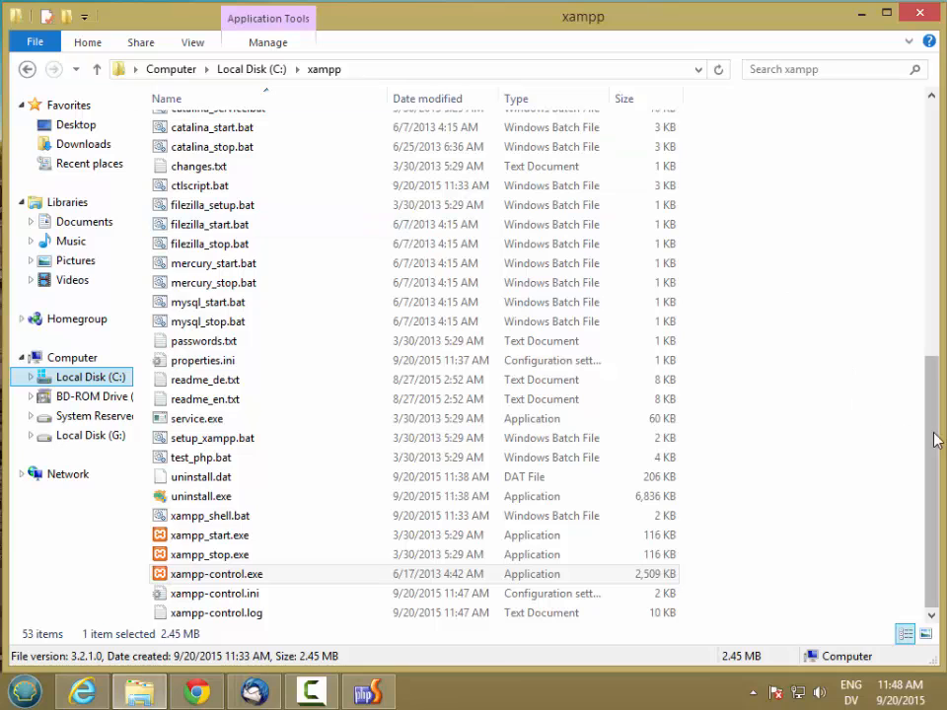
- Navigate into the C:\xampp\htdocs folder in File Explorer
scroll("up", 3)
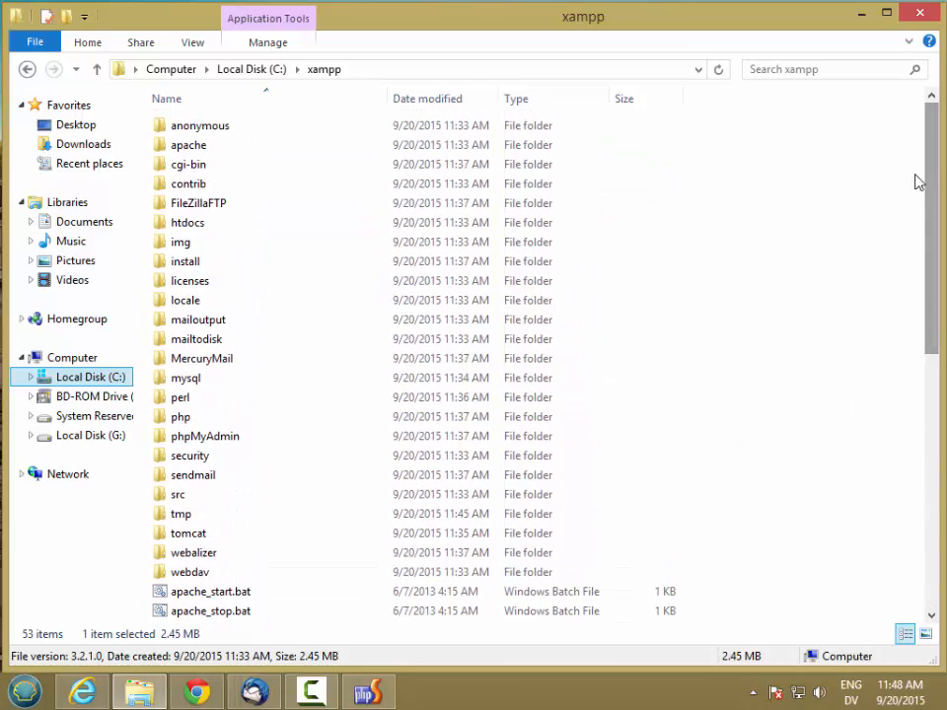
double_click(185, 221)
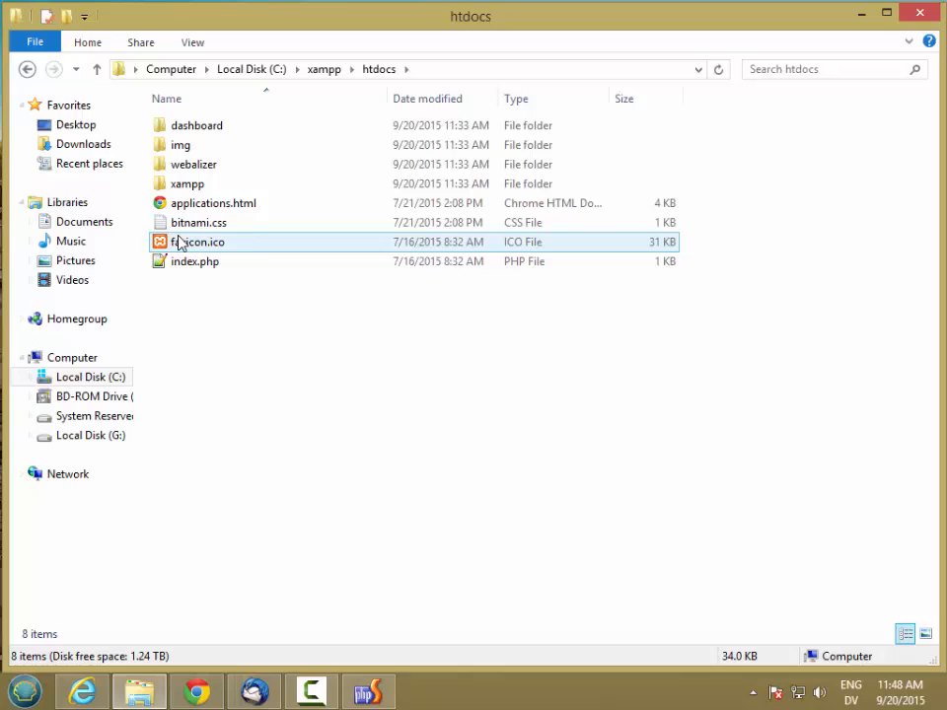
left_click(187, 184)
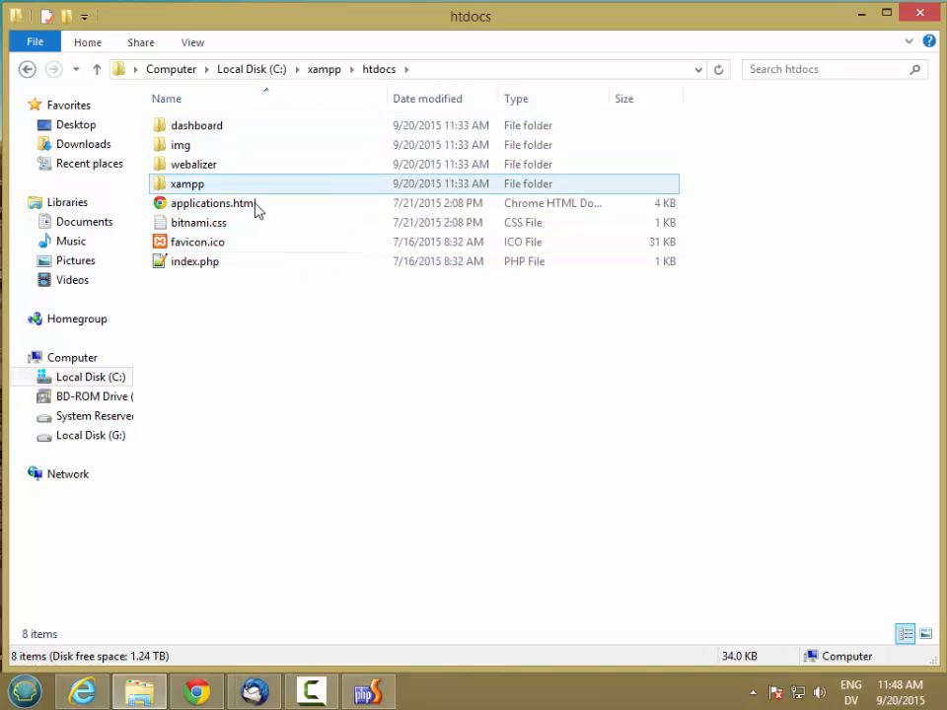
left_click(241, 342)
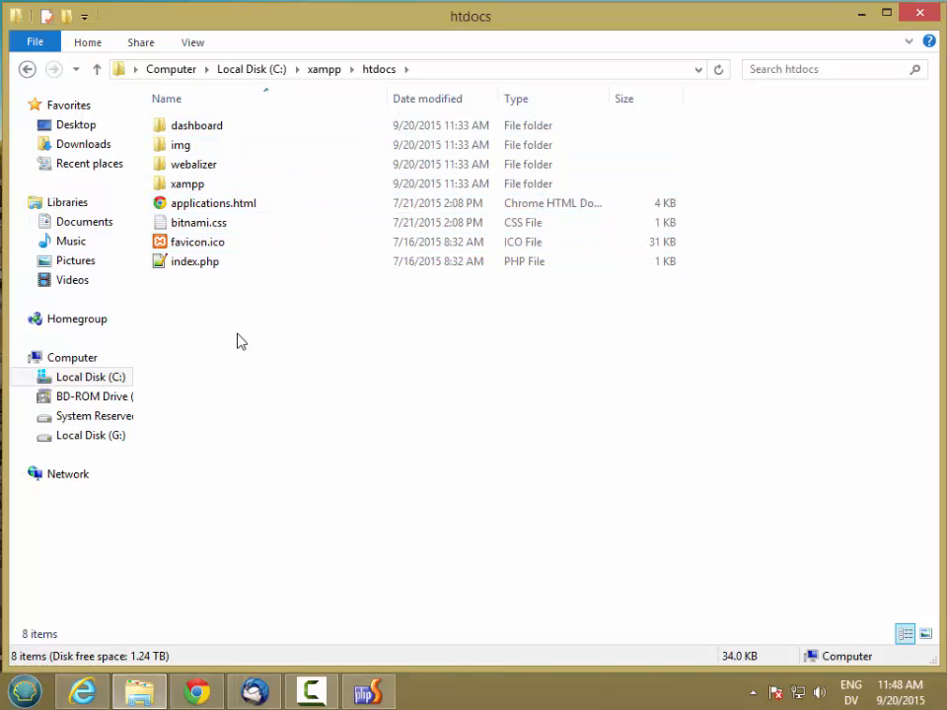
- Create a new text document in htdocs named hello.html
right_click(240, 339)
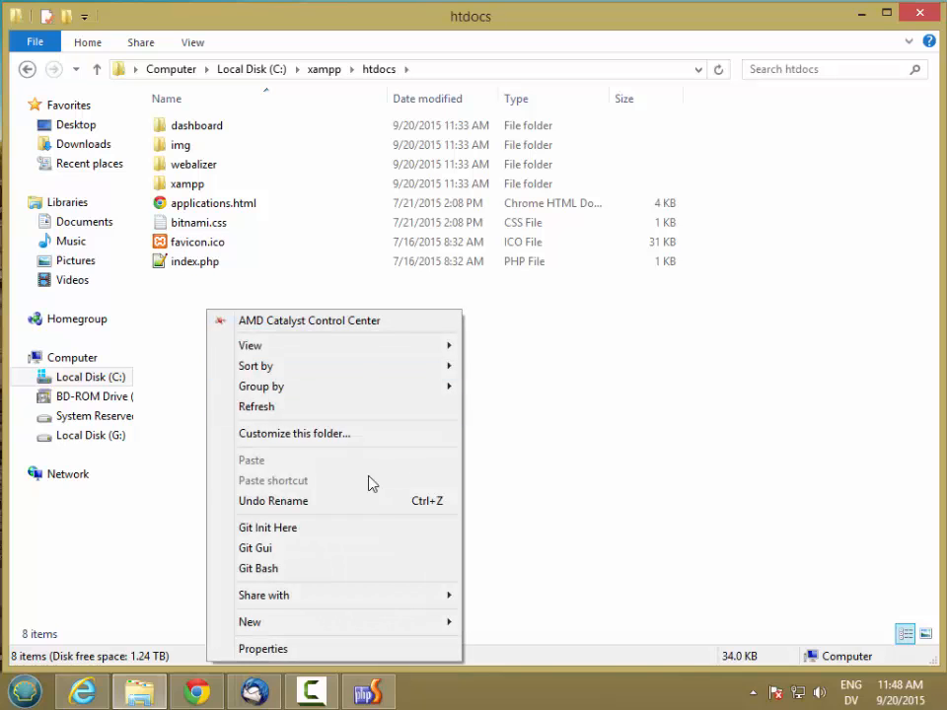
left_click(249, 622)
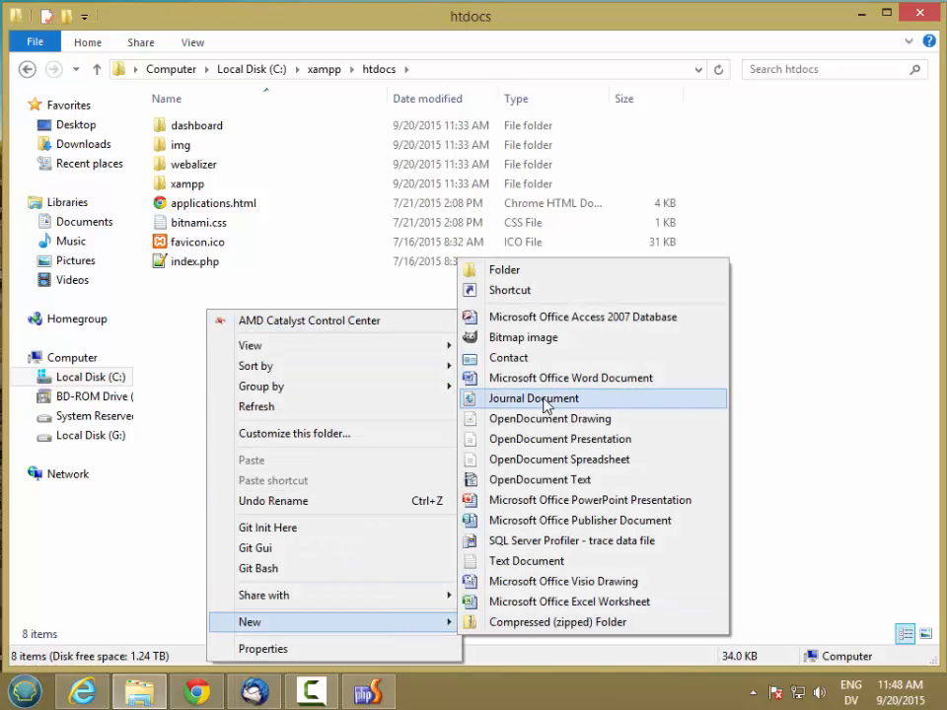
left_click(525, 560)
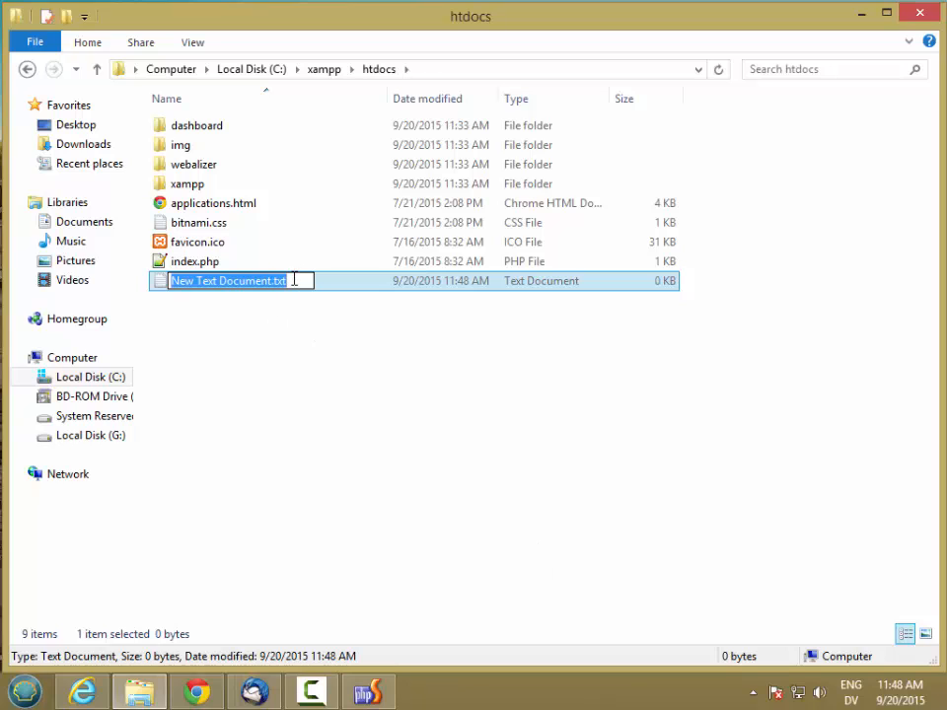
type("hello")
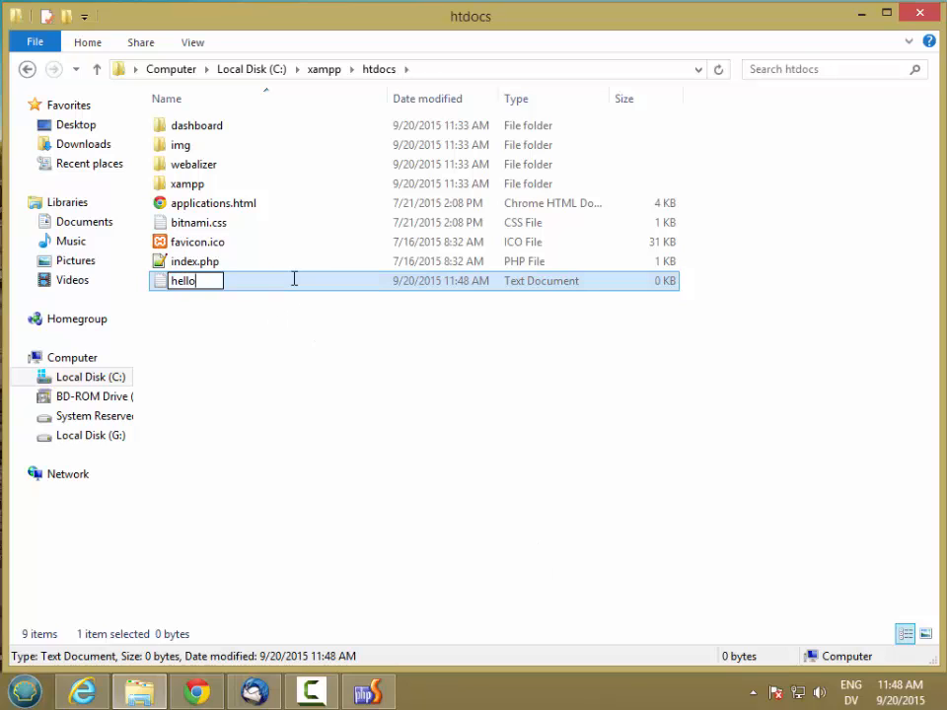
type(".html")
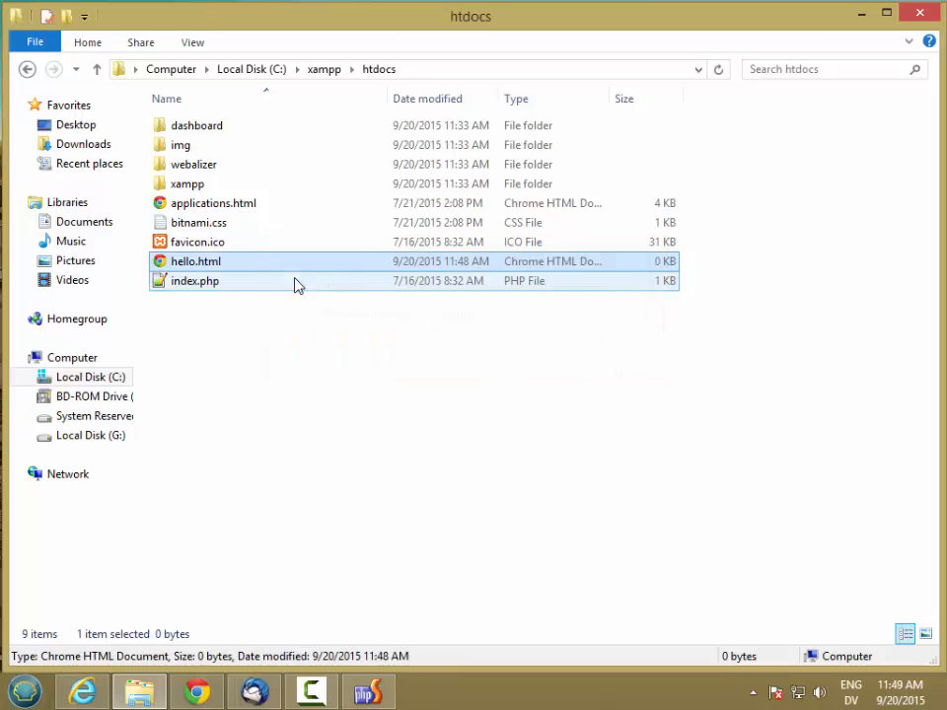
- Open hello.html for editing in Notepad++
right_click(195, 260)
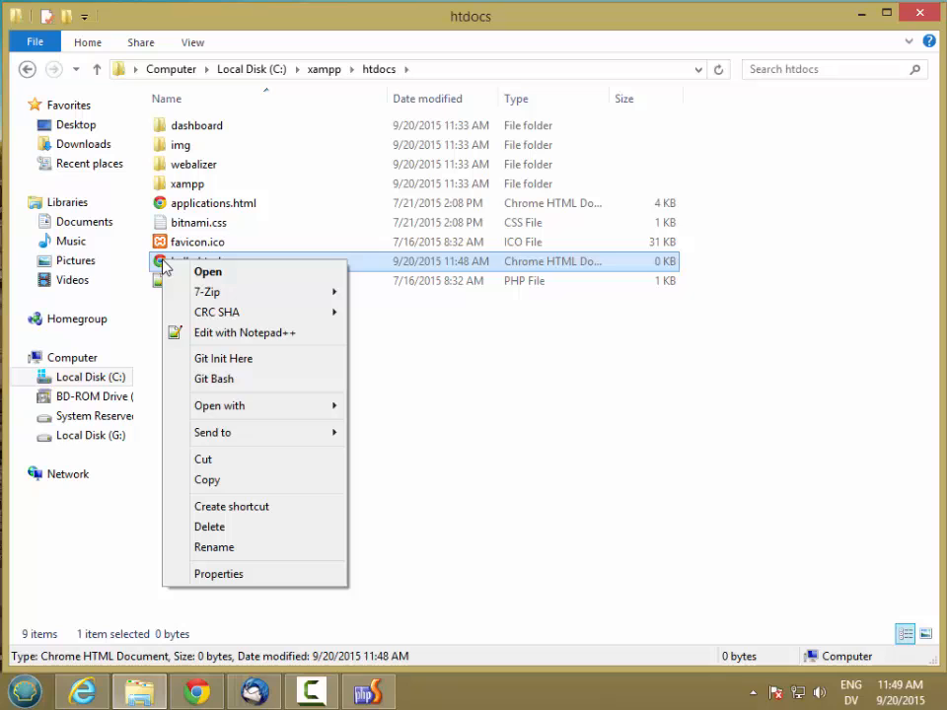
left_click(245, 332)
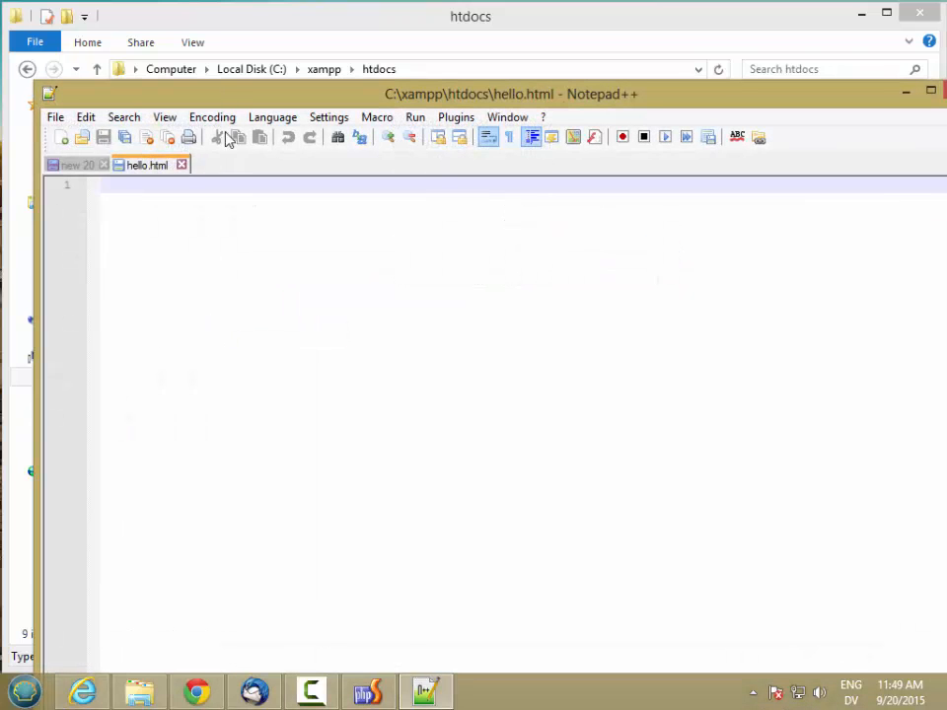
- Write the HTML markup with doctype, title 'Hello Marc!' and body 'Hello Marc!', closing all tags
type("<")
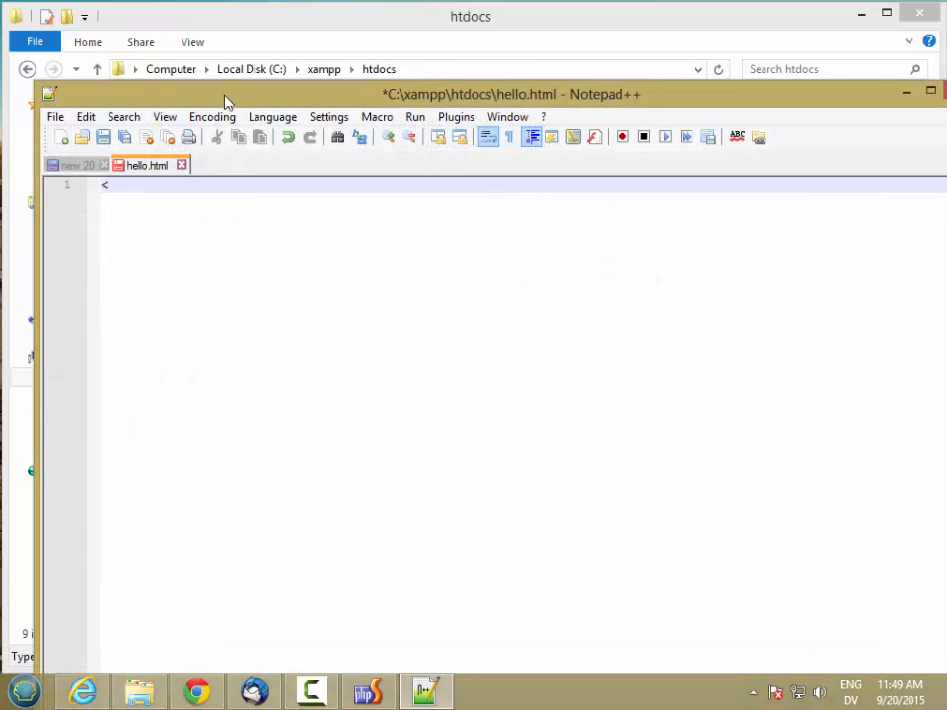
type("!DOCTYPE html")
type("<html><head")
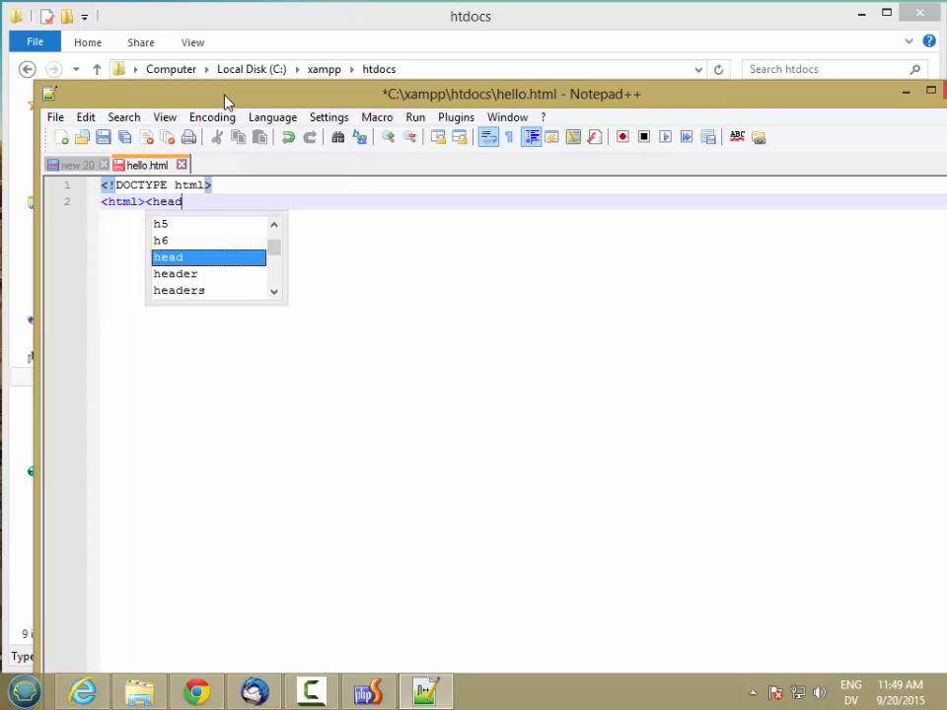
type("><title")
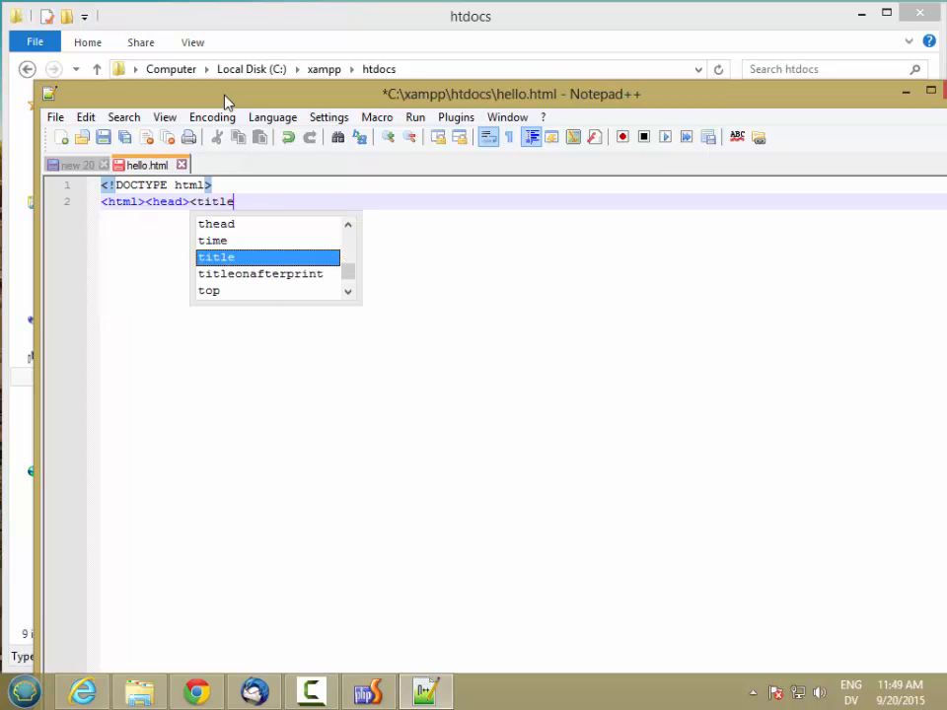
type(">Hello Ma")
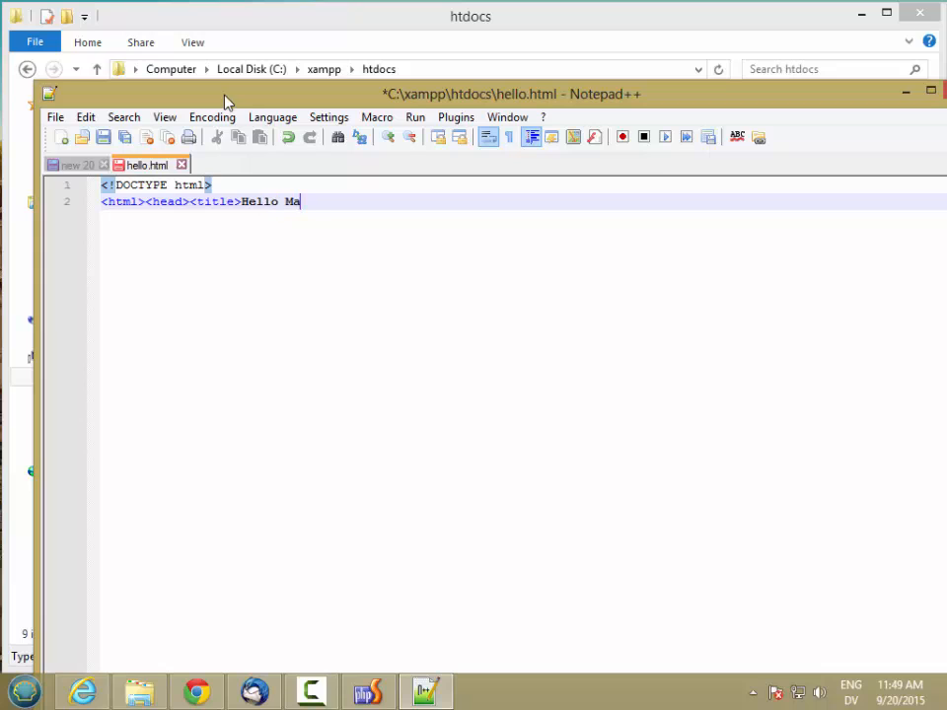
type("rc!</title></head>")
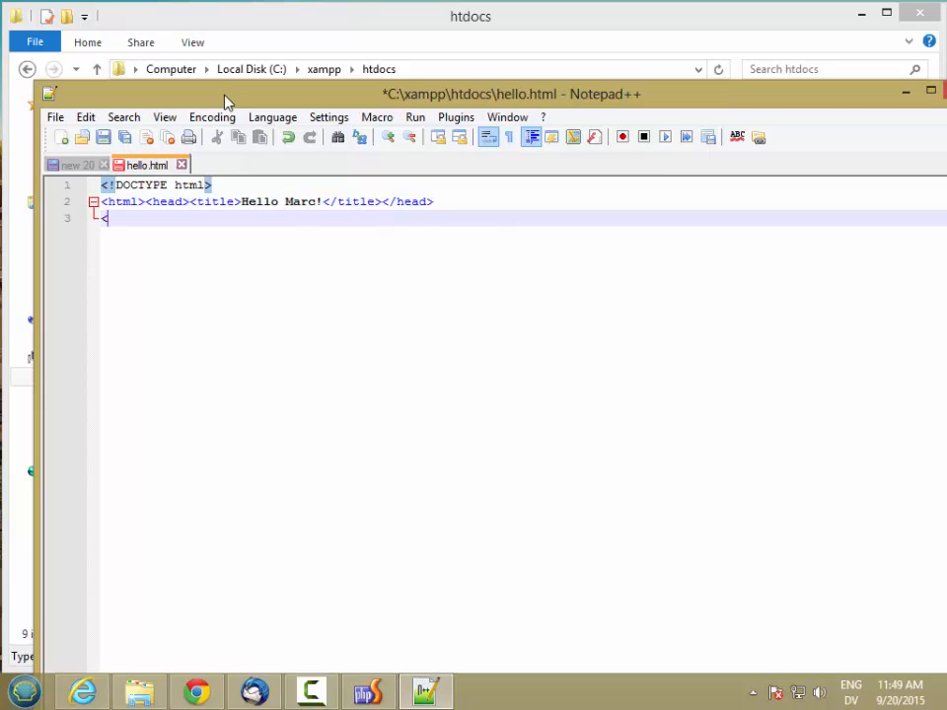
type("body>Hello Marc!<")
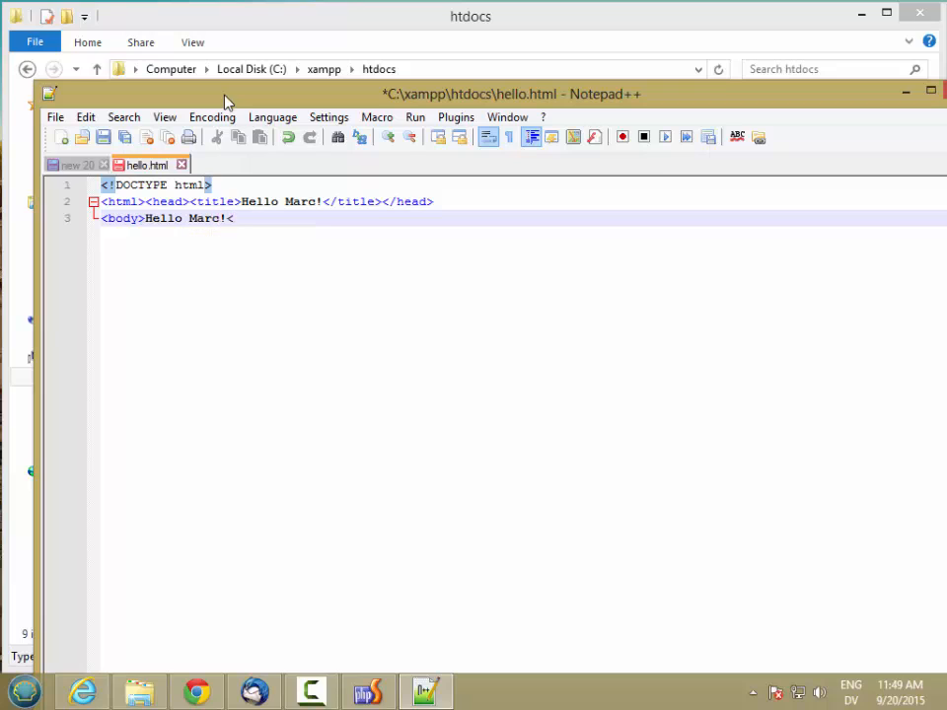
type("/body>")
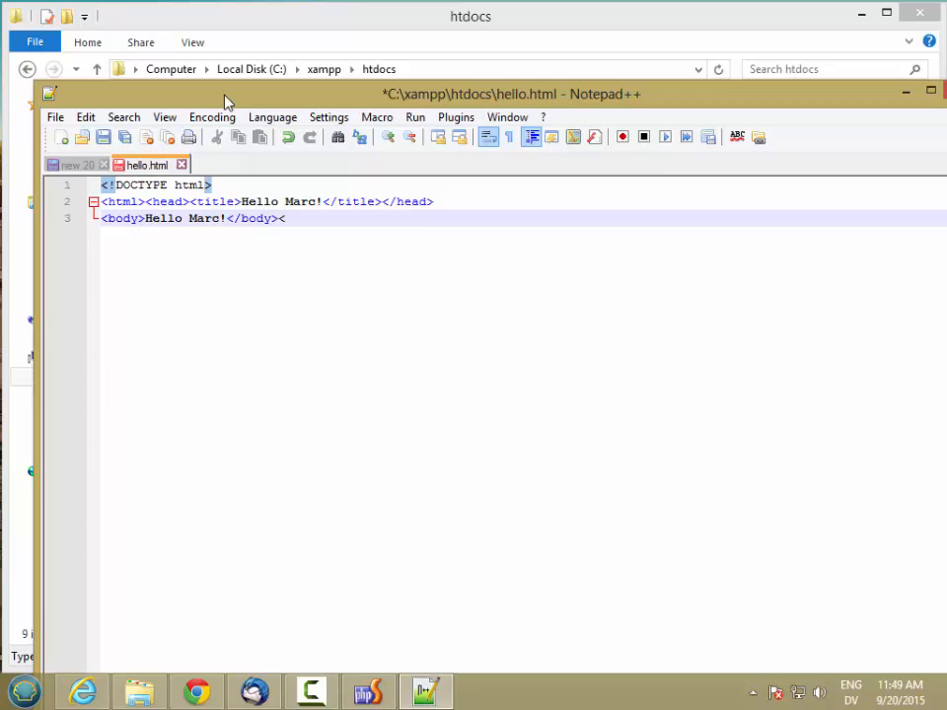
type("</html>")
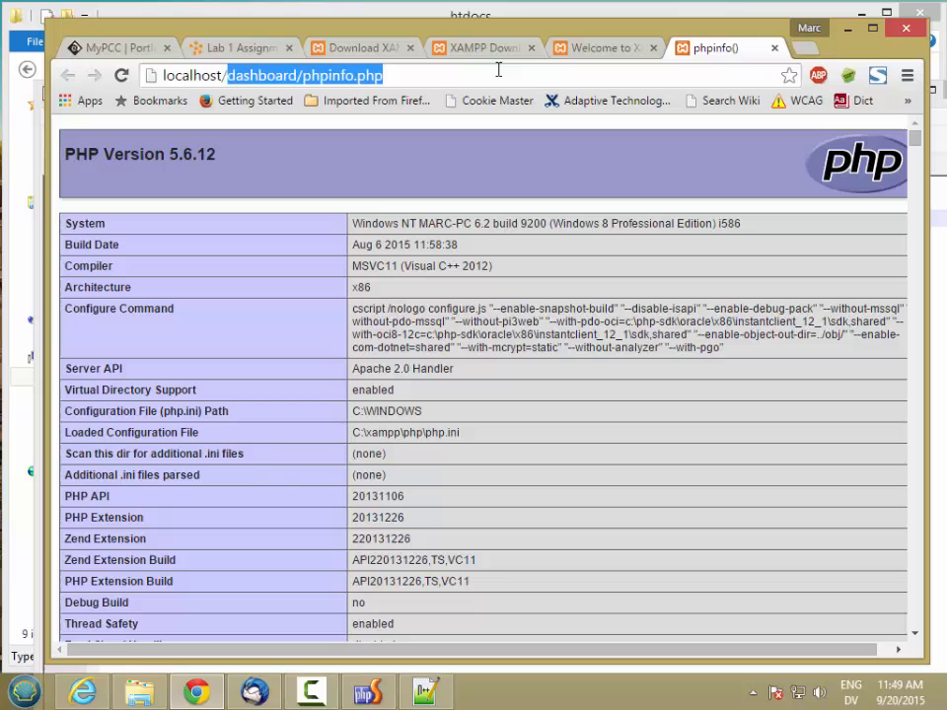
- Load localhost/hello.html in Chrome to see the served 'Hello Marc!' page
type("localhost/hello.html")
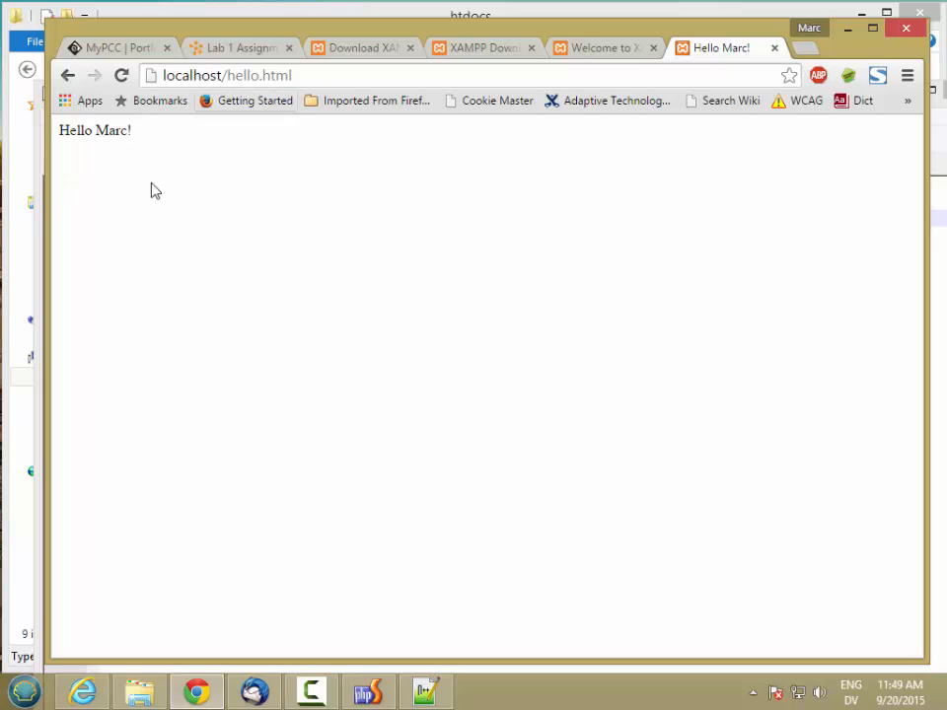
mouse_move(154, 290)
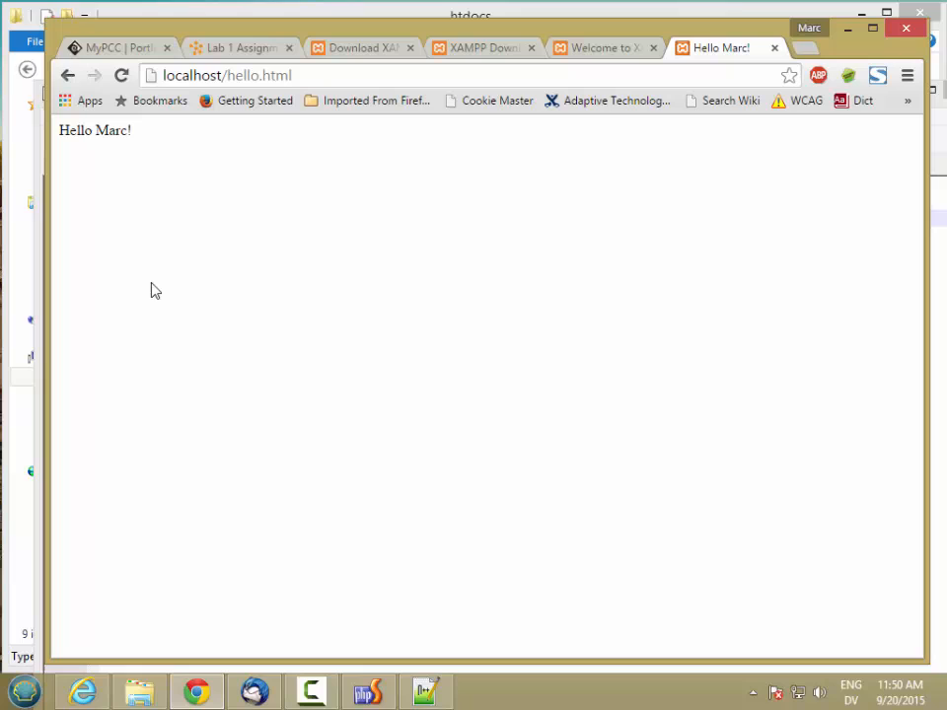